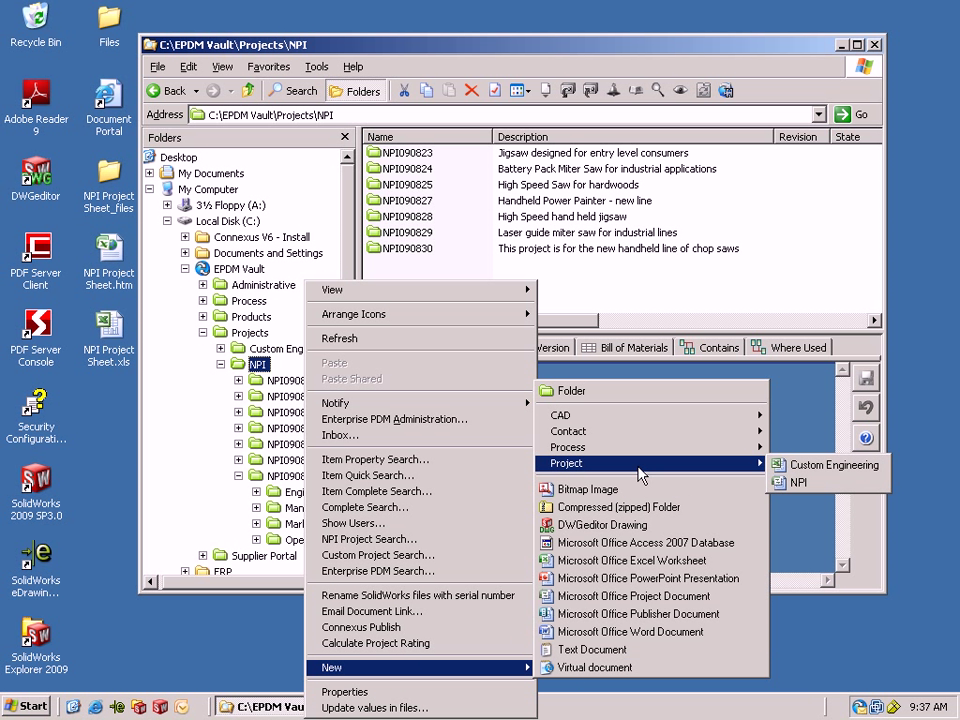
Start a new project from the NPI template, numbered NPI090831
{"action": "left_click", "coordinate": [798, 482]}
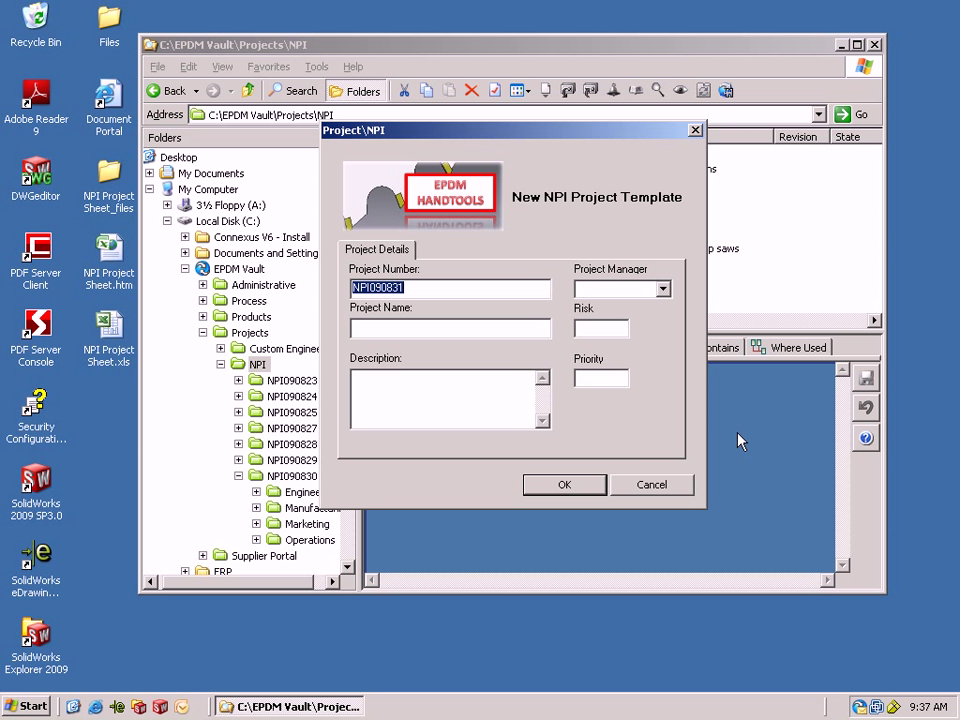
{"action": "left_click", "coordinate": [656, 288]}
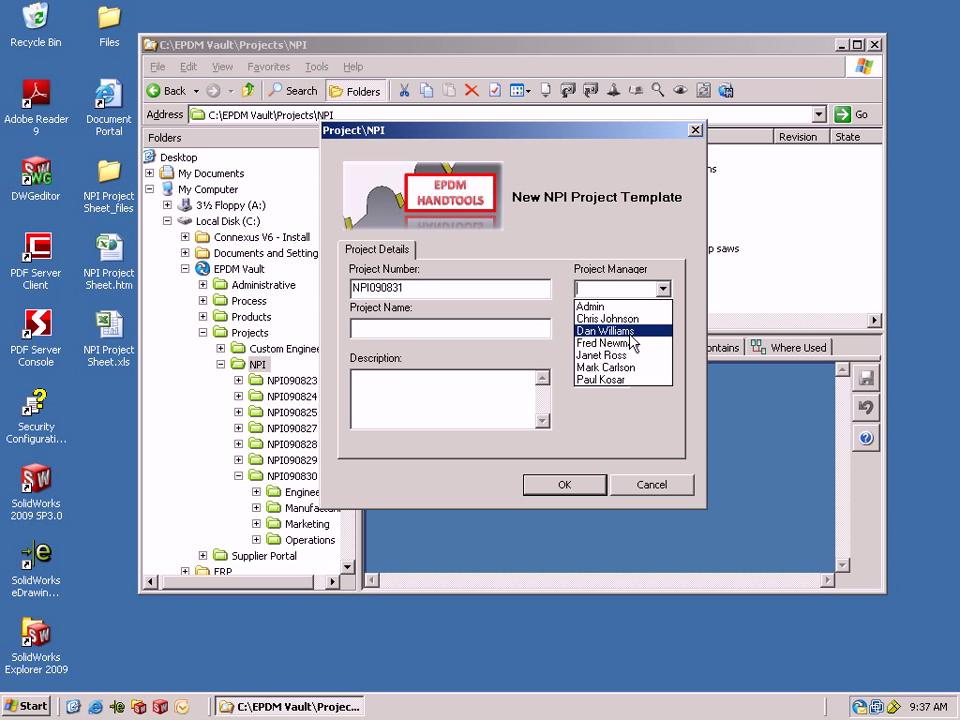
{"action": "left_click", "coordinate": [604, 330]}
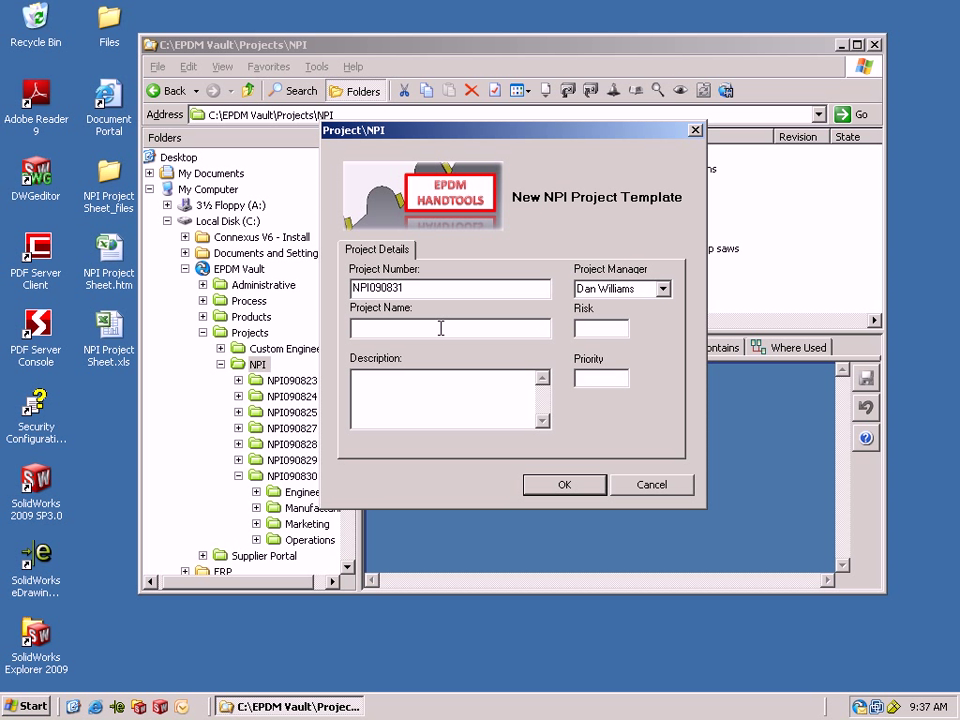
{"action": "type", "text": "Pro"}
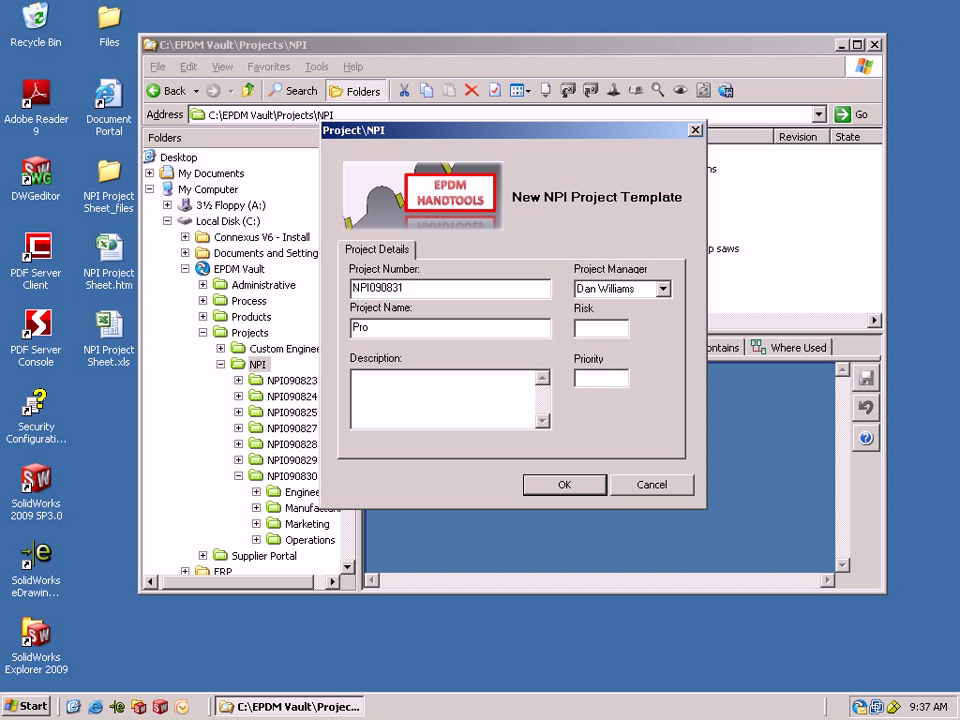
{"action": "type", "text": "line"}
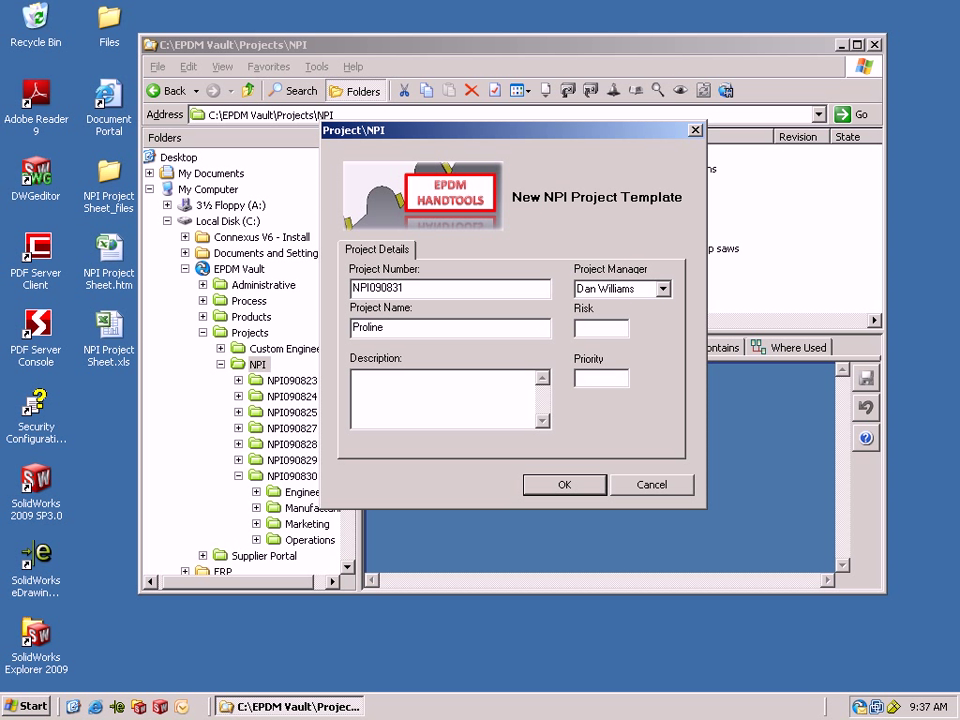
{"action": "type", "text": "H"}
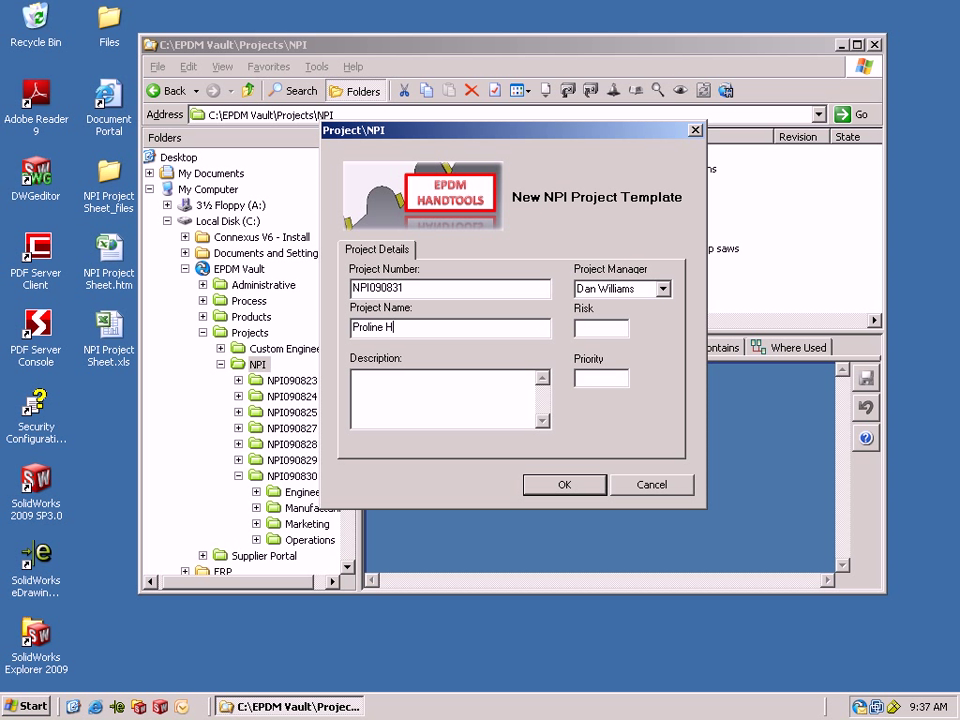
{"action": "type", "text": "andhe"}
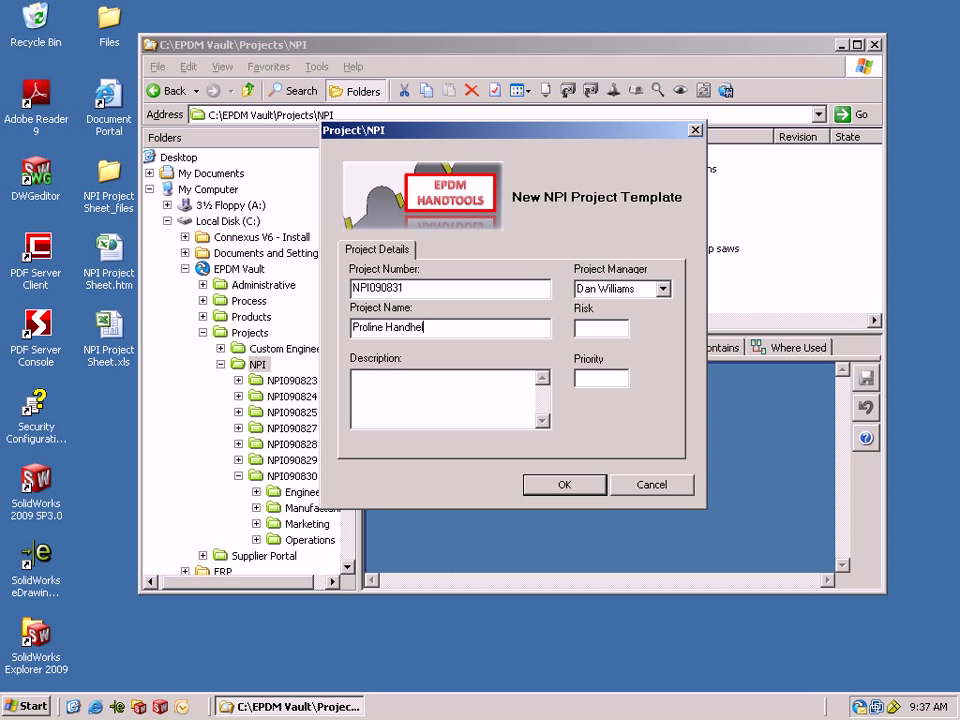
{"action": "type", "text": "ld painter"}
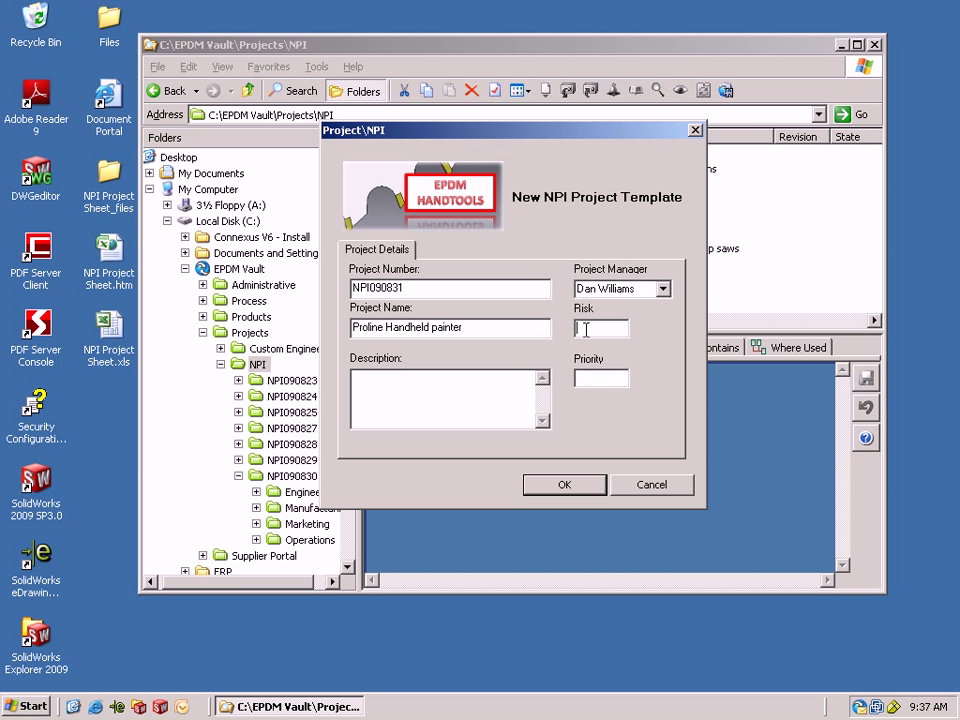
Set risk 3, priority 8, description 'Heavy duty painter line', and create the project
{"action": "type", "text": "3"}
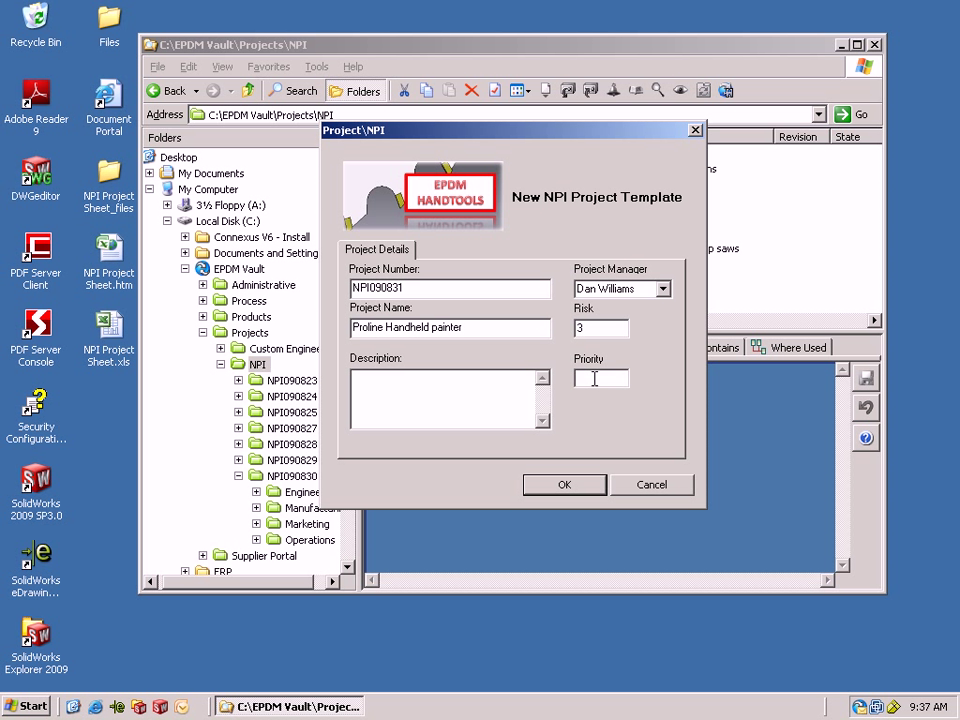
{"action": "type", "text": "8"}
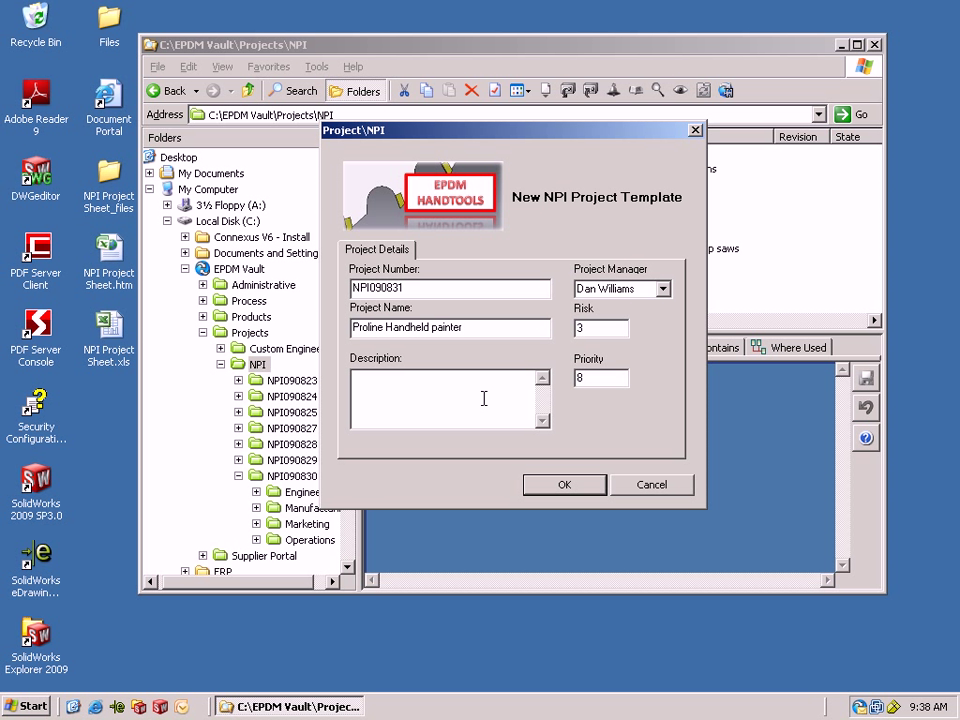
{"action": "type", "text": "Heavy"}
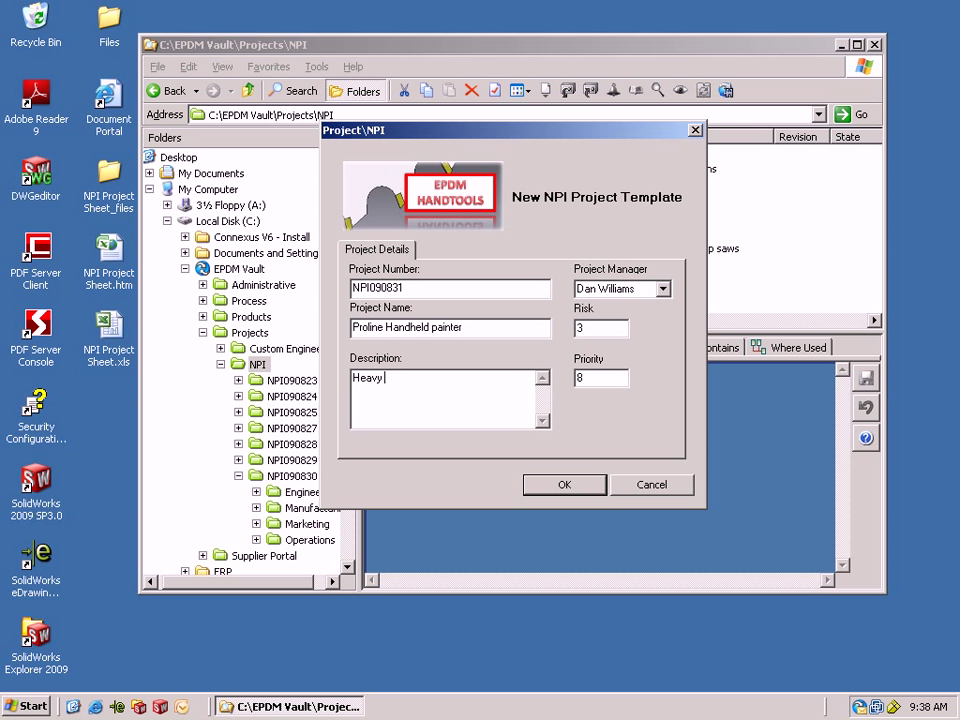
{"action": "type", "text": "duty pai"}
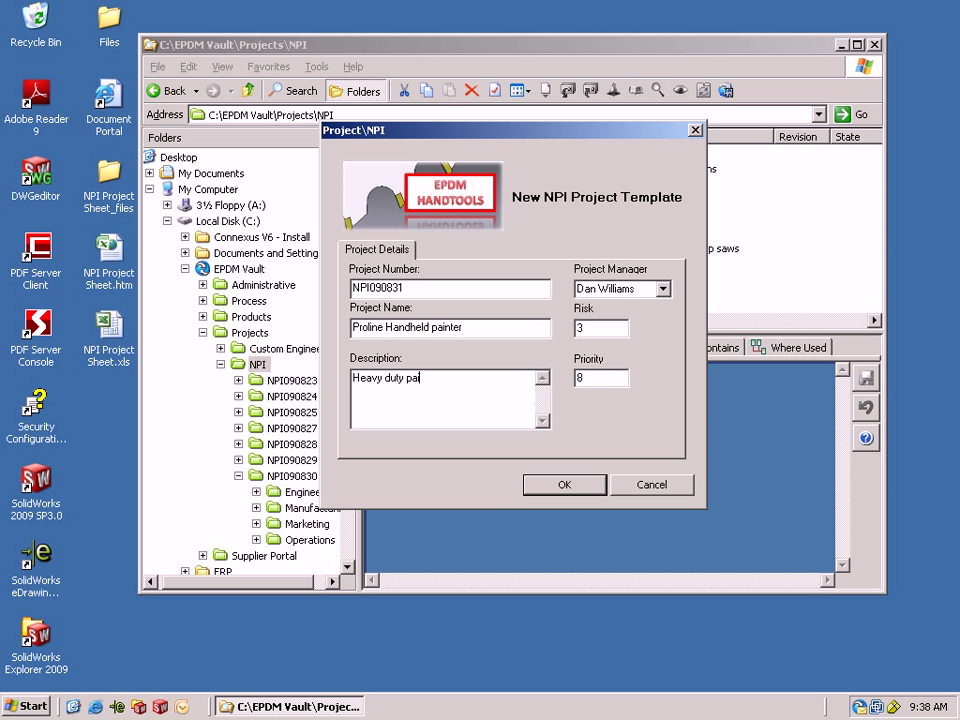
{"action": "type", "text": "nter"}
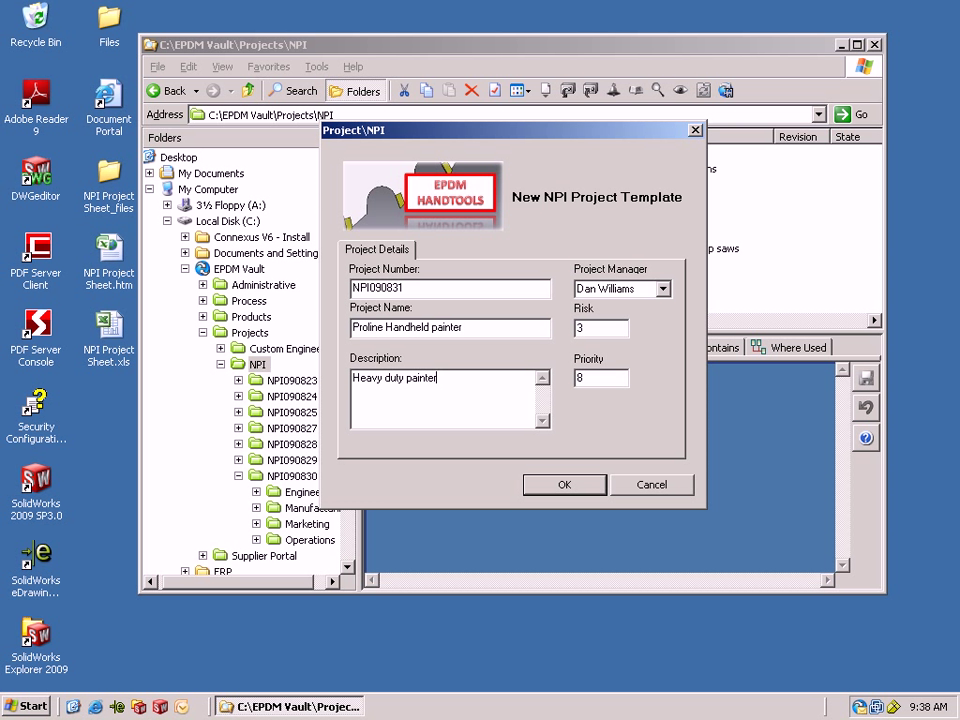
{"action": "type", "text": "line"}
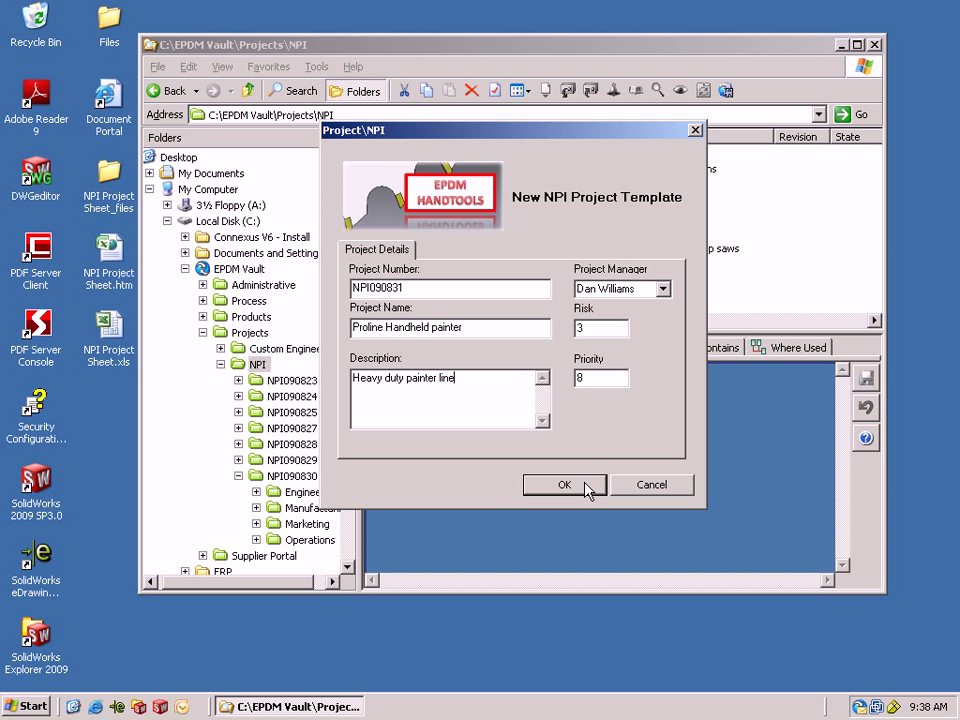
{"action": "left_click", "coordinate": [564, 484]}
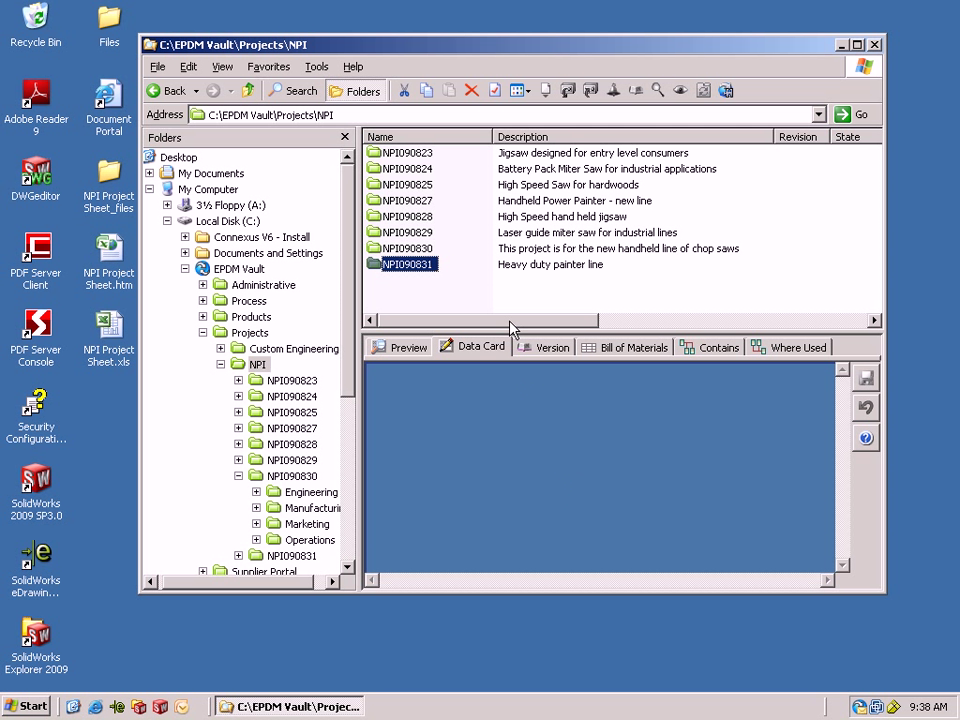
{"action": "mouse_move", "coordinate": [420, 270]}
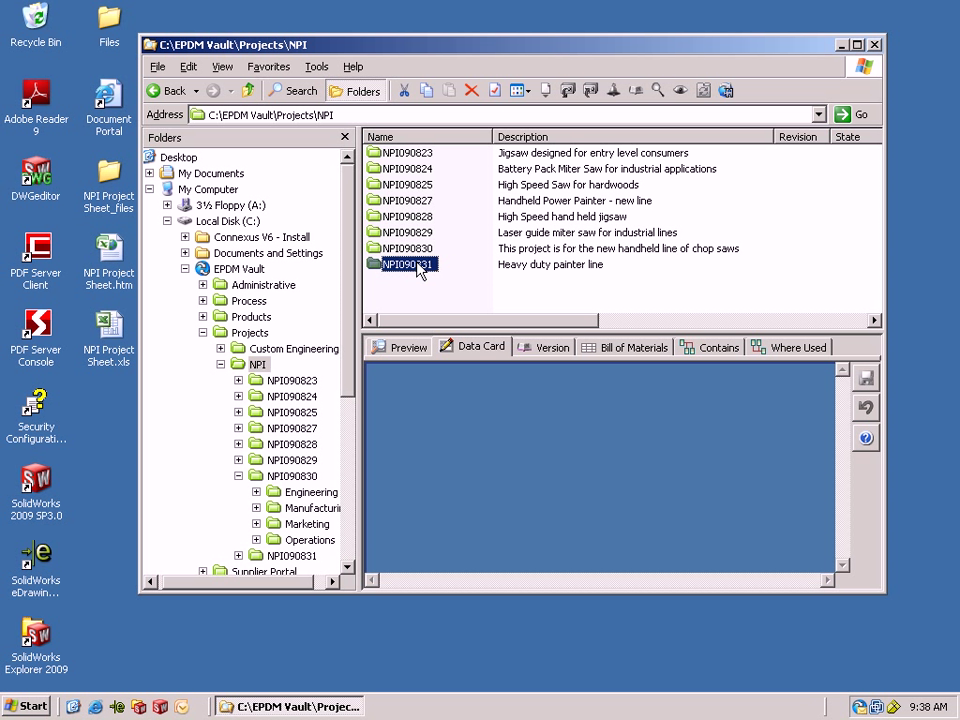
Open the NPI090831 project folder showing its department subfolders and .mpp file
{"action": "double_click", "coordinate": [404, 264]}
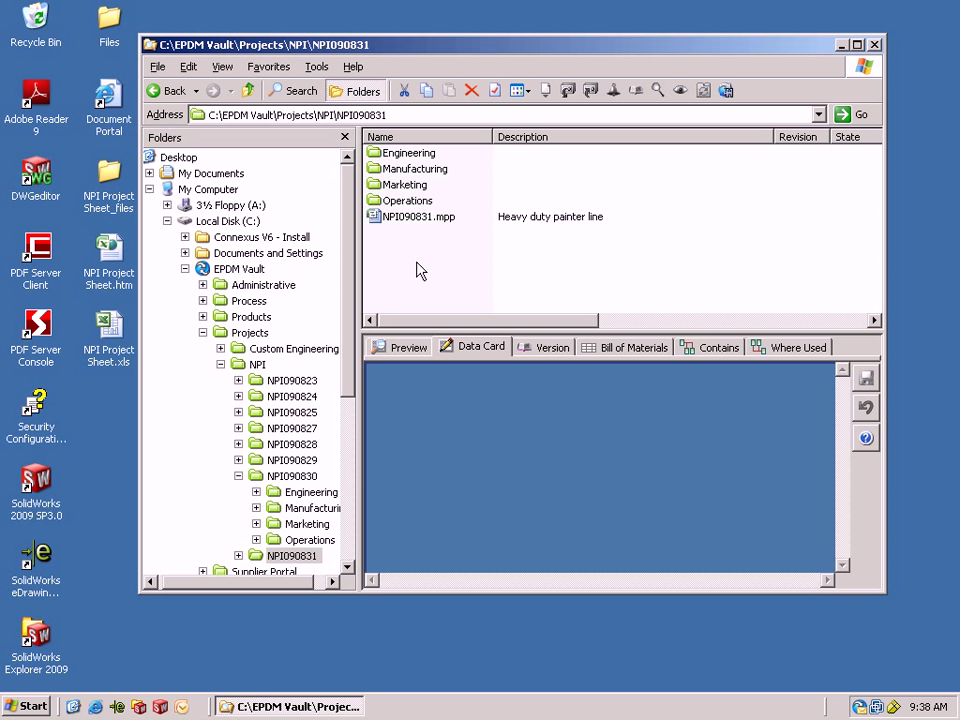
{"action": "mouse_move", "coordinate": [428, 160]}
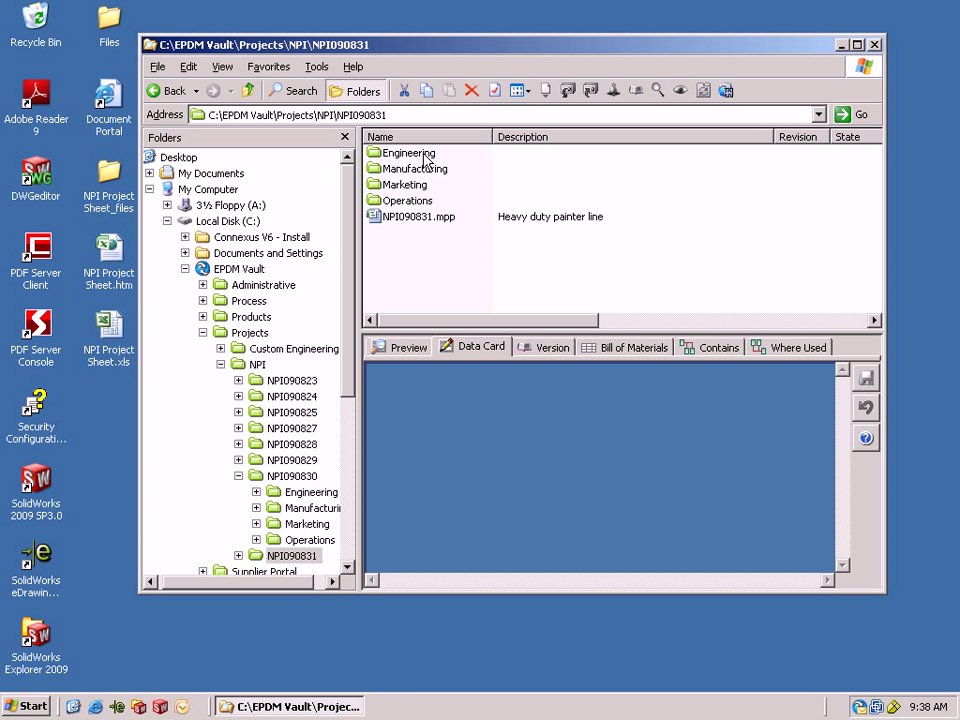
{"action": "left_click", "coordinate": [408, 200]}
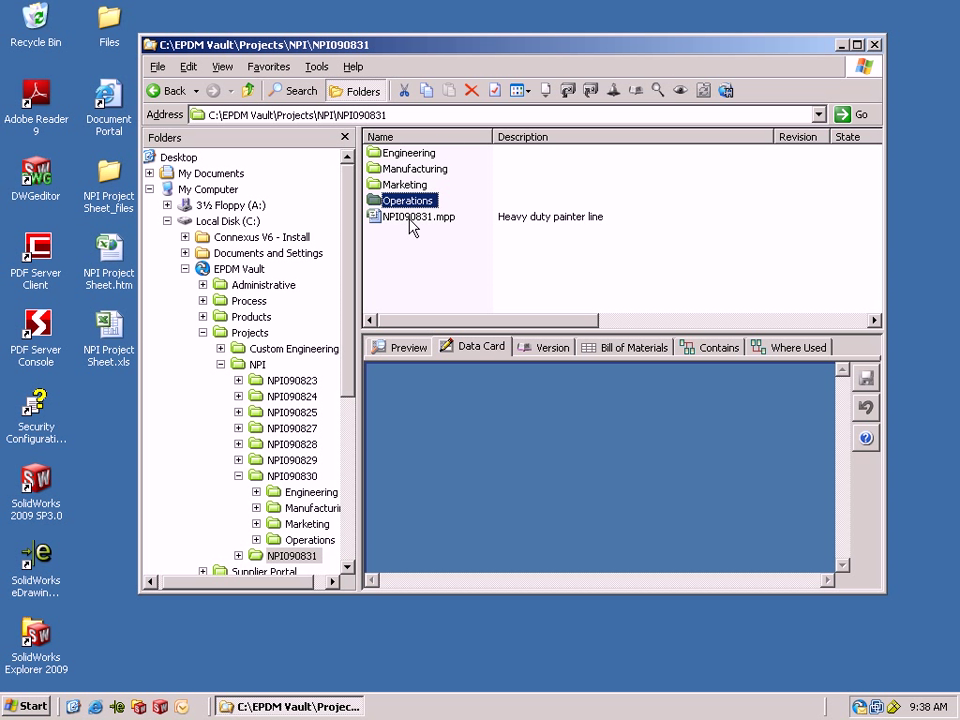
Review the NPI090831.mpp data card, its Project Flowchart and Project Details
{"action": "left_click", "coordinate": [416, 216]}
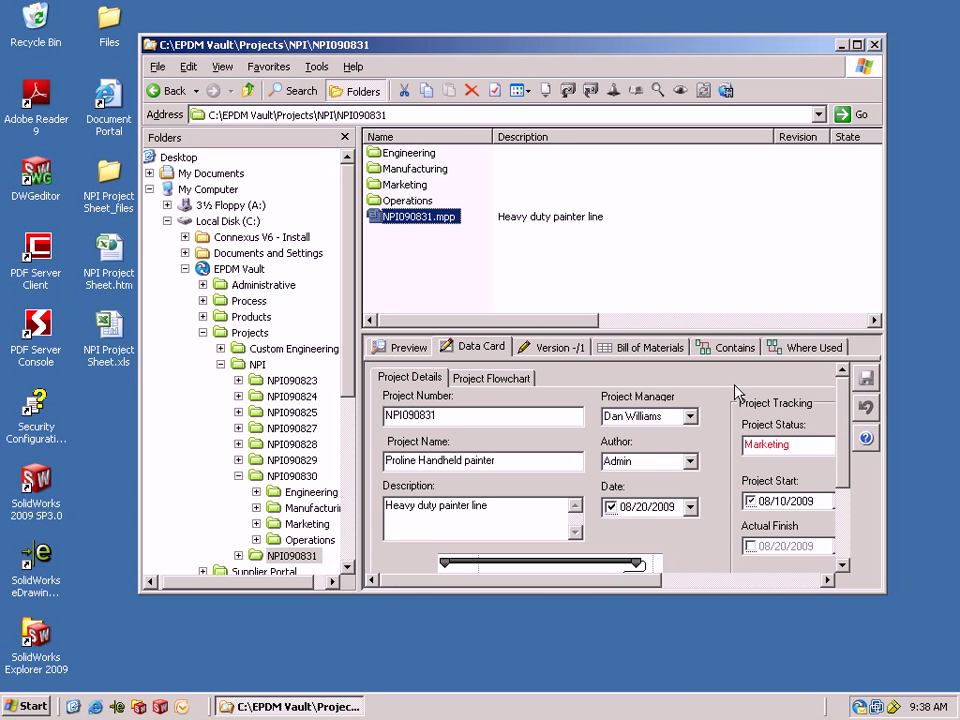
{"action": "left_click", "coordinate": [856, 44]}
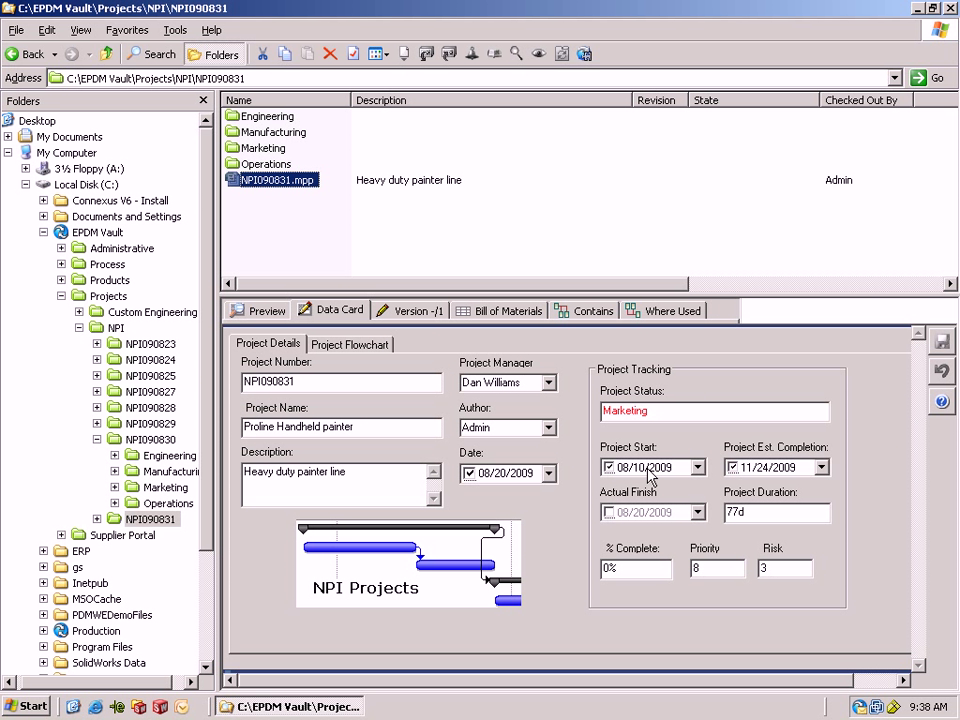
{"action": "left_click", "coordinate": [348, 344]}
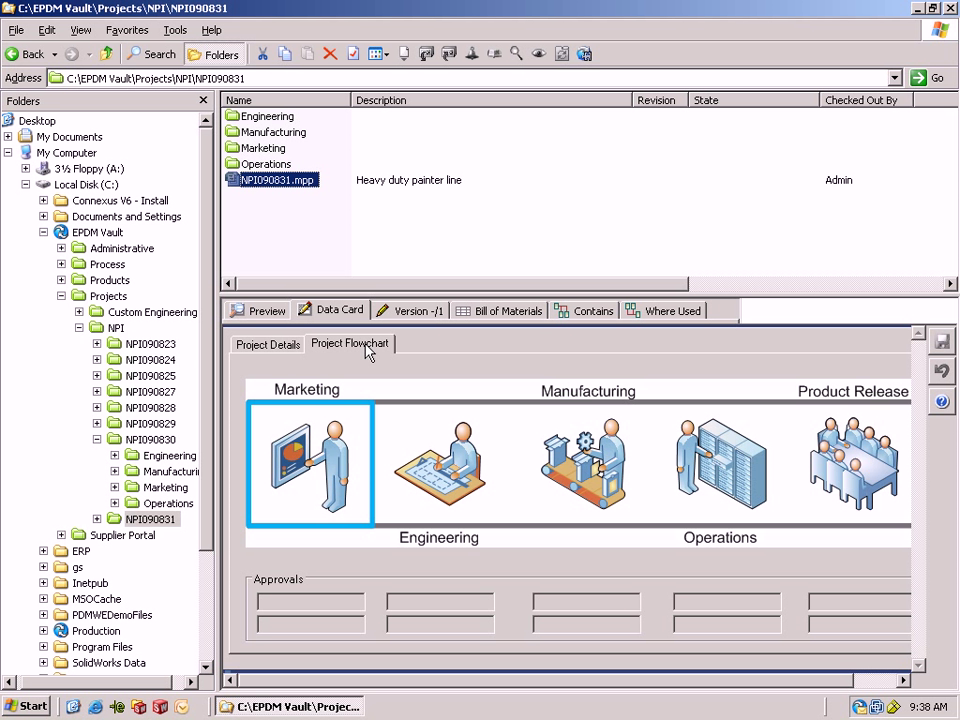
{"action": "mouse_move", "coordinate": [484, 478]}
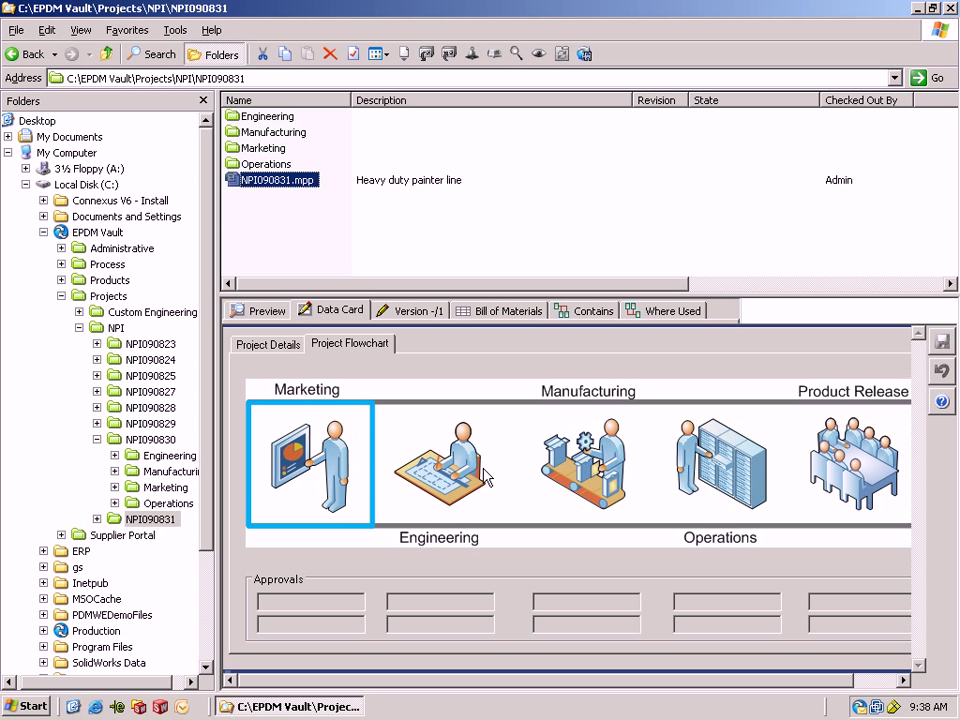
{"action": "left_click", "coordinate": [268, 344]}
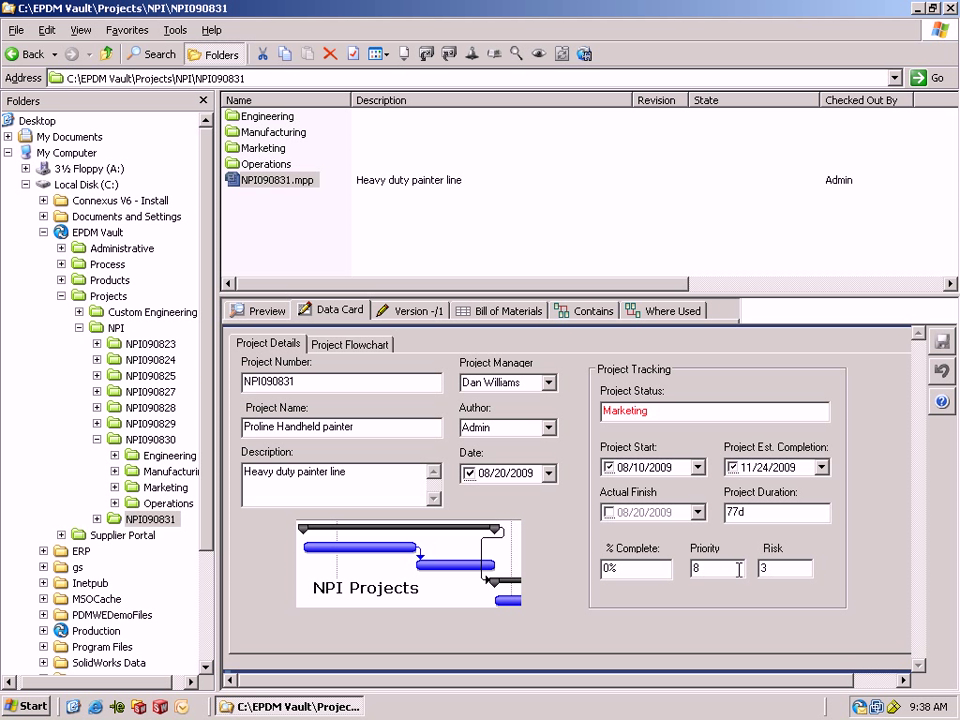
{"action": "triple_click", "coordinate": [776, 512]}
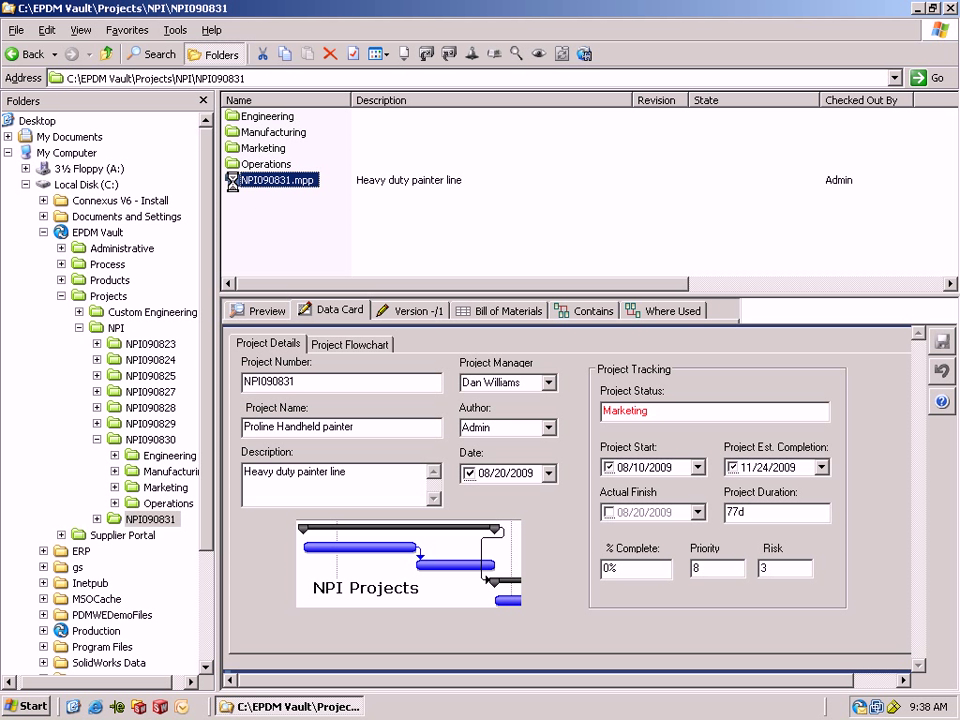
Open the NPI090831.mpp schedule in Microsoft Project
{"action": "double_click", "coordinate": [278, 180]}
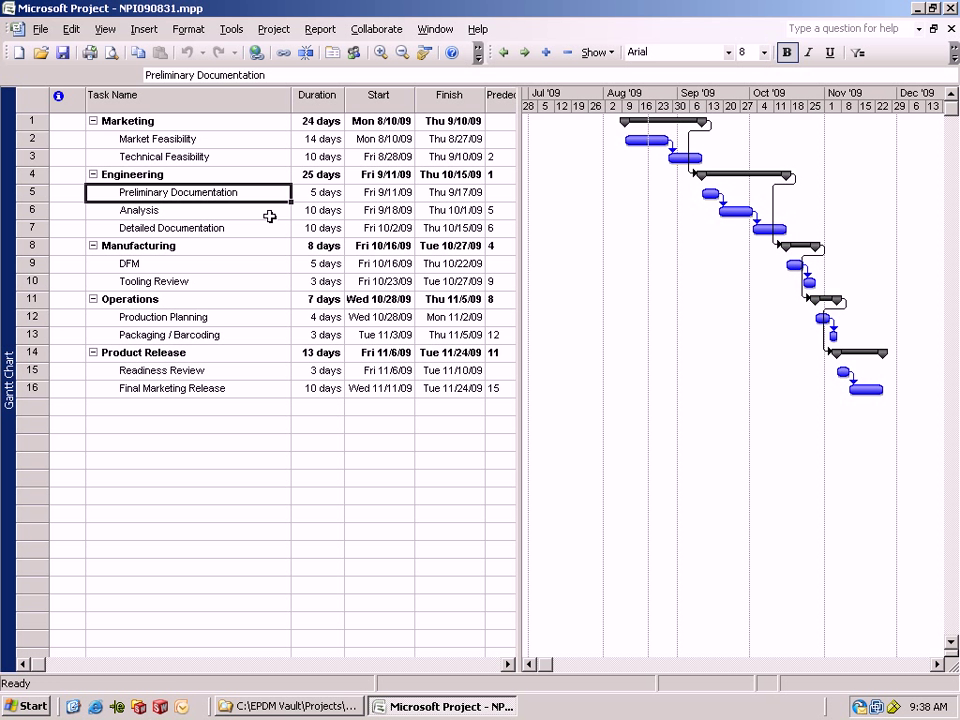
Set the project start date to Mon 9/14/09 in Project Information
{"action": "left_click", "coordinate": [272, 28]}
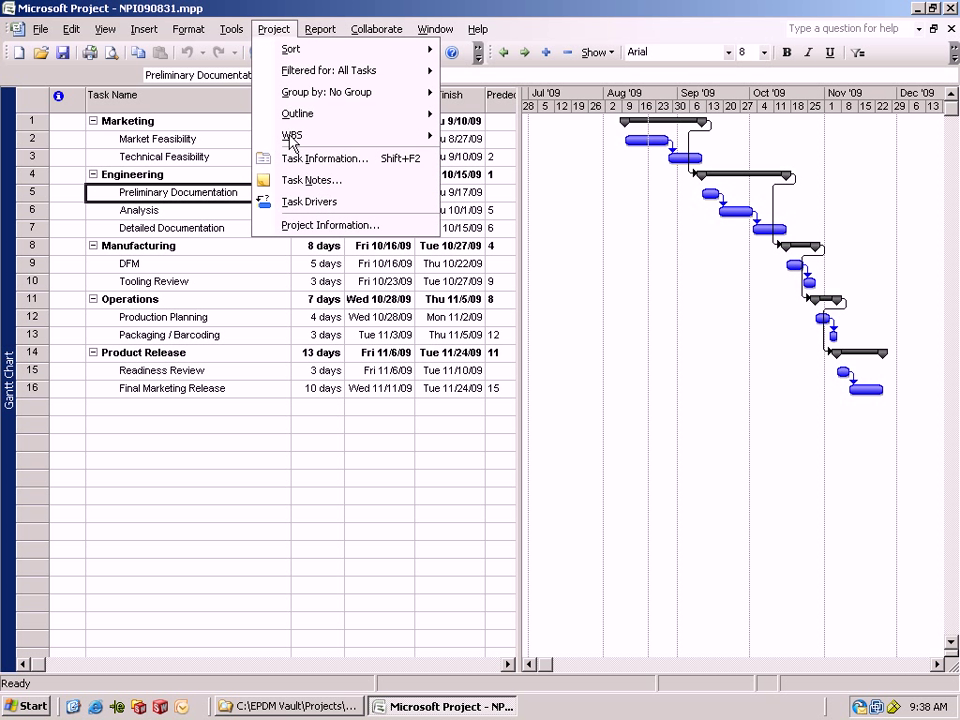
{"action": "left_click", "coordinate": [330, 224]}
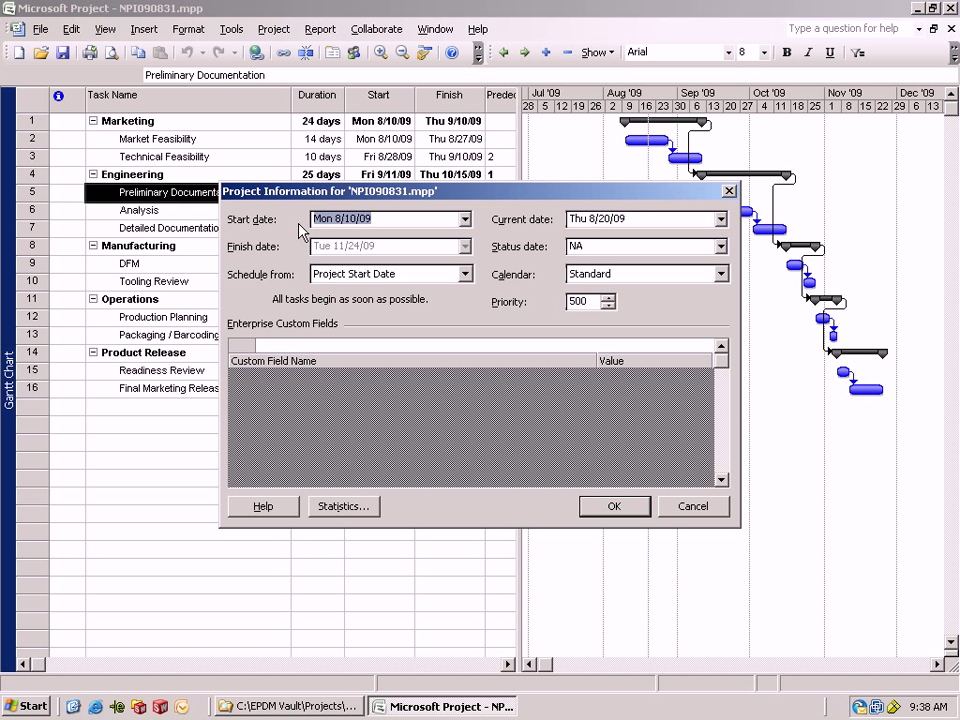
{"action": "left_click", "coordinate": [464, 218]}
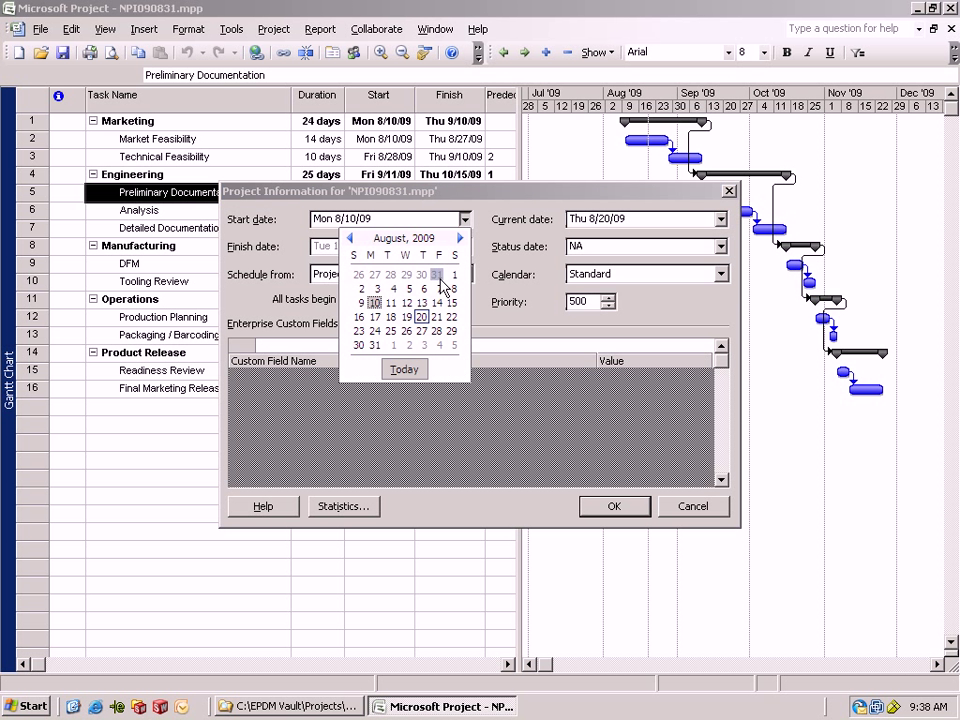
{"action": "left_click", "coordinate": [460, 238]}
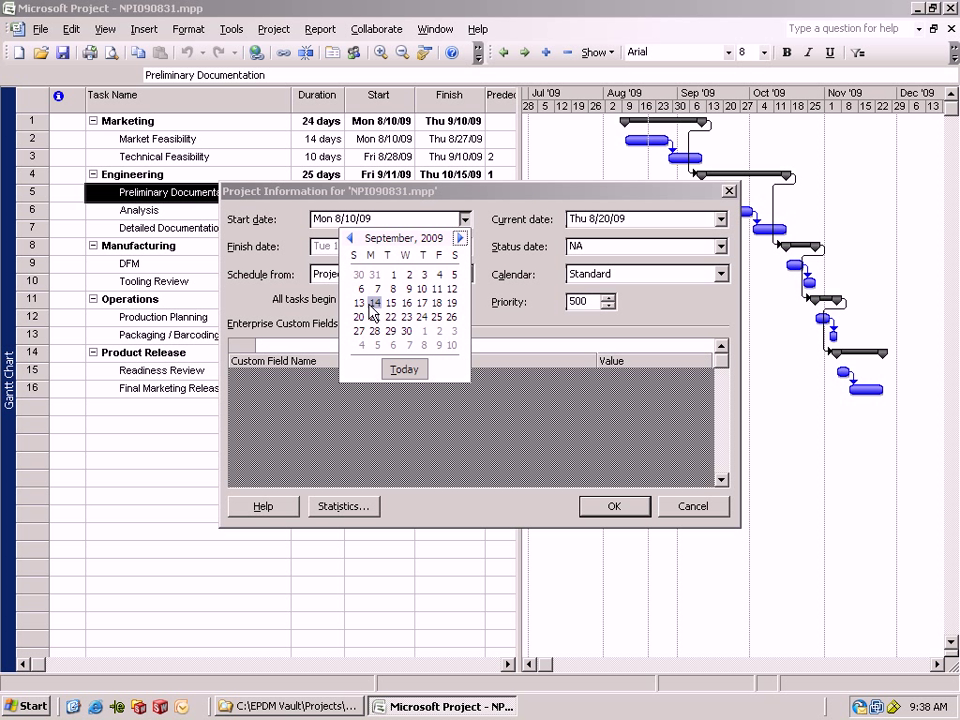
{"action": "left_click", "coordinate": [372, 304]}
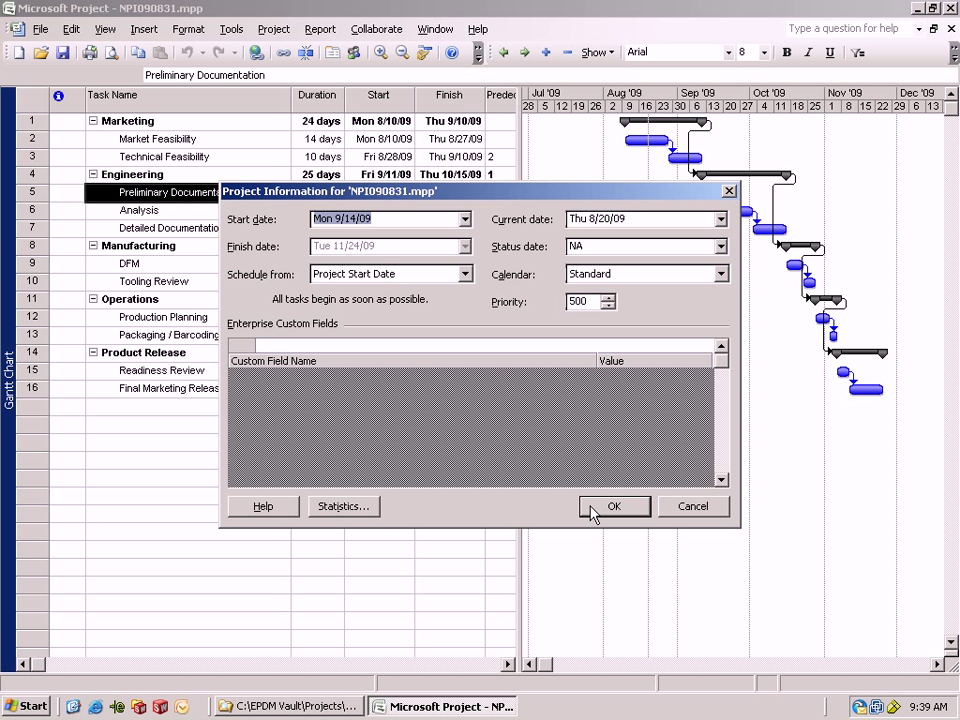
{"action": "left_click", "coordinate": [614, 506]}
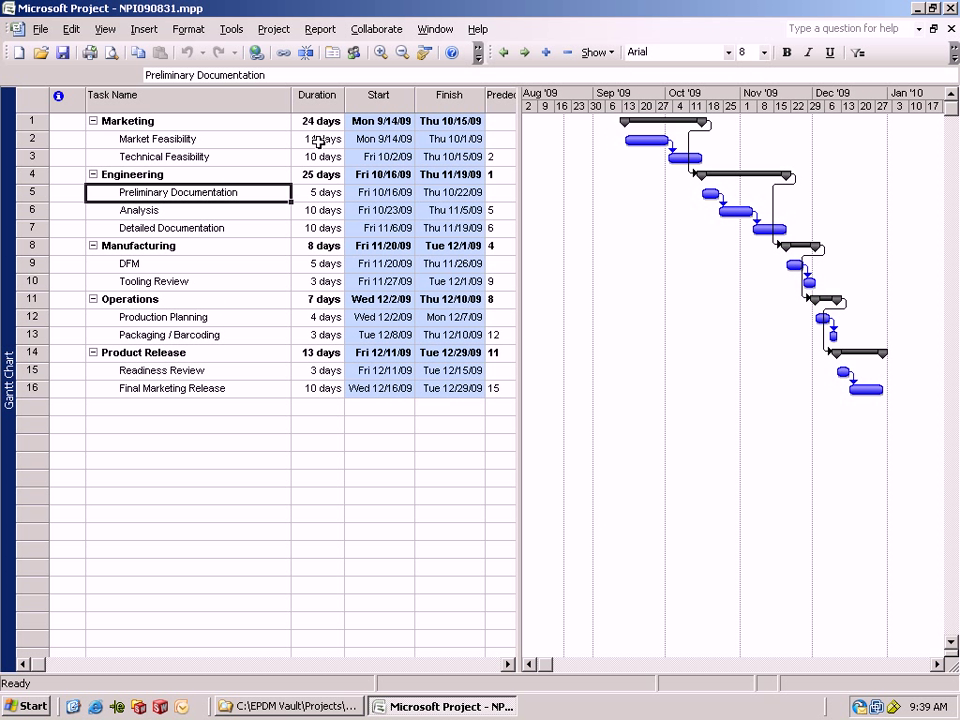
Lengthen task durations so the project runs 88 days, finishing Wed 1/13/10, per Project Statistics
{"action": "left_click", "coordinate": [316, 192]}
{"action": "type", "text": "10"}
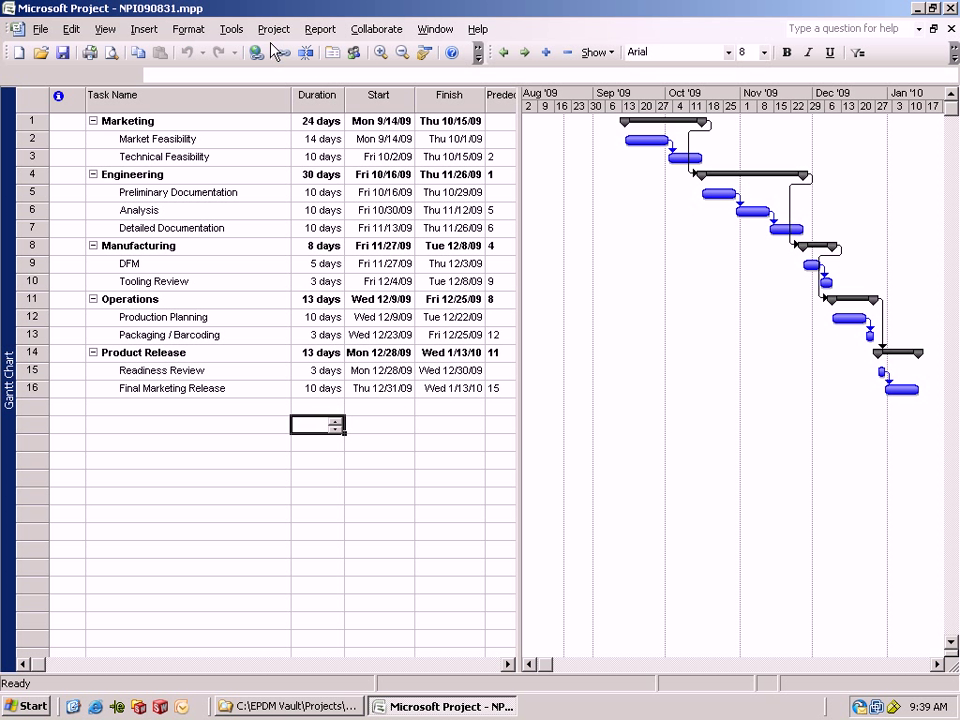
{"action": "left_click", "coordinate": [272, 28]}
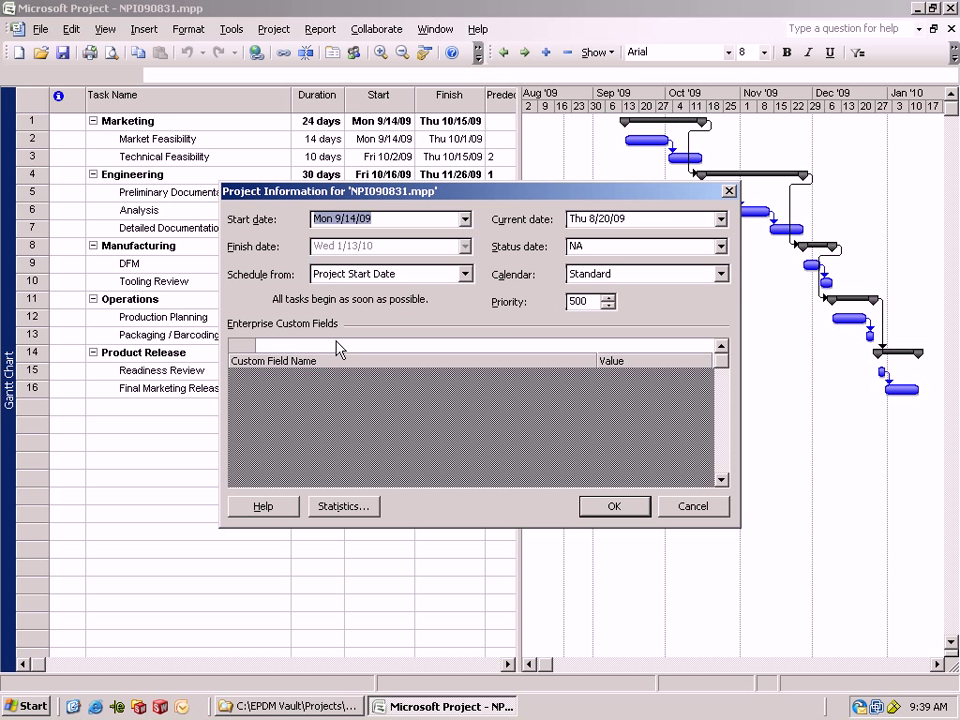
{"action": "left_click", "coordinate": [344, 506]}
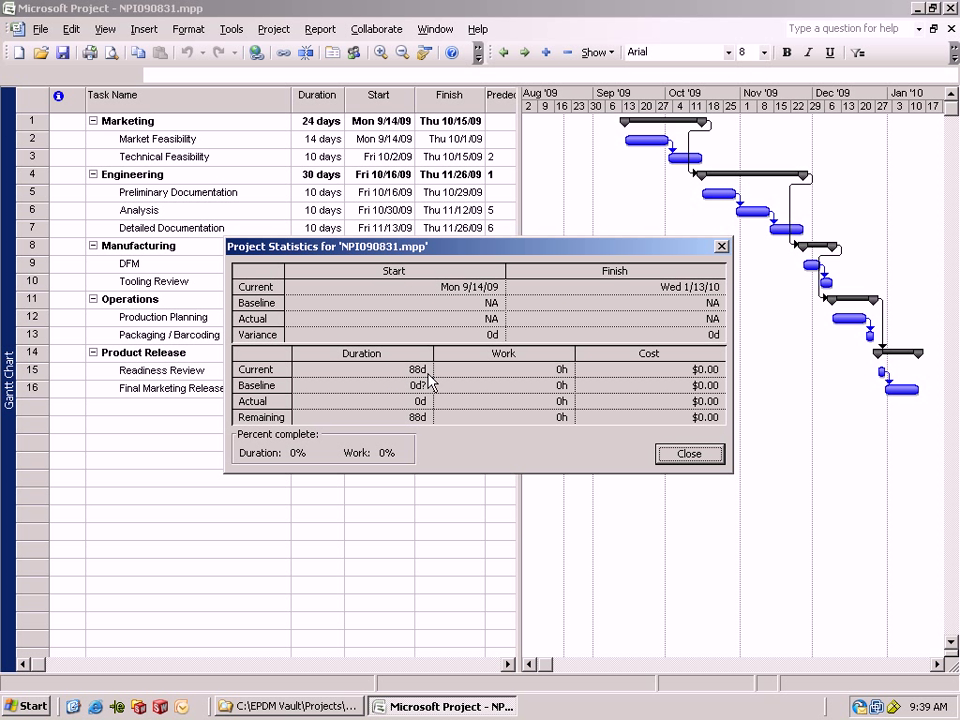
{"action": "mouse_move", "coordinate": [664, 292]}
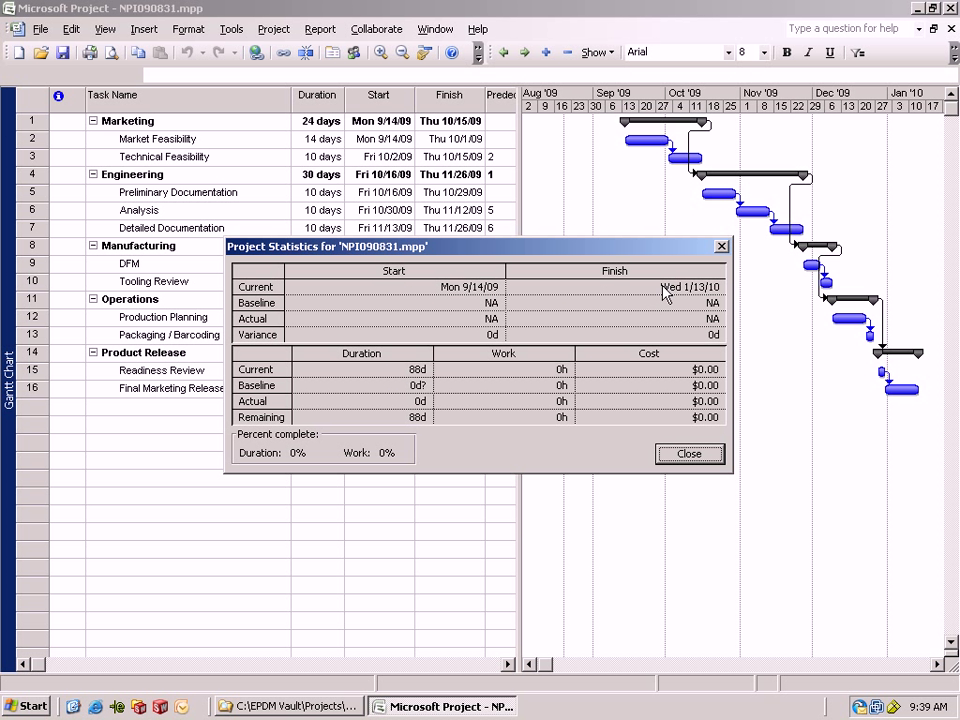
{"action": "left_click", "coordinate": [688, 452]}
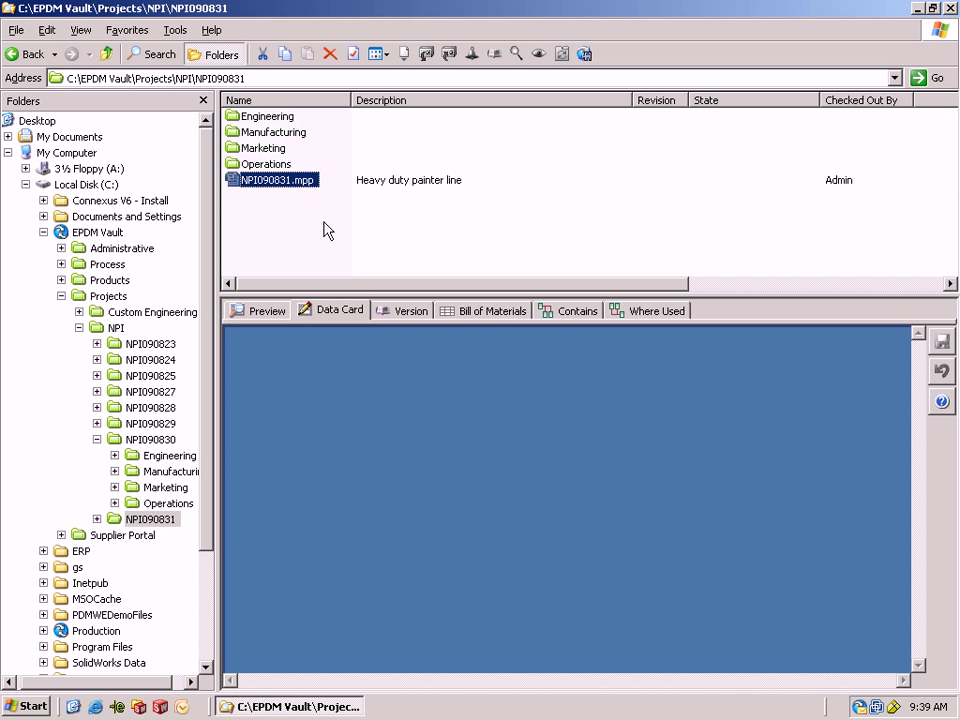
Start checking in the updated NPI090831.mpp file
{"action": "left_click", "coordinate": [336, 310]}
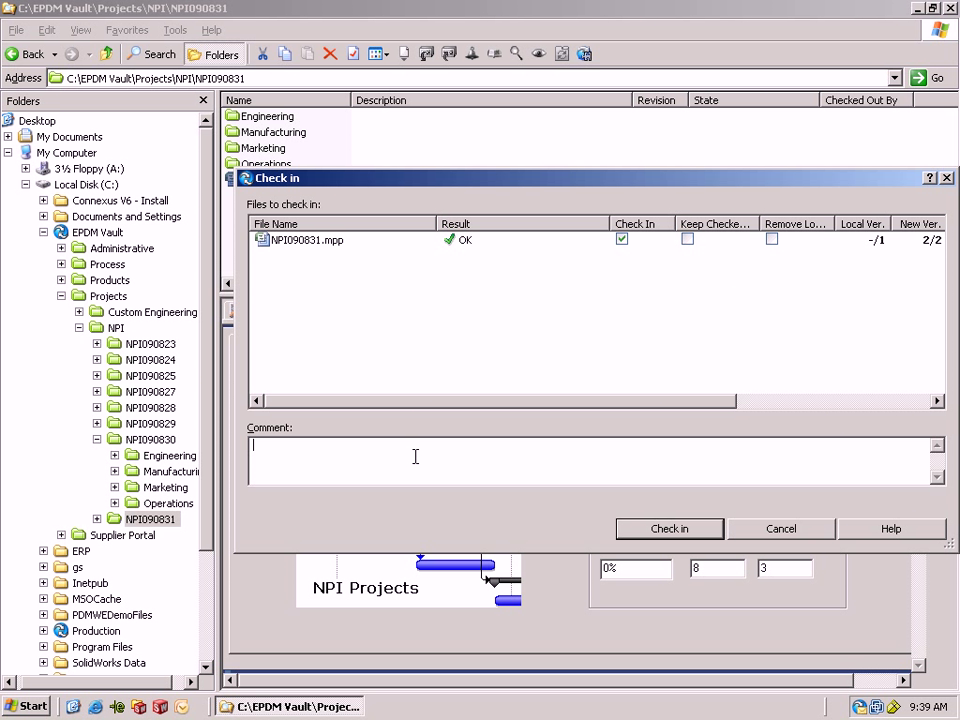
Check in NPI090831.mpp with comment 'ready for marketing review'
{"action": "type", "text": "ready for mark"}
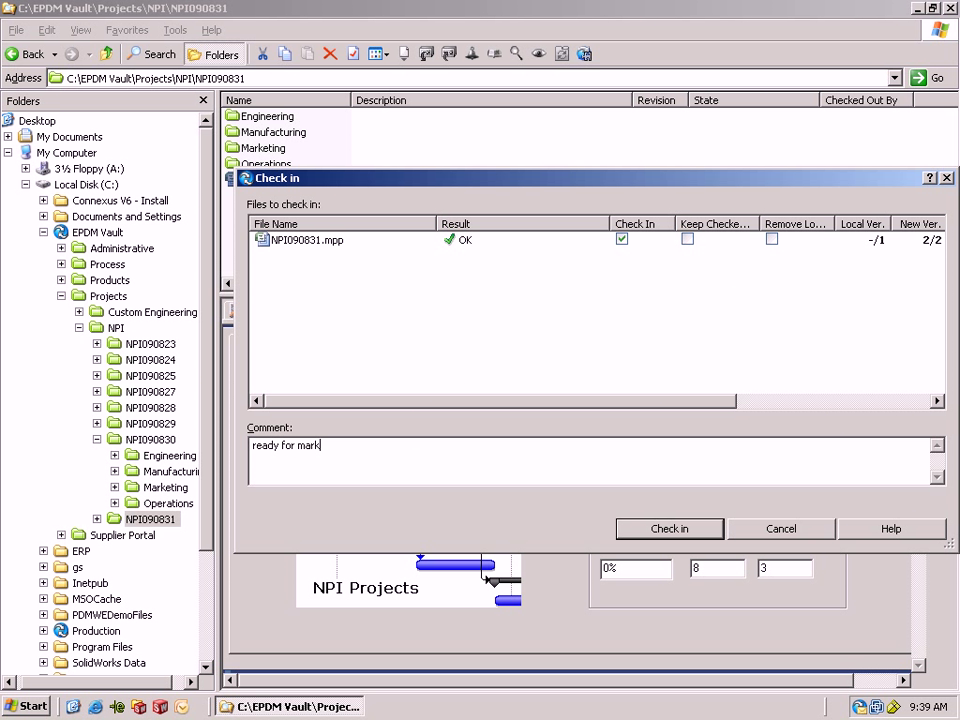
{"action": "type", "text": "eting review"}
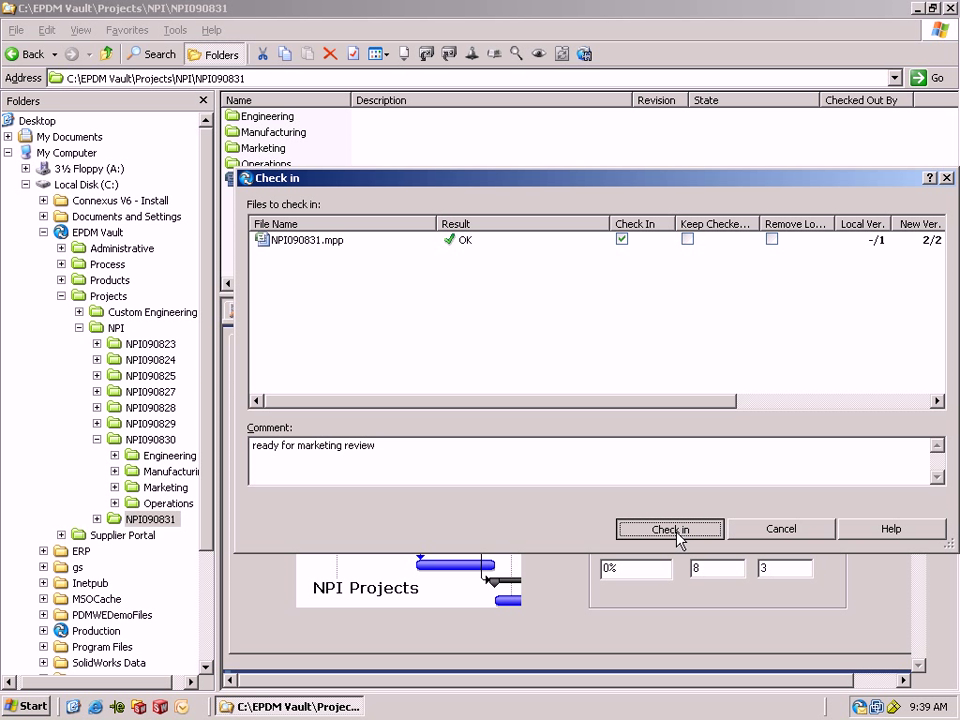
{"action": "left_click", "coordinate": [670, 528]}
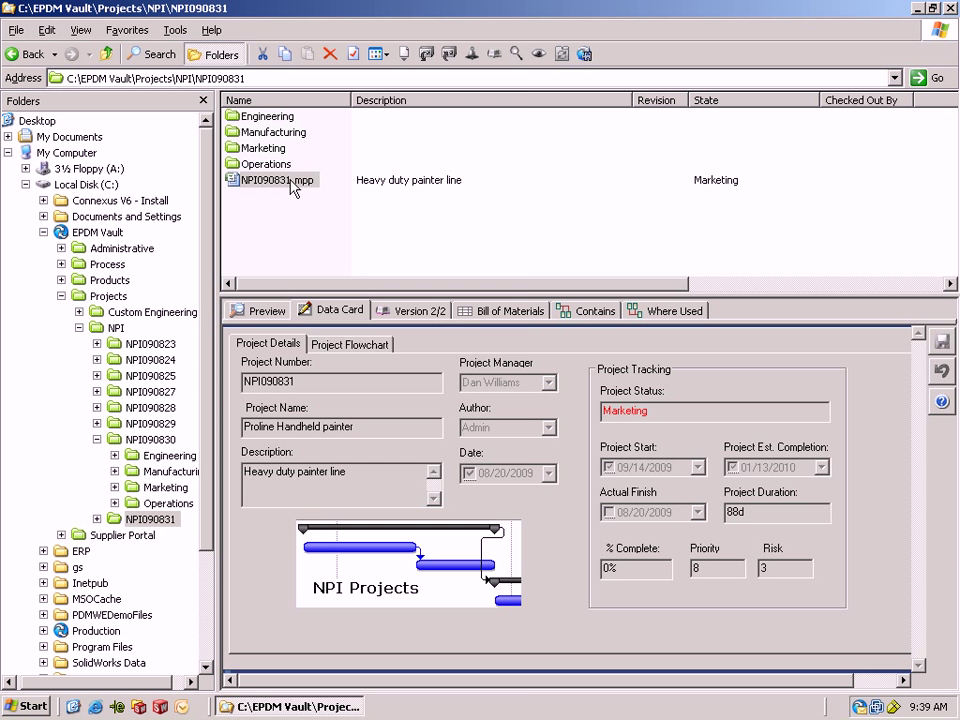
Notify the Marketing reviewer about NPI090831.mpp with a short body comment
{"action": "right_click", "coordinate": [276, 180]}
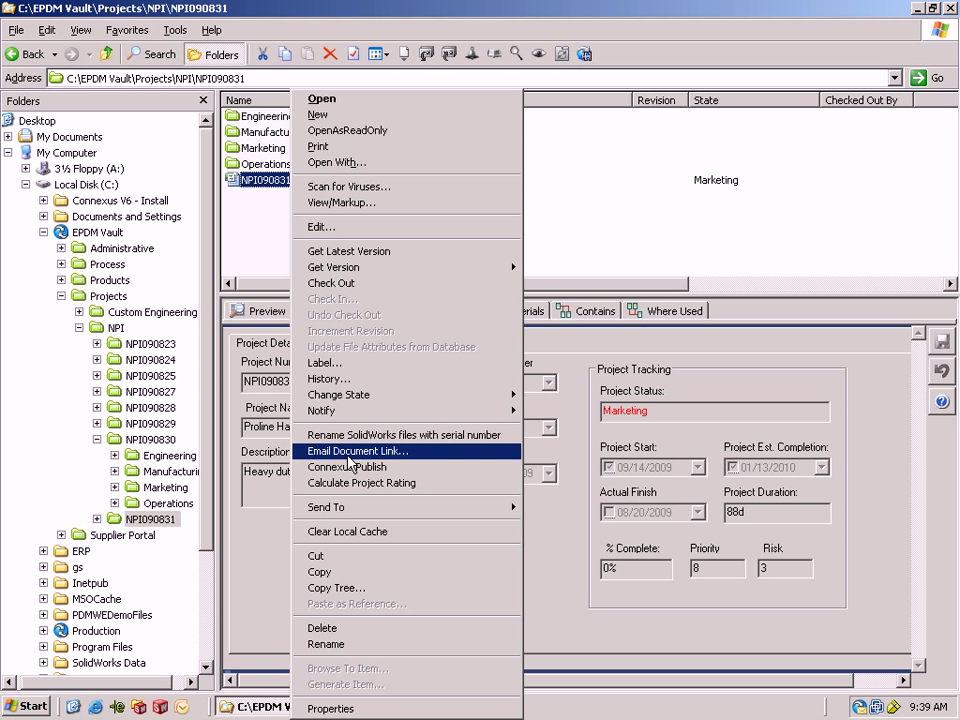
{"action": "left_click", "coordinate": [320, 412]}
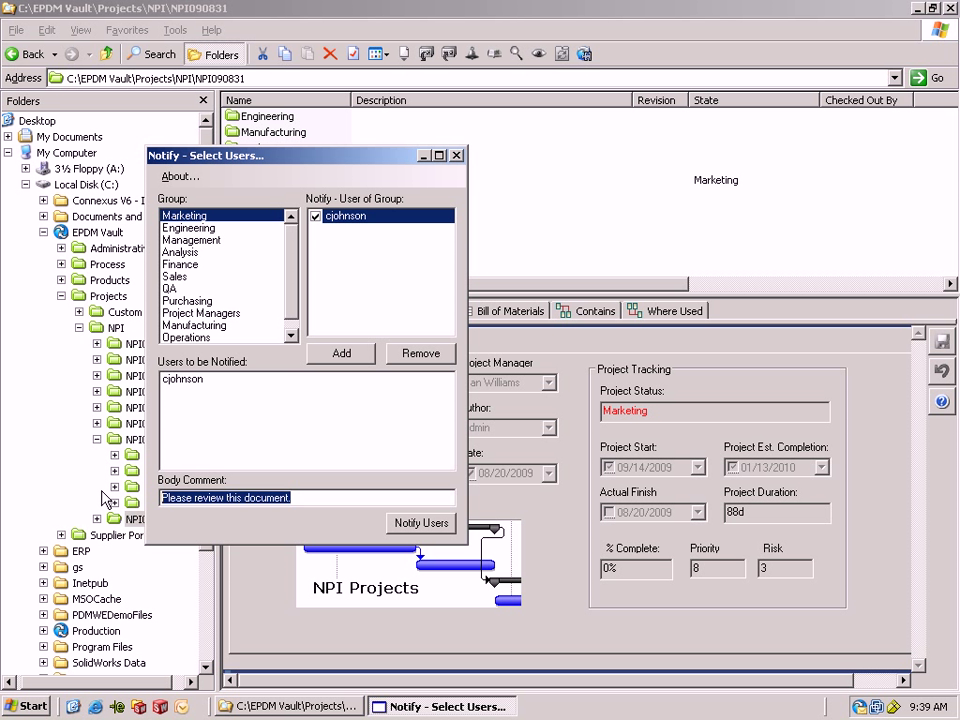
{"action": "type", "text": "This is ready for your u"}
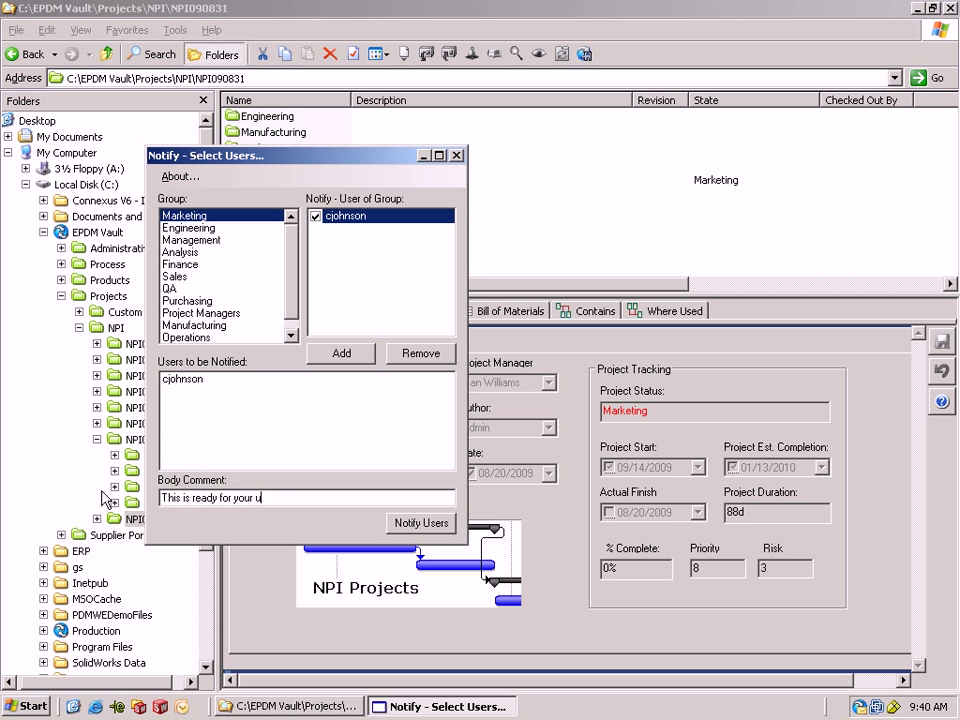
{"action": "left_click", "coordinate": [420, 524]}
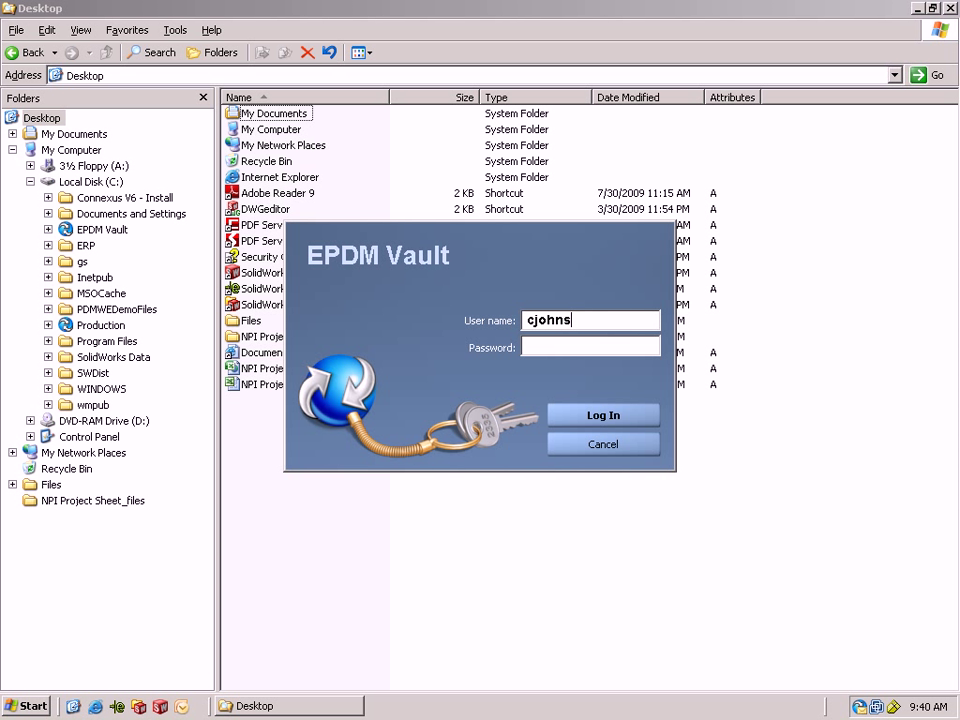
Log in to the vault as the Marketing reviewer to receive the notification
{"action": "left_click", "coordinate": [604, 414]}
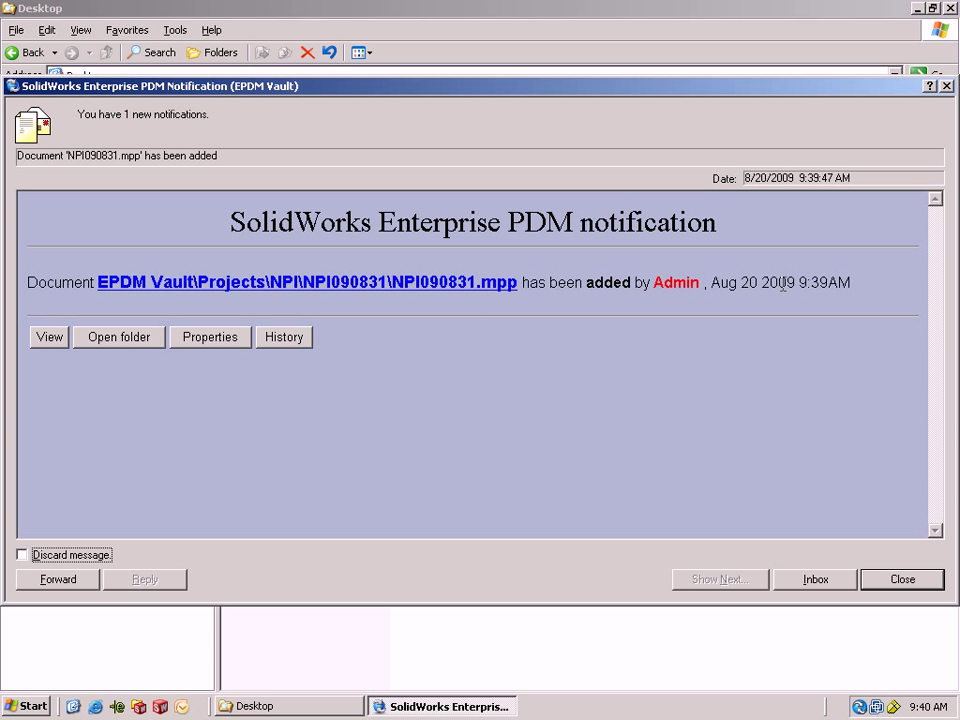
{"action": "mouse_move", "coordinate": [136, 344]}
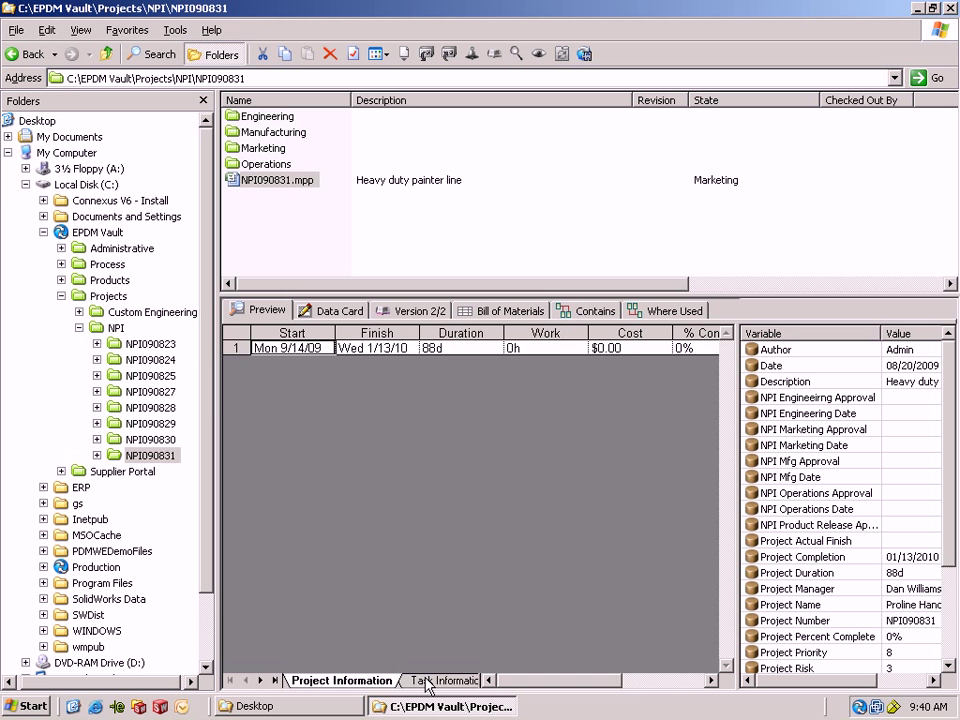
Preview NPI090831.mpp's task list, then open the file for editing in Microsoft Project
{"action": "left_click", "coordinate": [440, 680]}
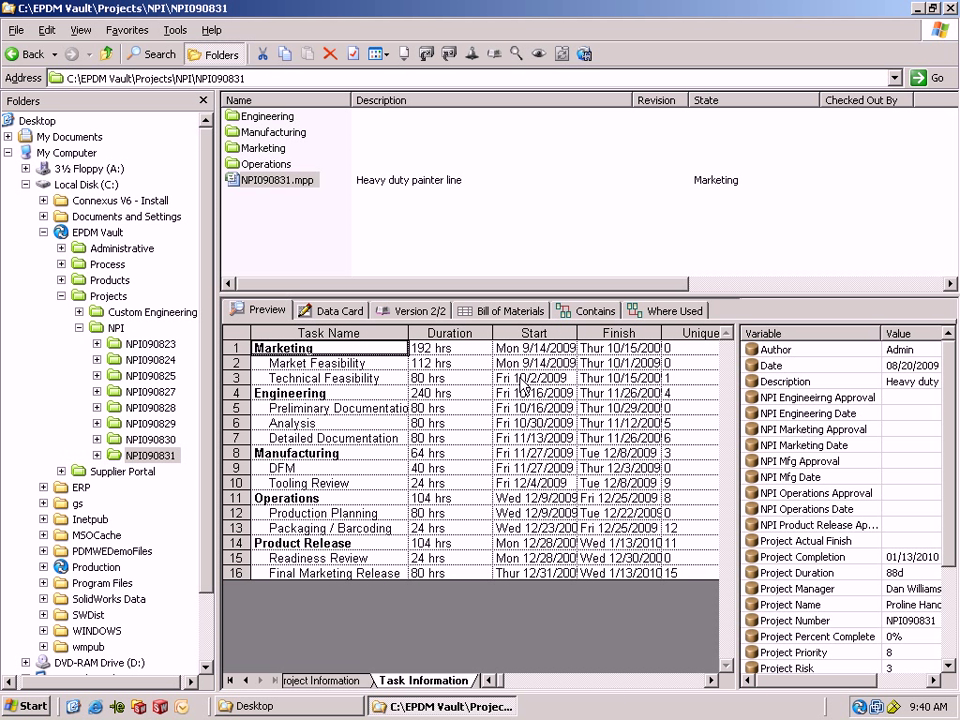
{"action": "right_click", "coordinate": [270, 180]}
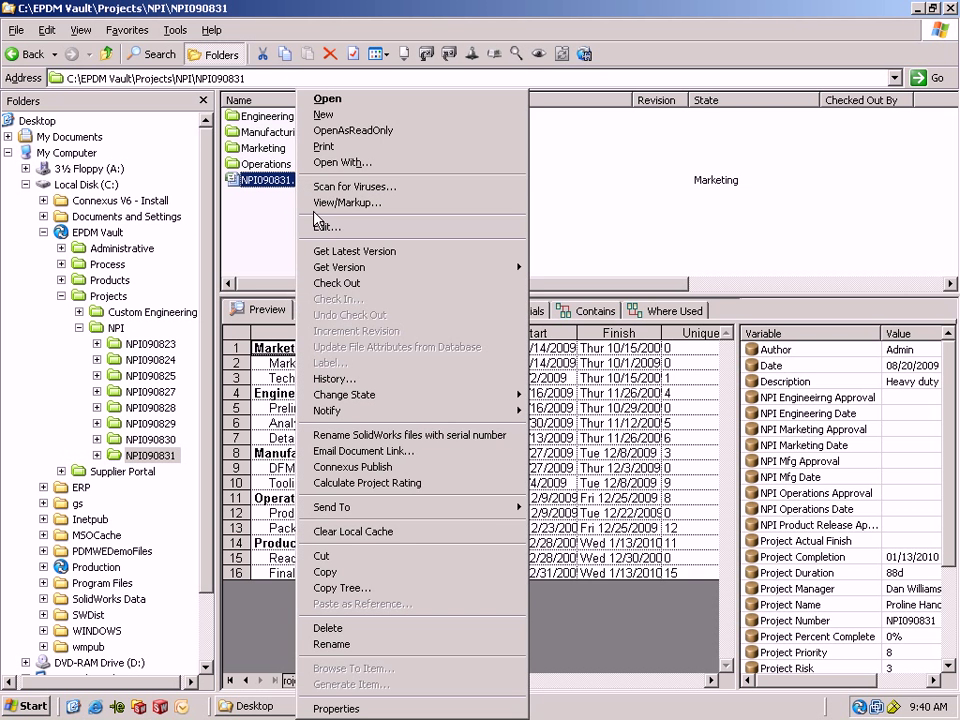
{"action": "left_click", "coordinate": [326, 98]}
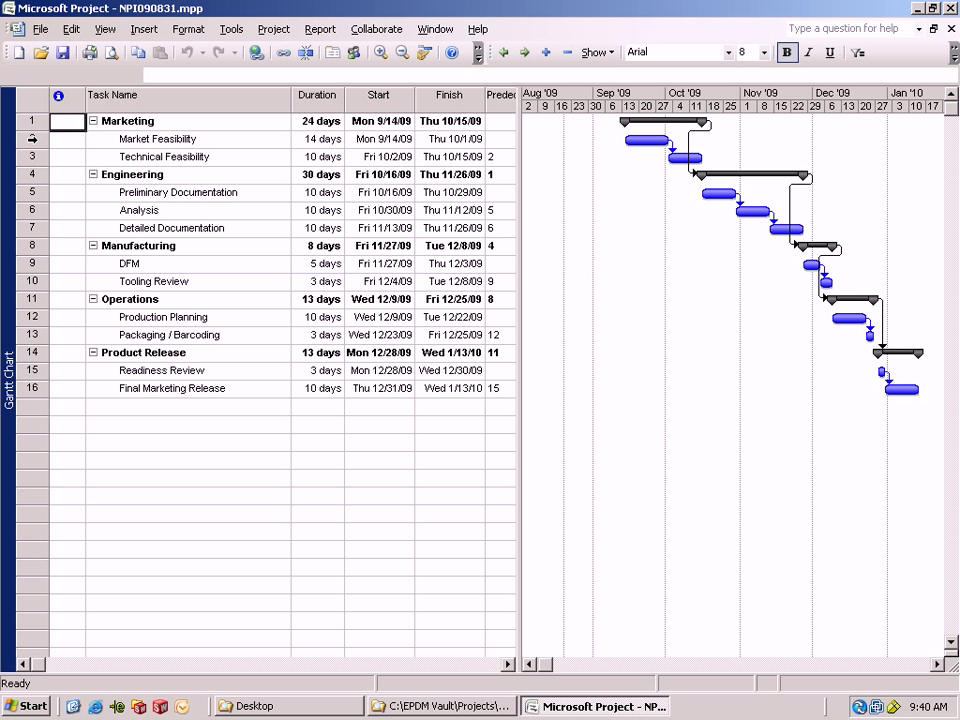
Mark Market Feasibility and Technical Feasibility 100% complete and save the schedule
{"action": "double_click", "coordinate": [156, 140]}
{"action": "type", "text": "100"}
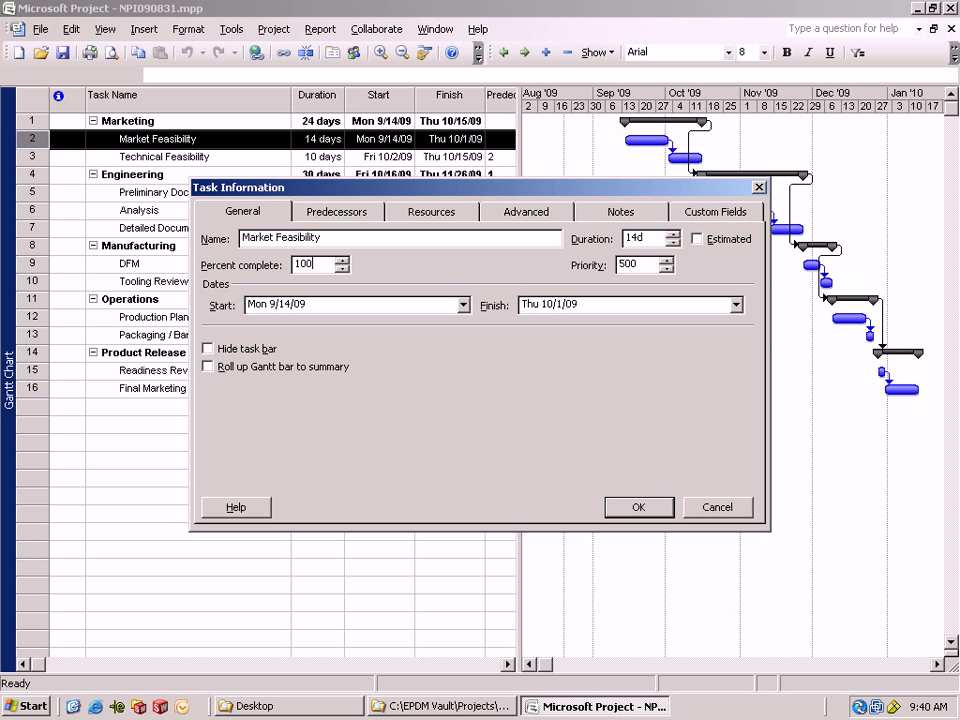
{"action": "left_click", "coordinate": [638, 508]}
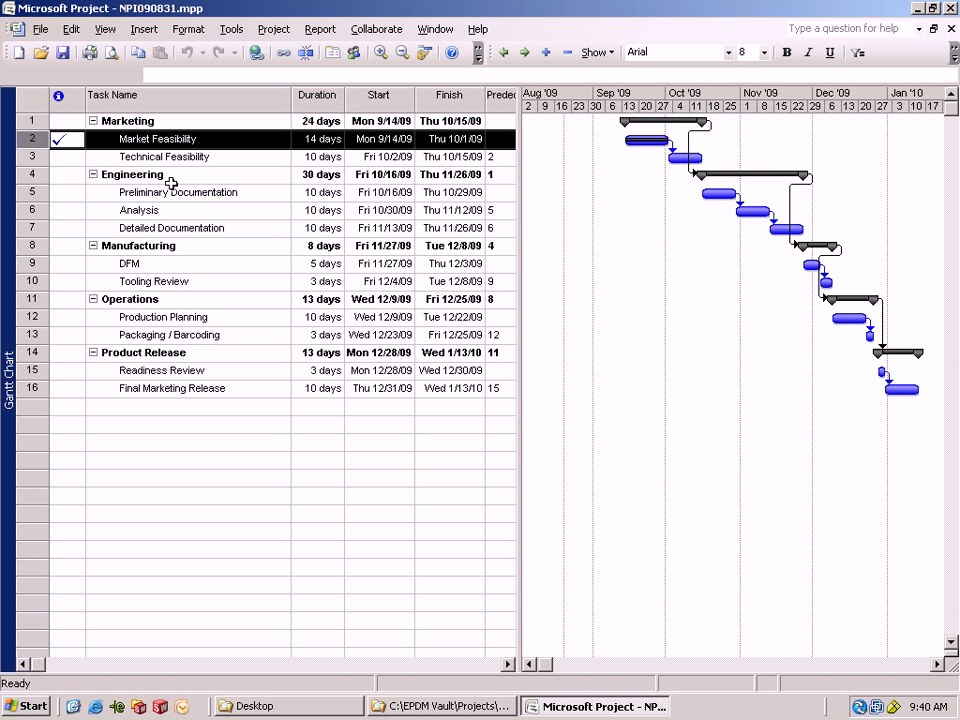
{"action": "double_click", "coordinate": [164, 156]}
{"action": "type", "text": "100"}
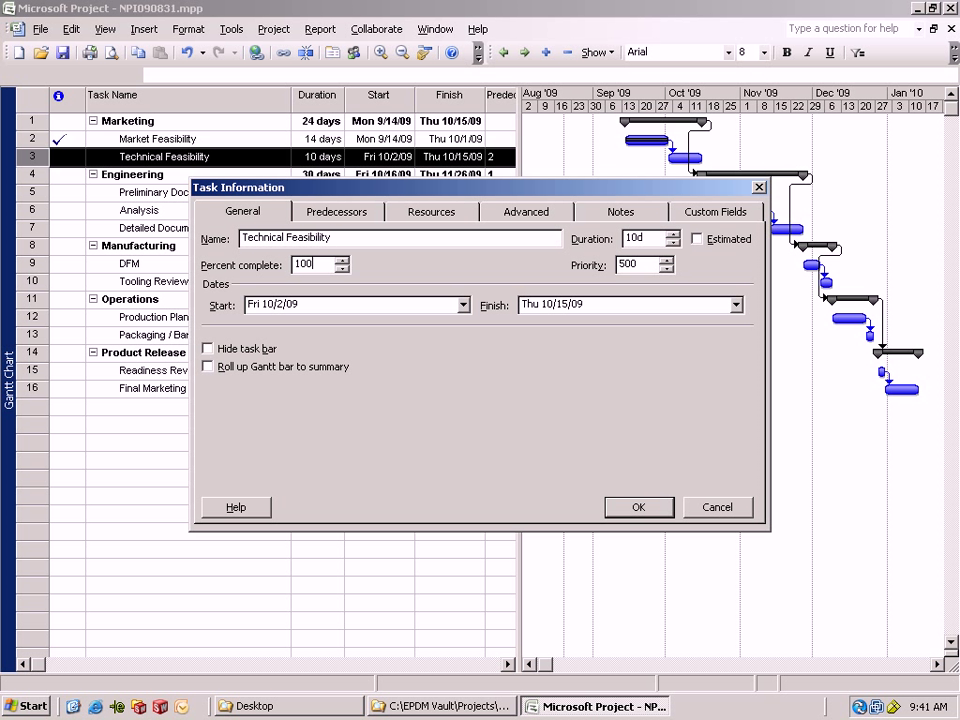
{"action": "left_click", "coordinate": [638, 508]}
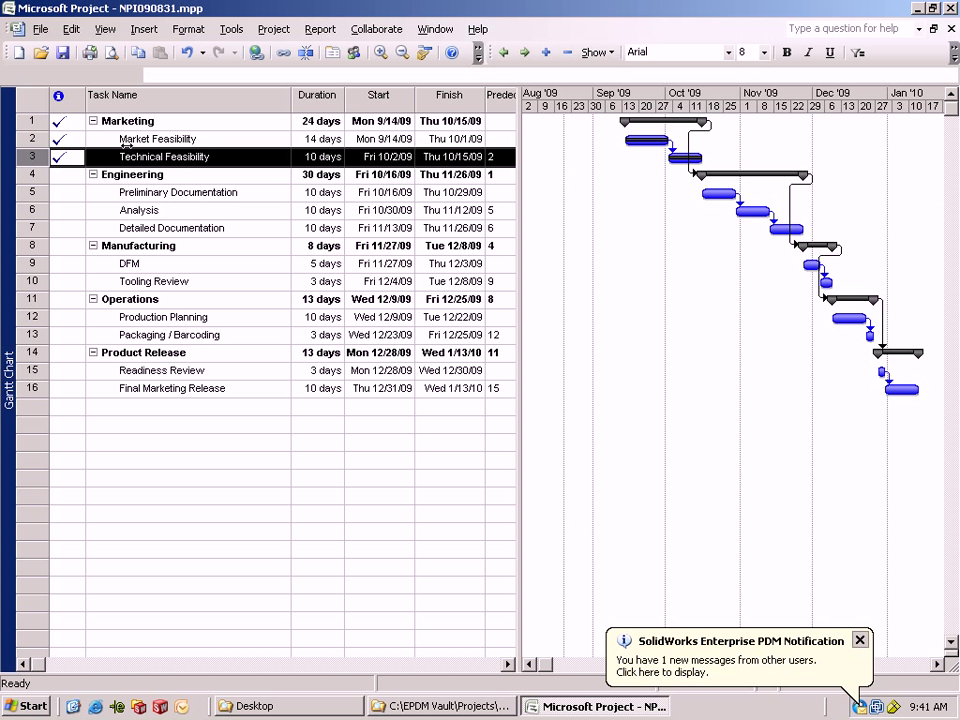
{"action": "mouse_move", "coordinate": [64, 52]}
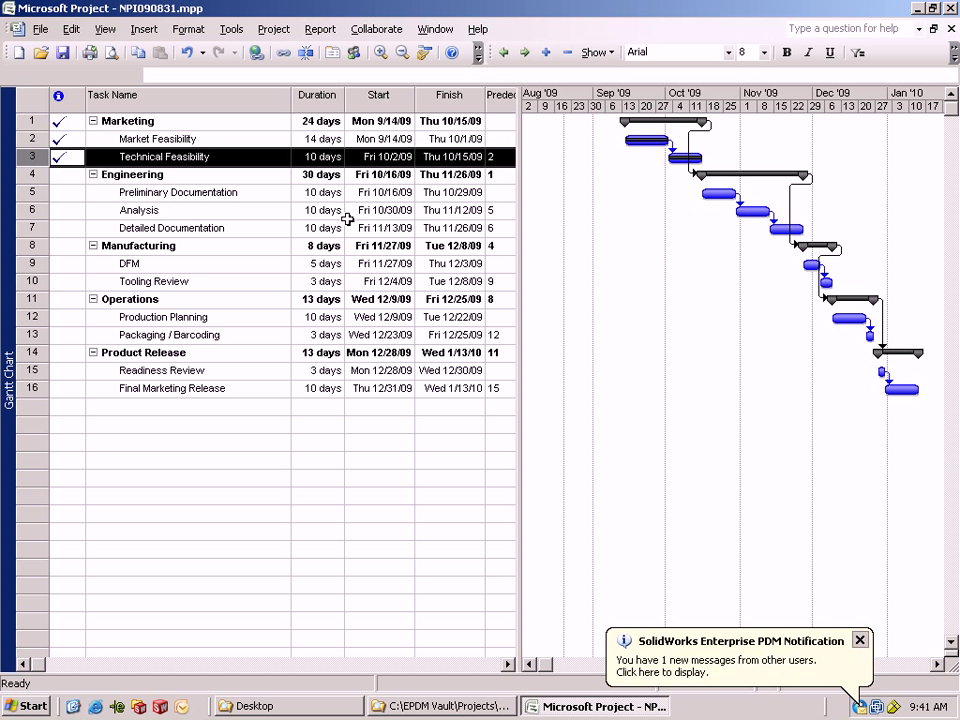
{"action": "mouse_move", "coordinate": [952, 16]}
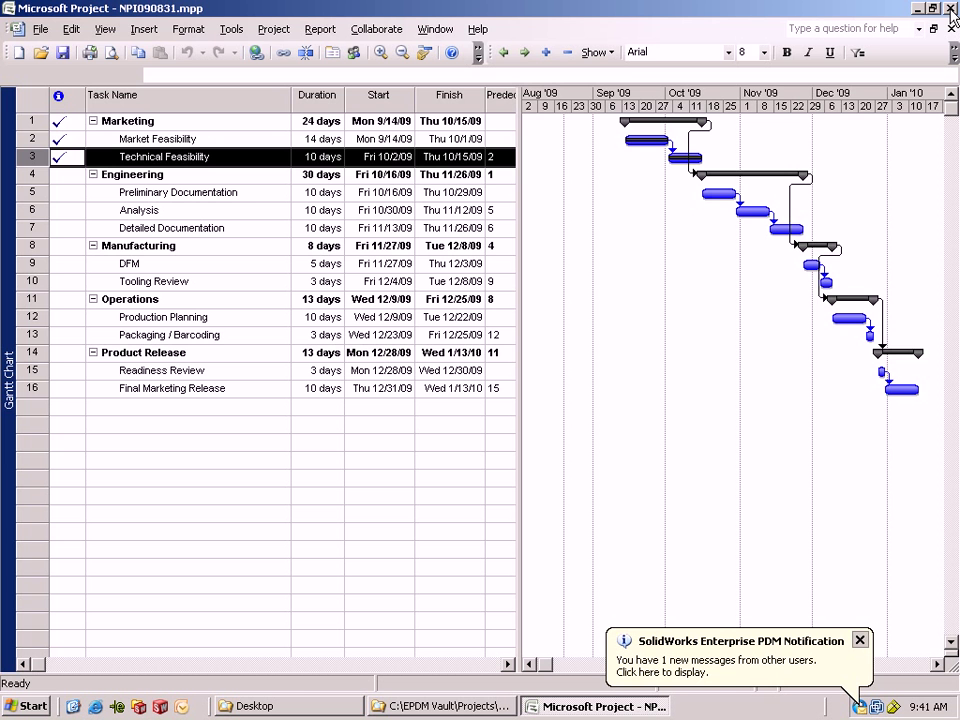
{"action": "left_click", "coordinate": [442, 706]}
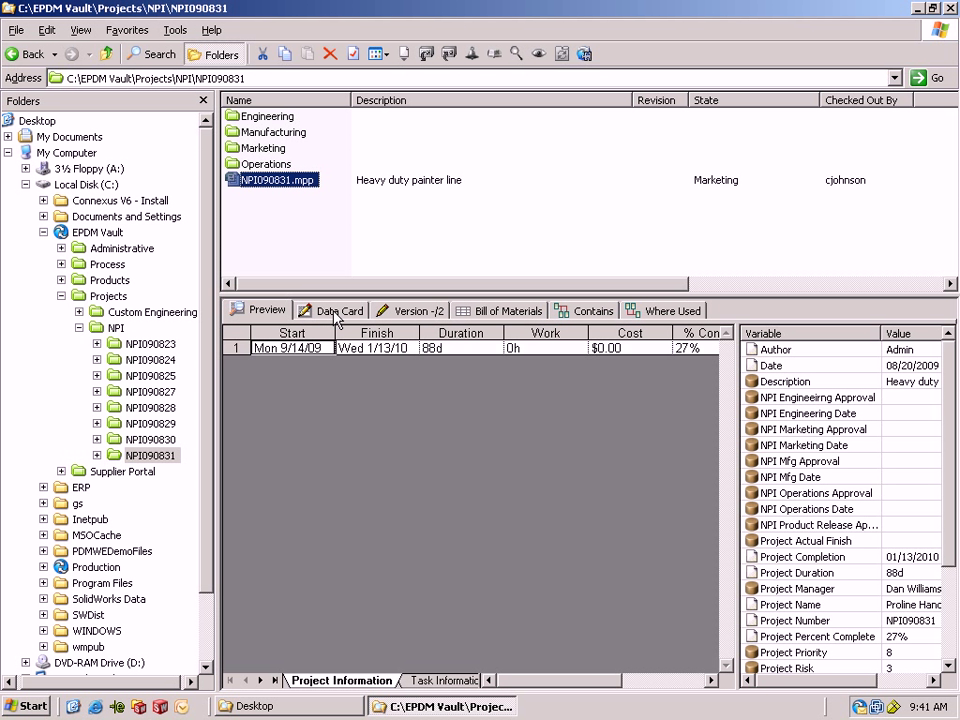
Move NPI090831.mpp through Marketing Review Complete with comment 'ready for engineering review'
{"action": "left_click", "coordinate": [338, 310]}
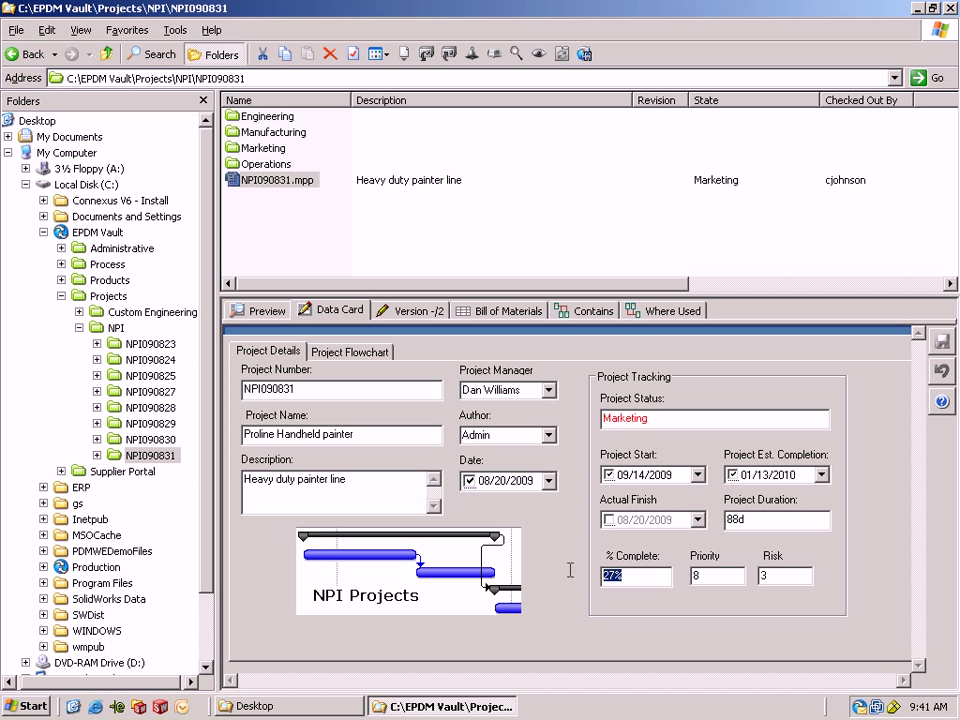
{"action": "mouse_move", "coordinate": [284, 198]}
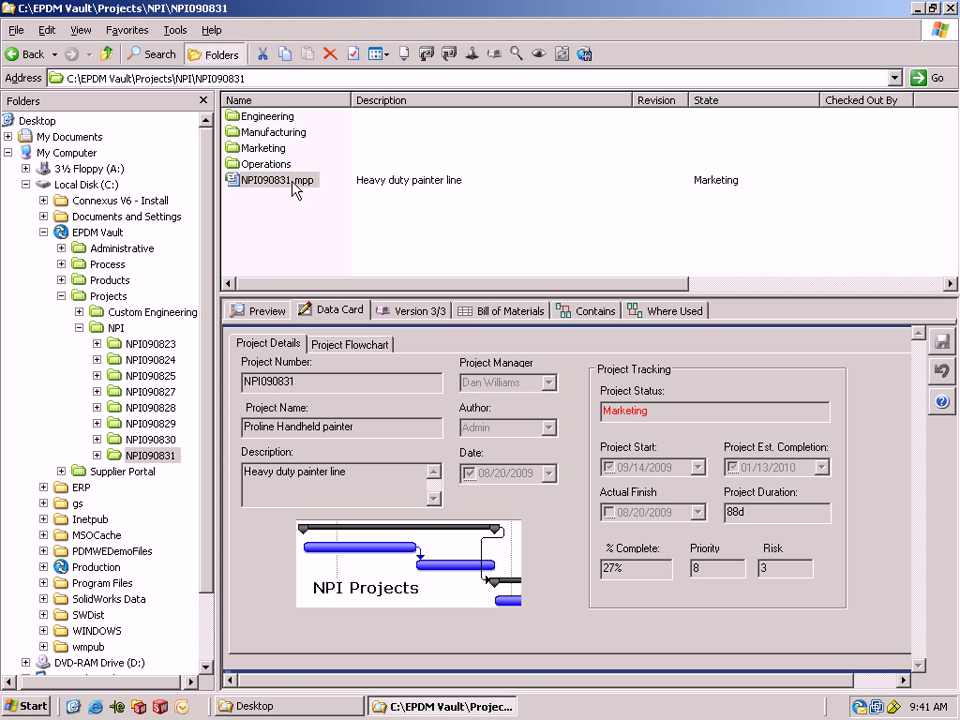
{"action": "right_click", "coordinate": [272, 180]}
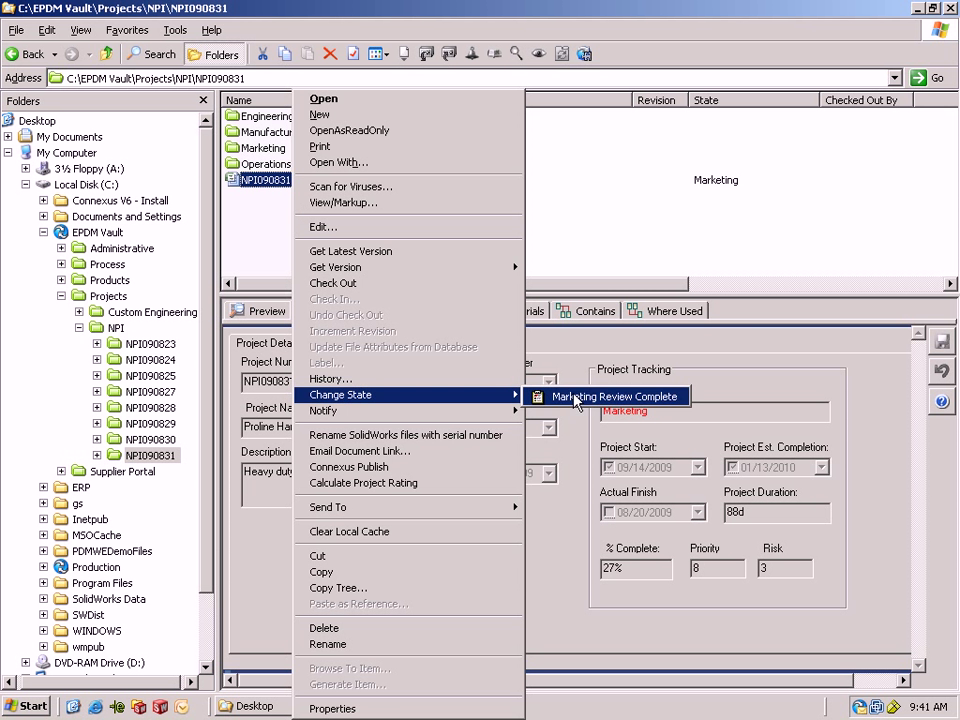
{"action": "left_click", "coordinate": [618, 396]}
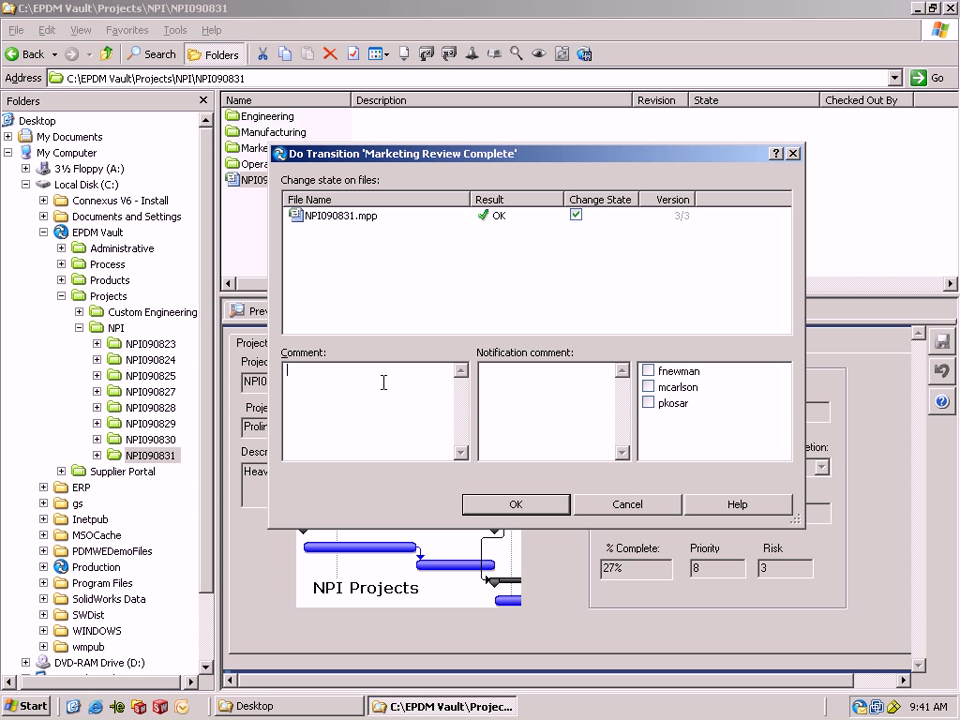
{"action": "type", "text": "ready for"}
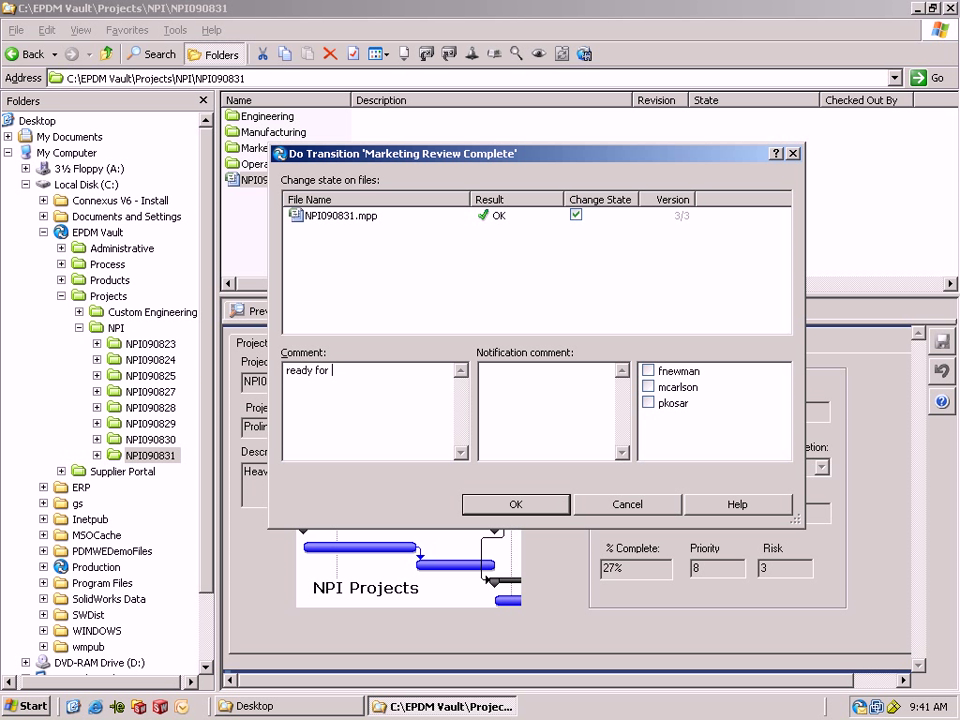
{"action": "type", "text": "engineering review"}
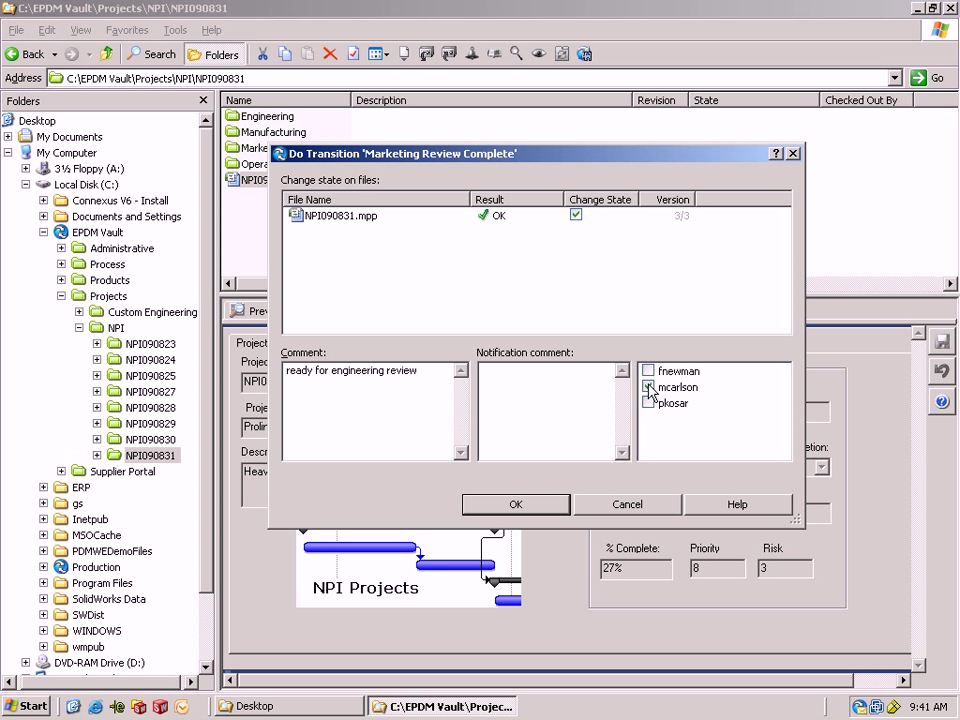
{"action": "left_click", "coordinate": [516, 504]}
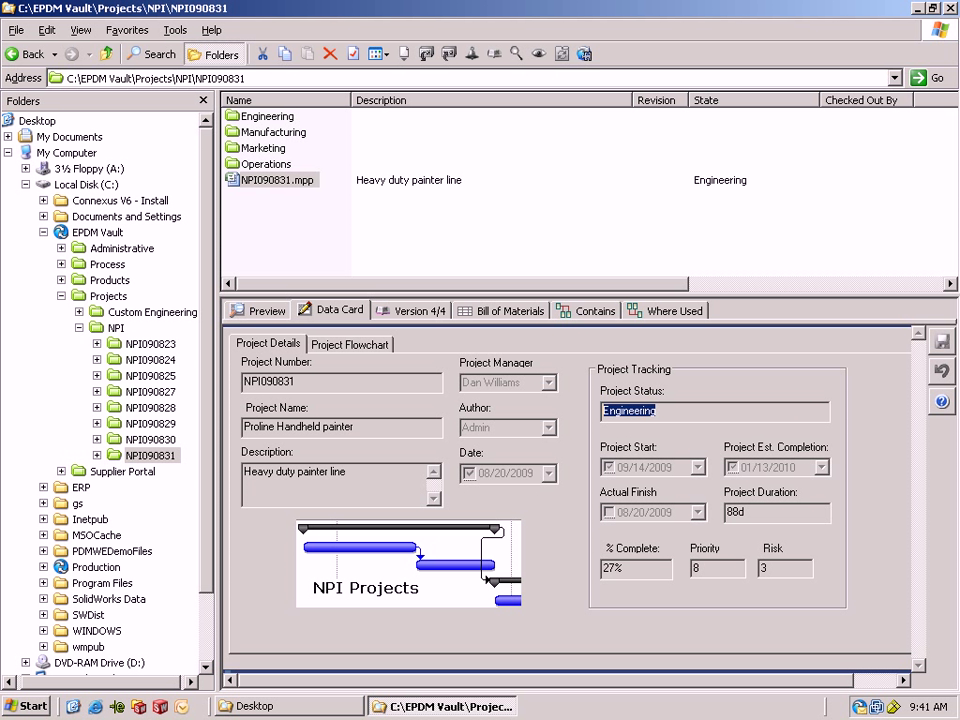
View the project flowchart's Marketing approval date, then log off the vault
{"action": "left_click", "coordinate": [350, 344]}
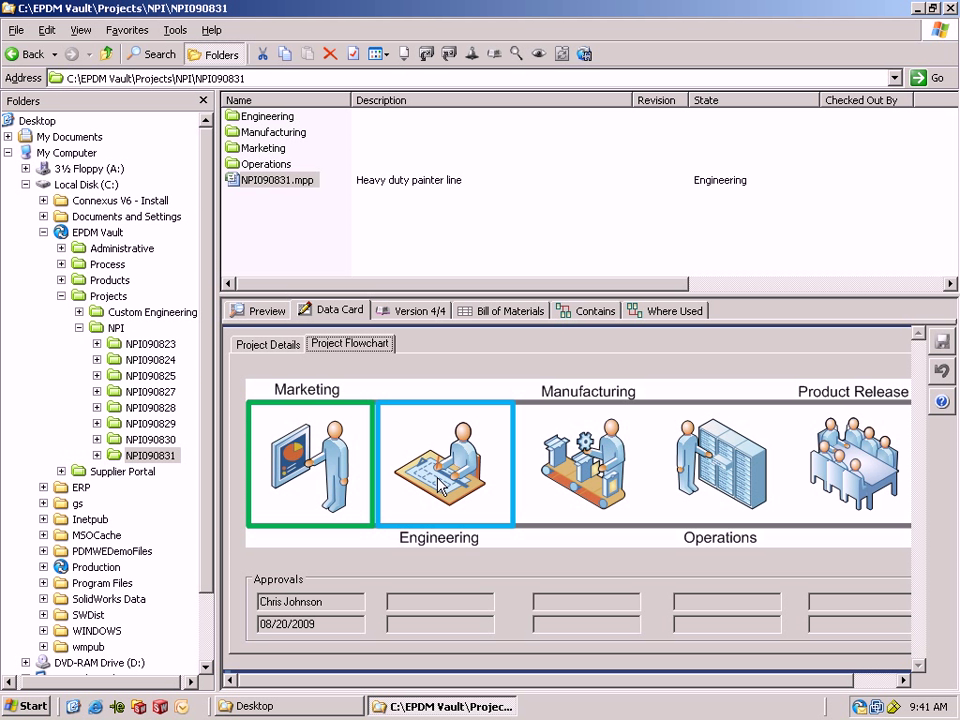
{"action": "mouse_move", "coordinate": [440, 504]}
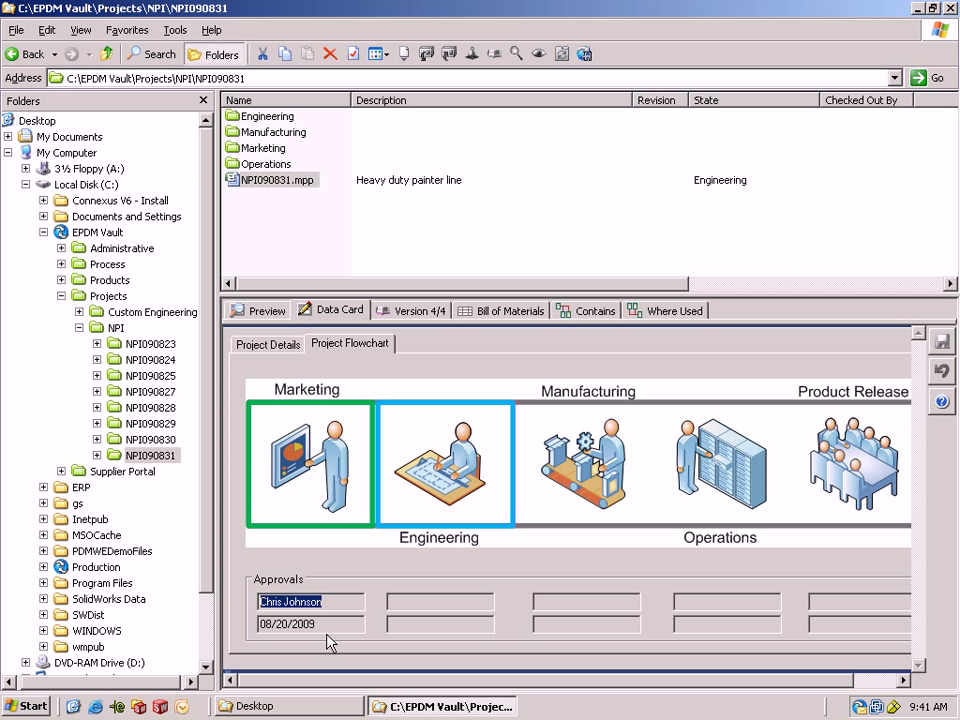
{"action": "left_click", "coordinate": [310, 624]}
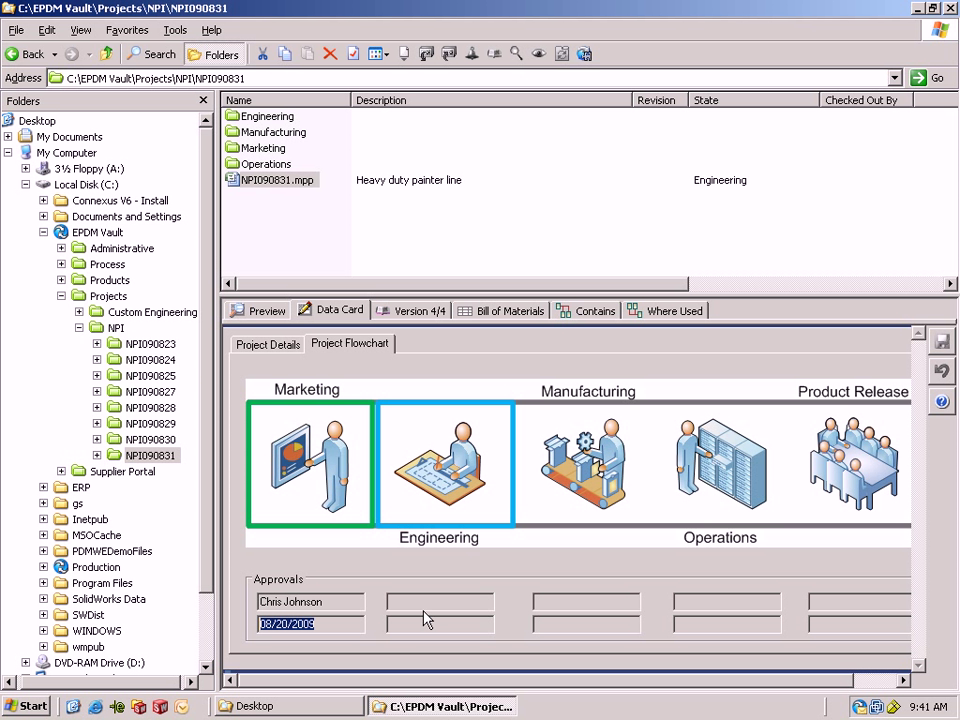
{"action": "mouse_move", "coordinate": [796, 684]}
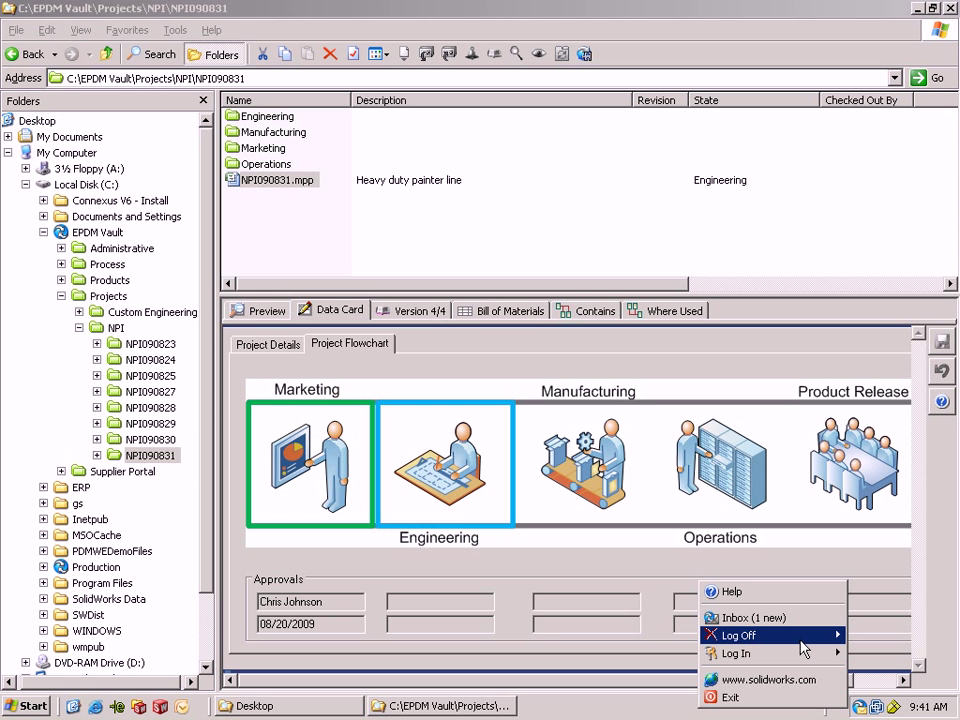
{"action": "left_click", "coordinate": [738, 636]}
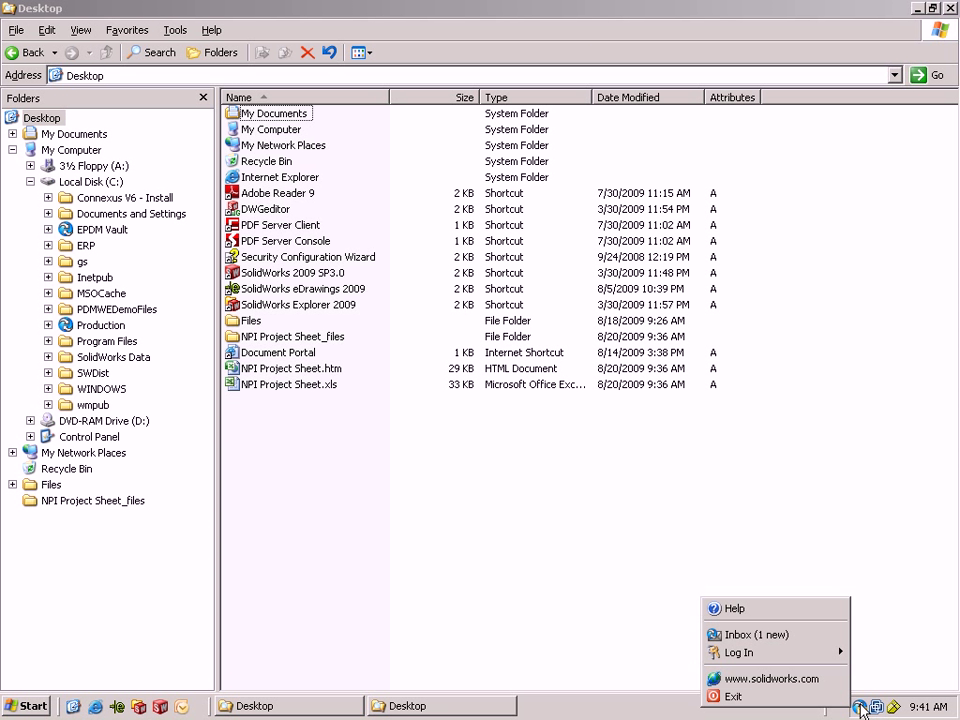
{"action": "left_click", "coordinate": [740, 652]}
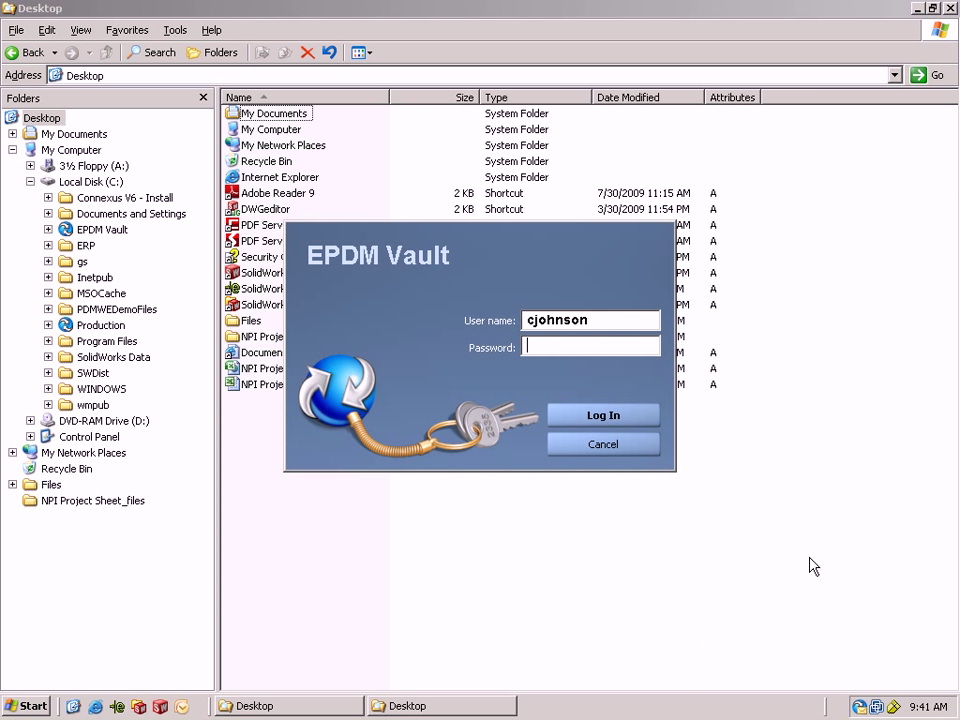
{"action": "triple_click", "coordinate": [590, 320]}
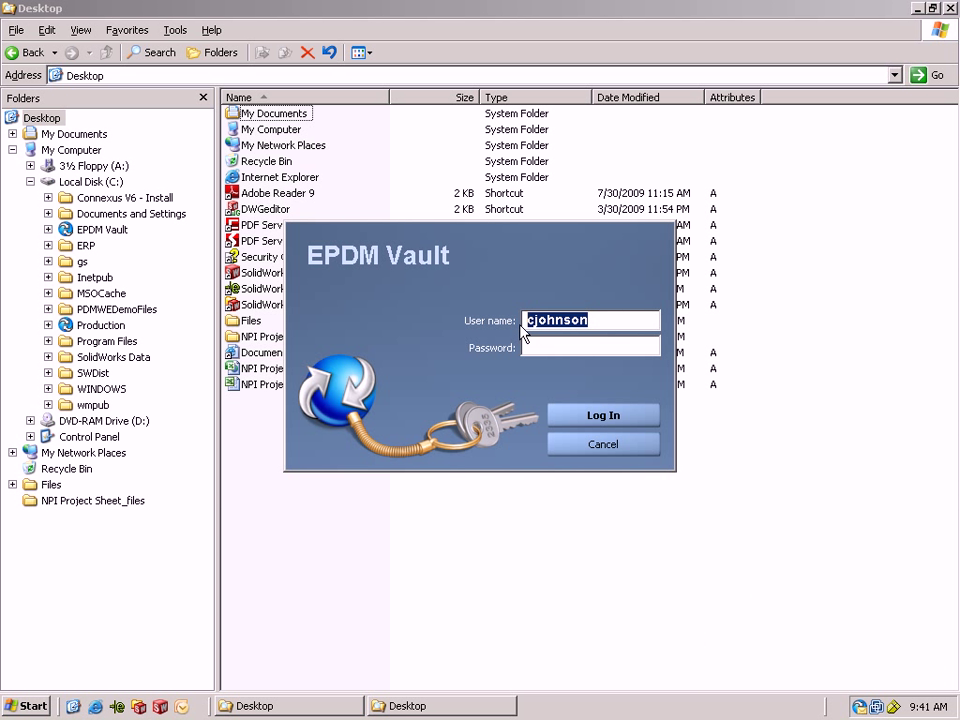
{"action": "type", "text": "mcarlson"}
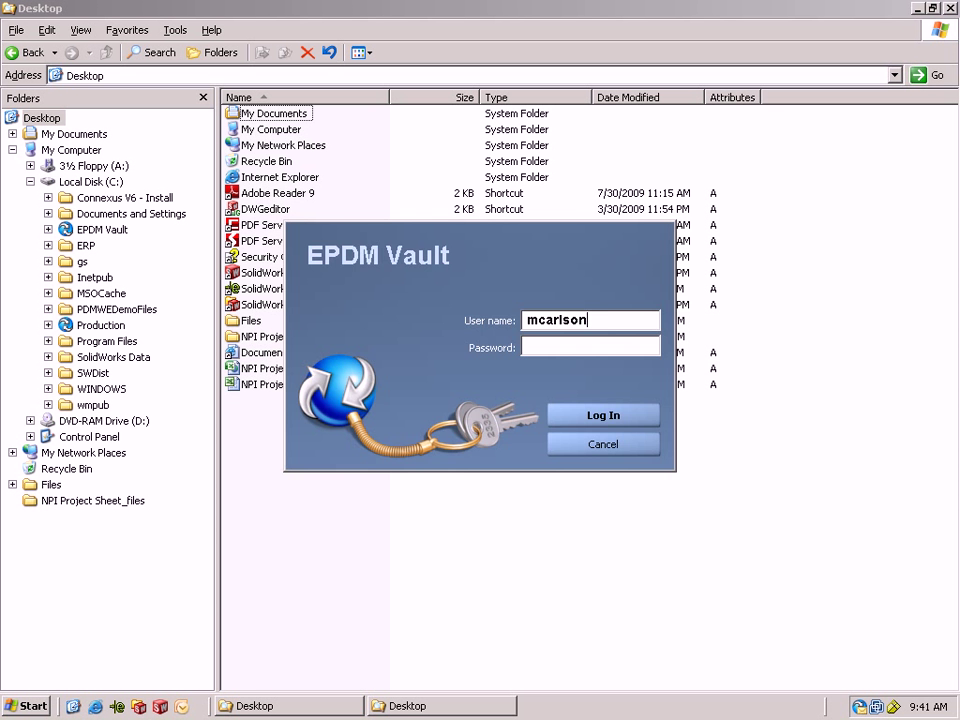
{"action": "left_click", "coordinate": [604, 414]}
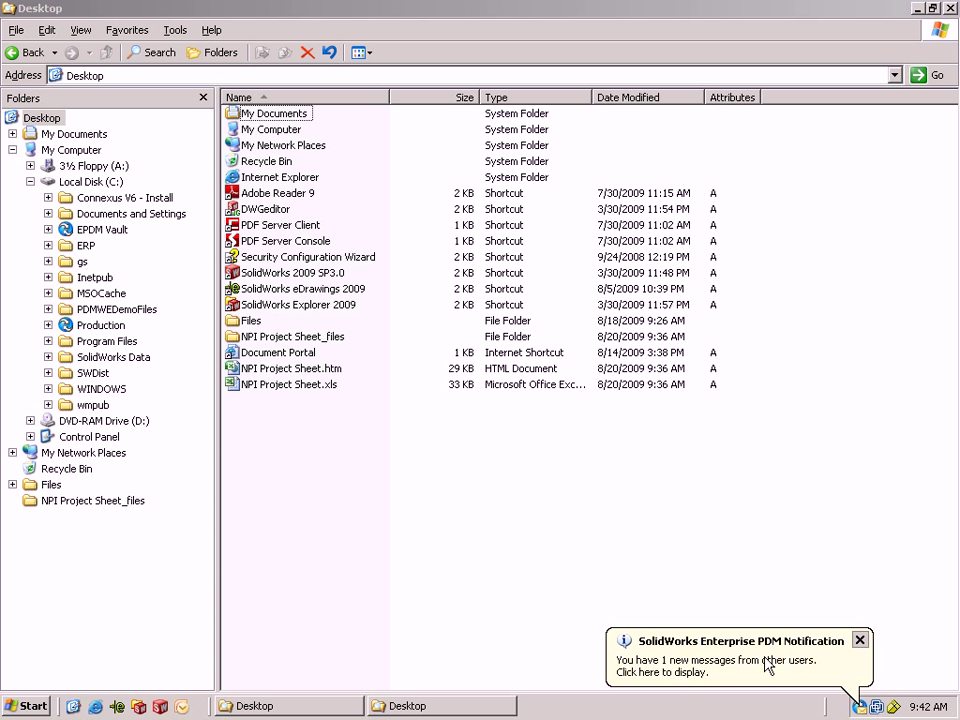
{"action": "left_click", "coordinate": [738, 664]}
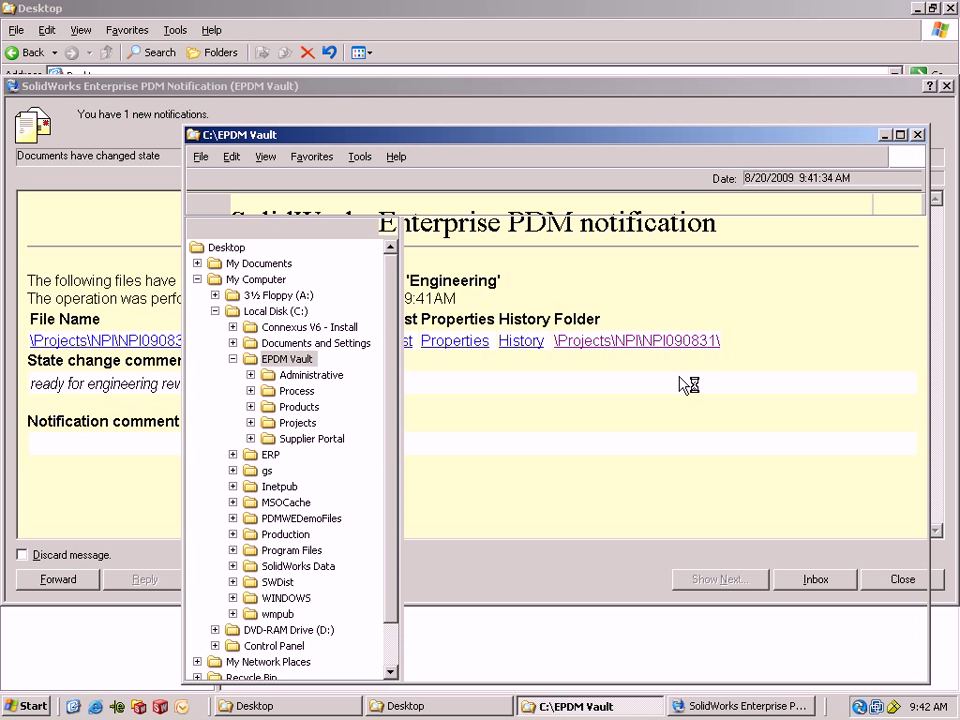
{"action": "left_click", "coordinate": [636, 340]}
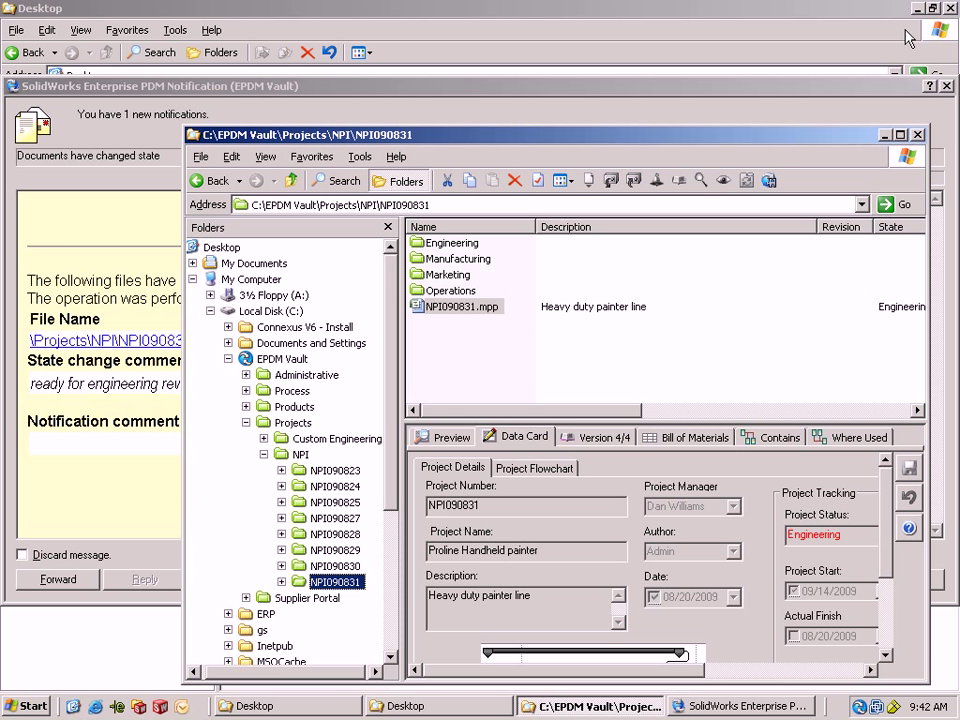
{"action": "mouse_move", "coordinate": [948, 90]}
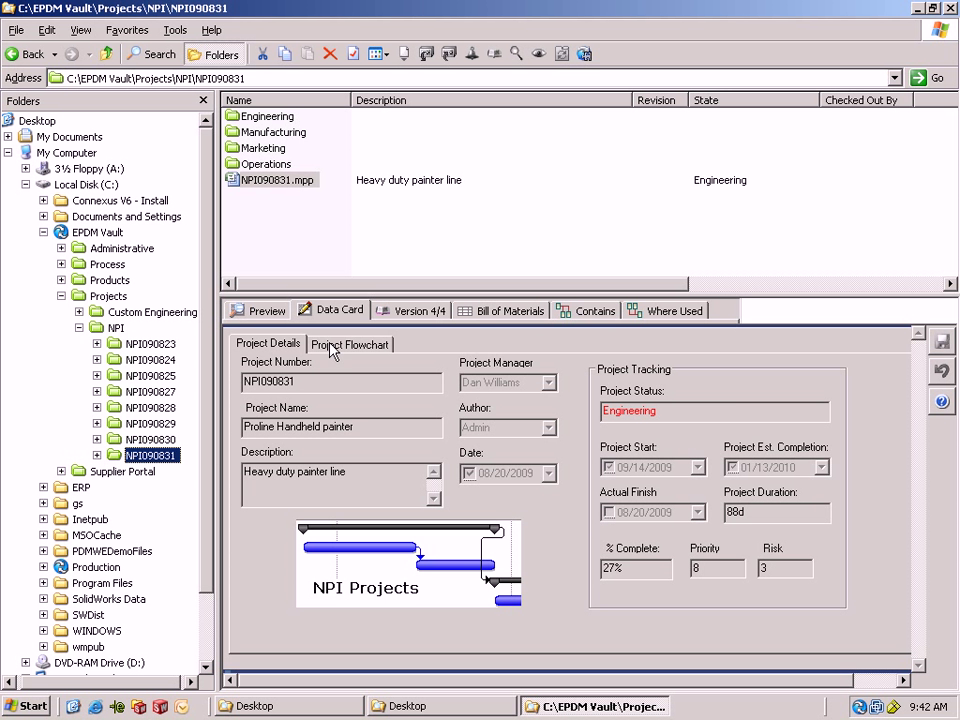
Preview the NPI090831.mpp task sheet, then open the file with Edit in Microsoft Project
{"action": "left_click", "coordinate": [348, 344]}
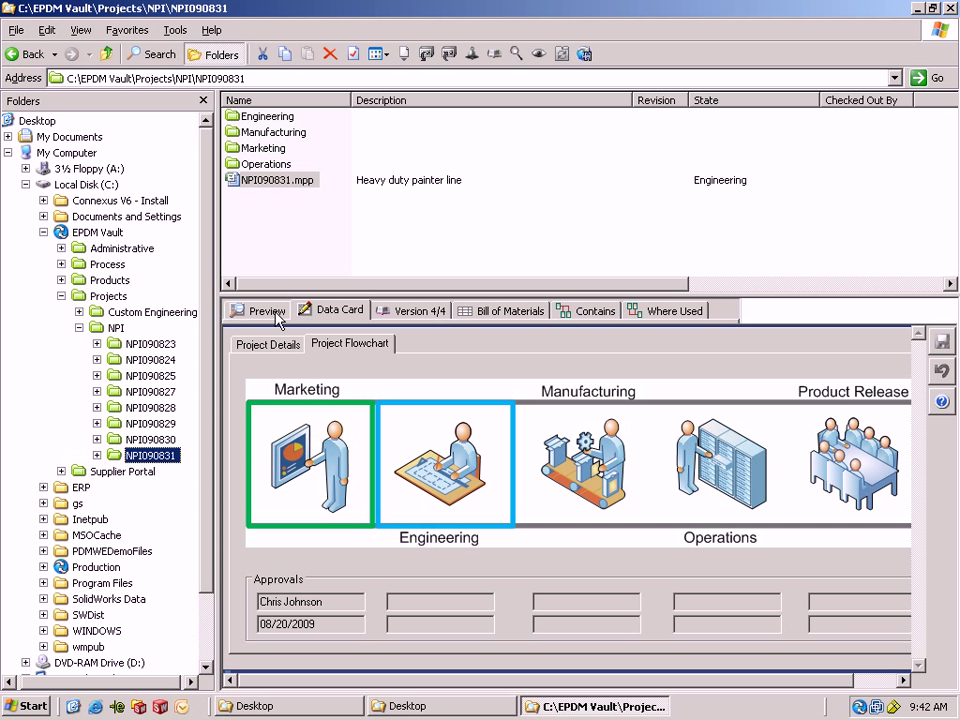
{"action": "left_click", "coordinate": [266, 310]}
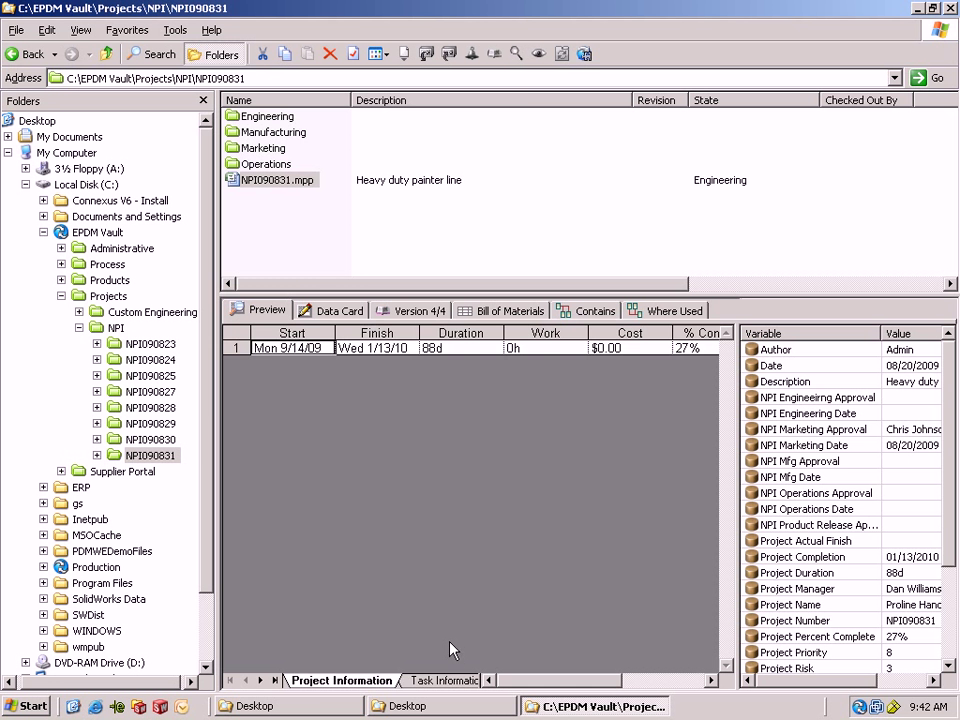
{"action": "left_click", "coordinate": [444, 680]}
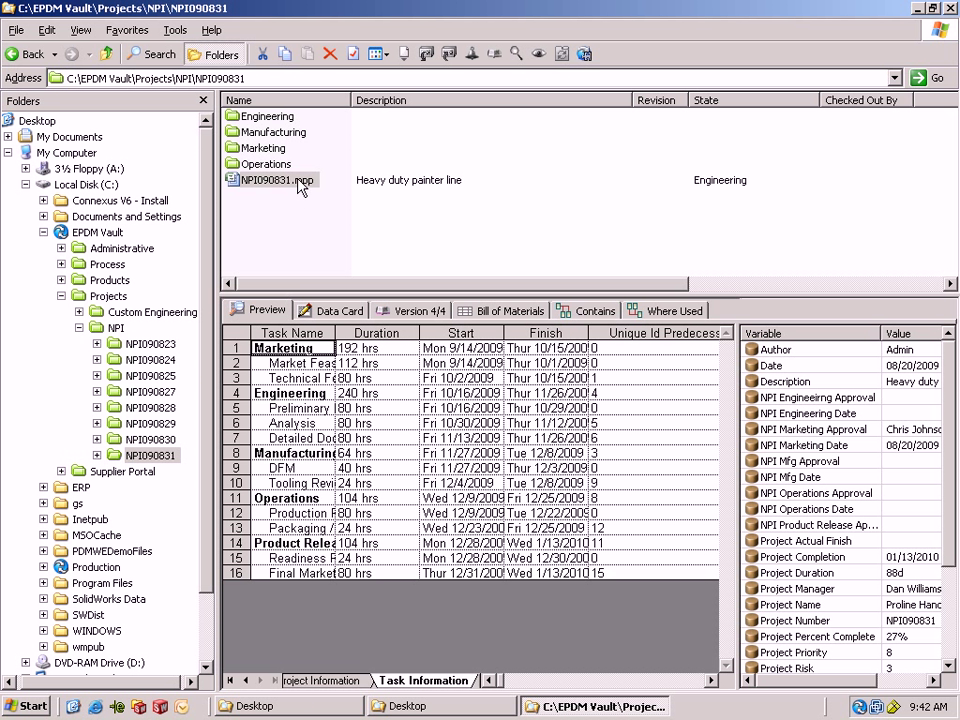
{"action": "right_click", "coordinate": [270, 180]}
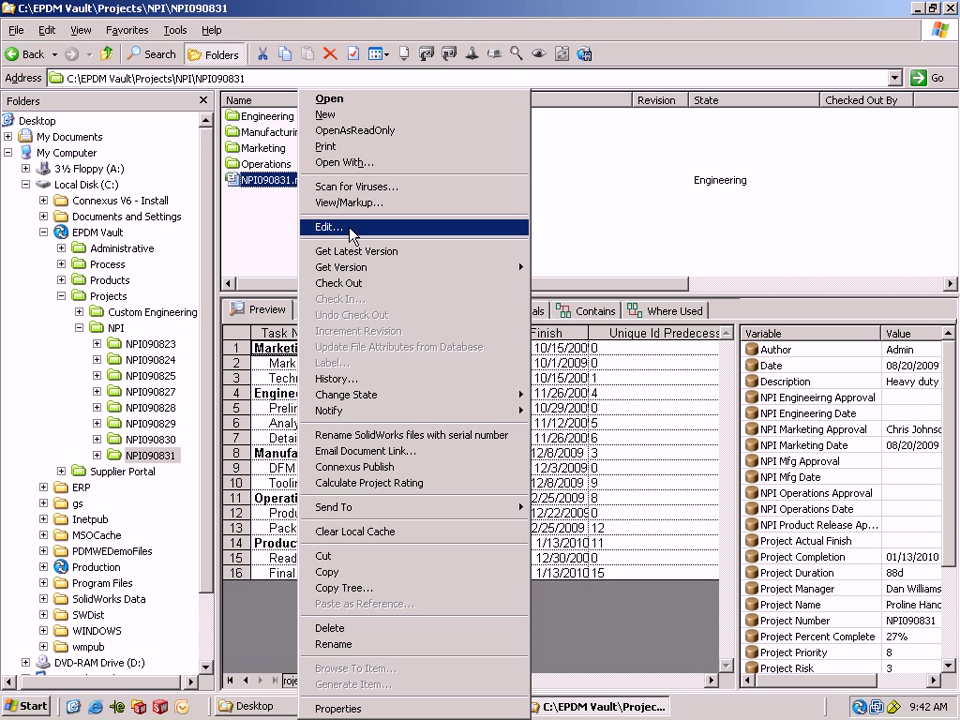
{"action": "left_click", "coordinate": [328, 228]}
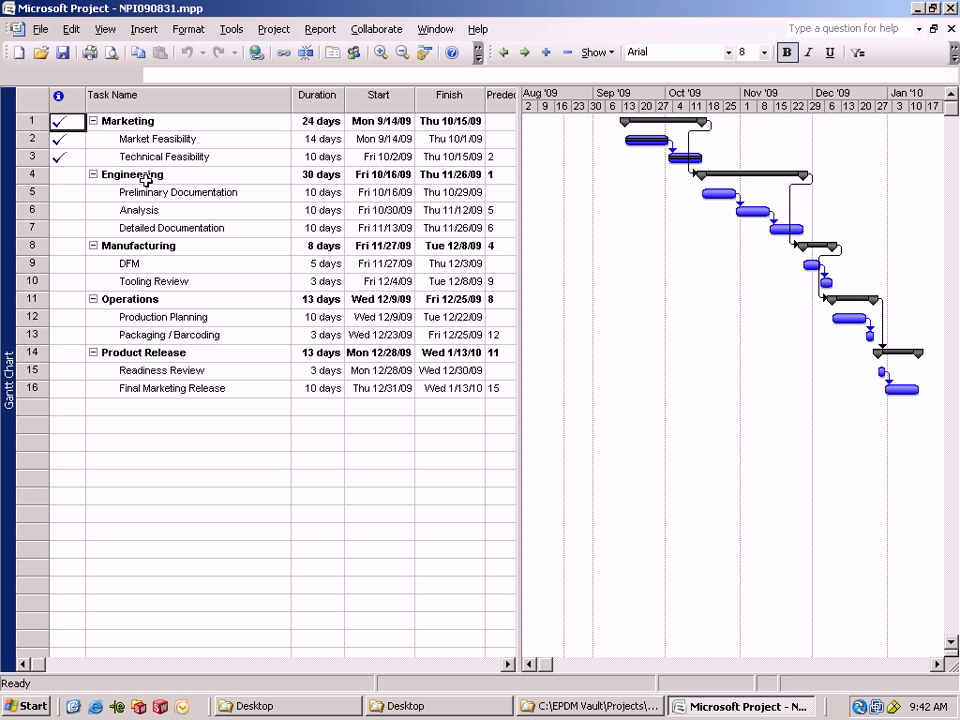
Mark Preliminary Documentation complete via Task Information, then close and save the schedule
{"action": "left_click", "coordinate": [316, 192]}
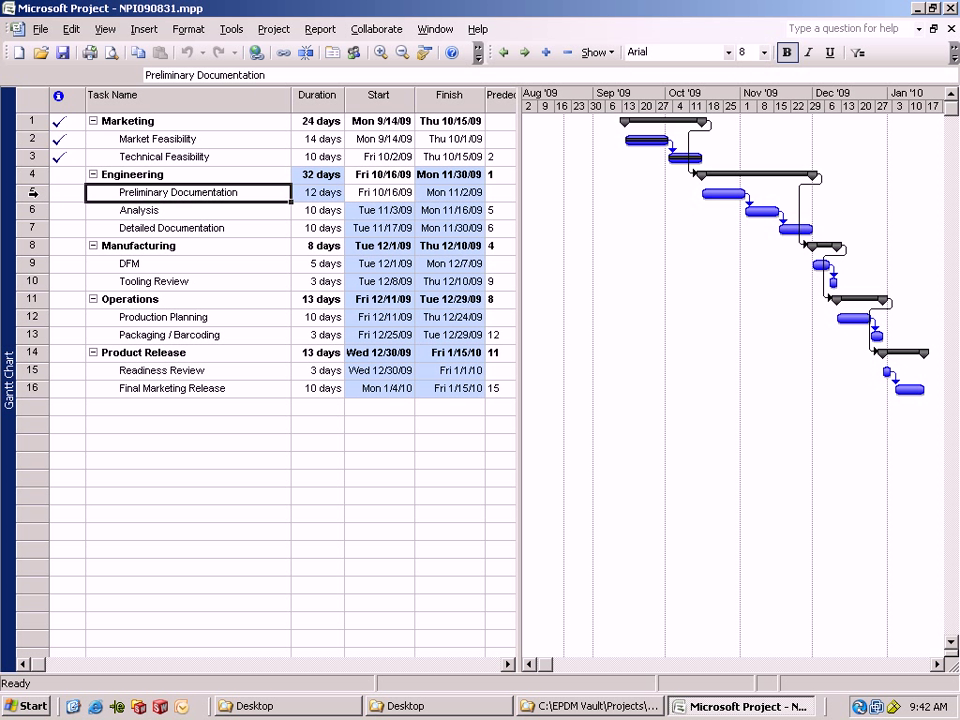
{"action": "right_click", "coordinate": [178, 192]}
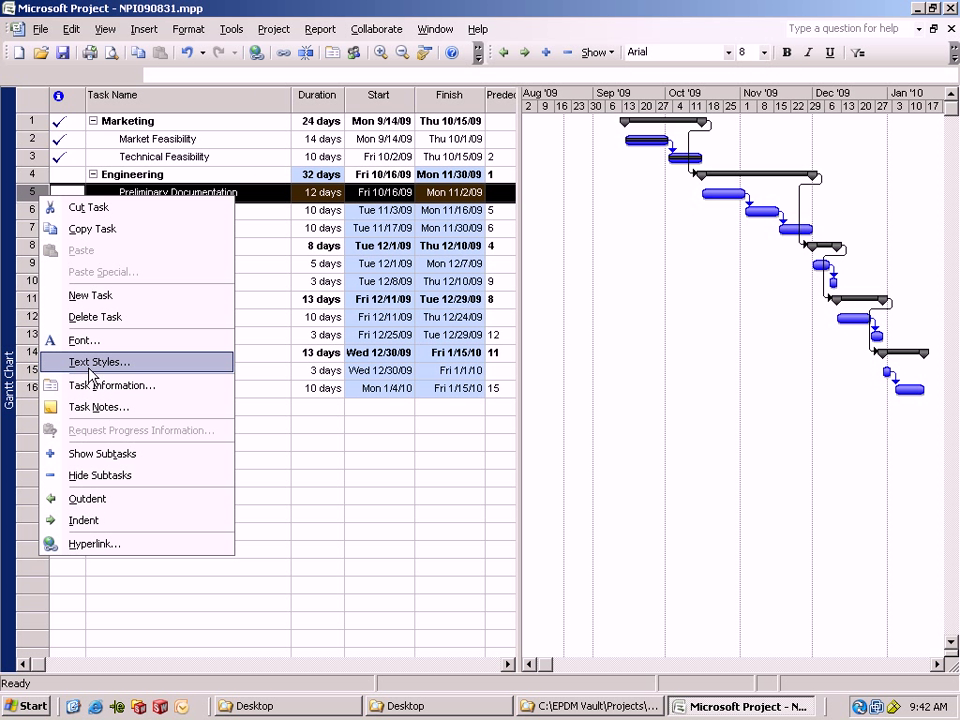
{"action": "left_click", "coordinate": [112, 384]}
{"action": "type", "text": "10"}
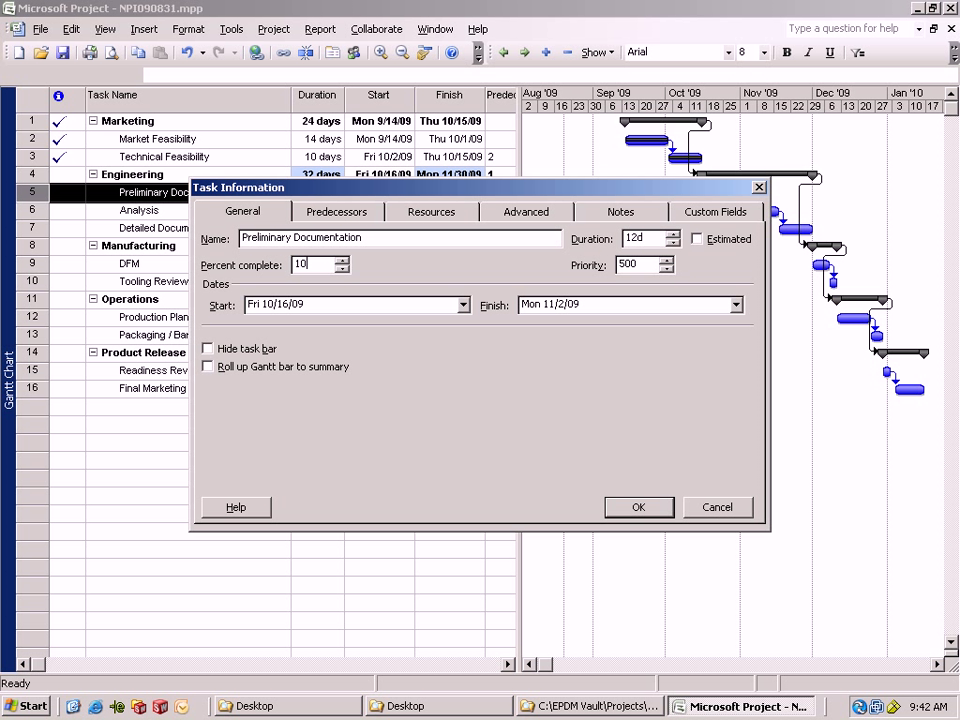
{"action": "left_click", "coordinate": [638, 508]}
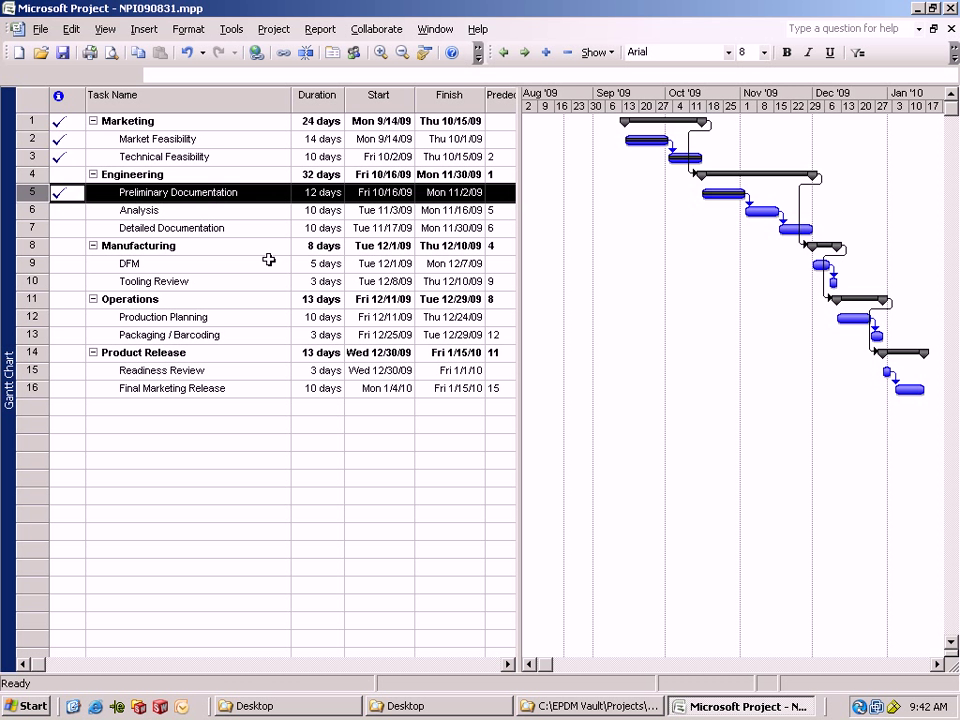
{"action": "left_click", "coordinate": [64, 52]}
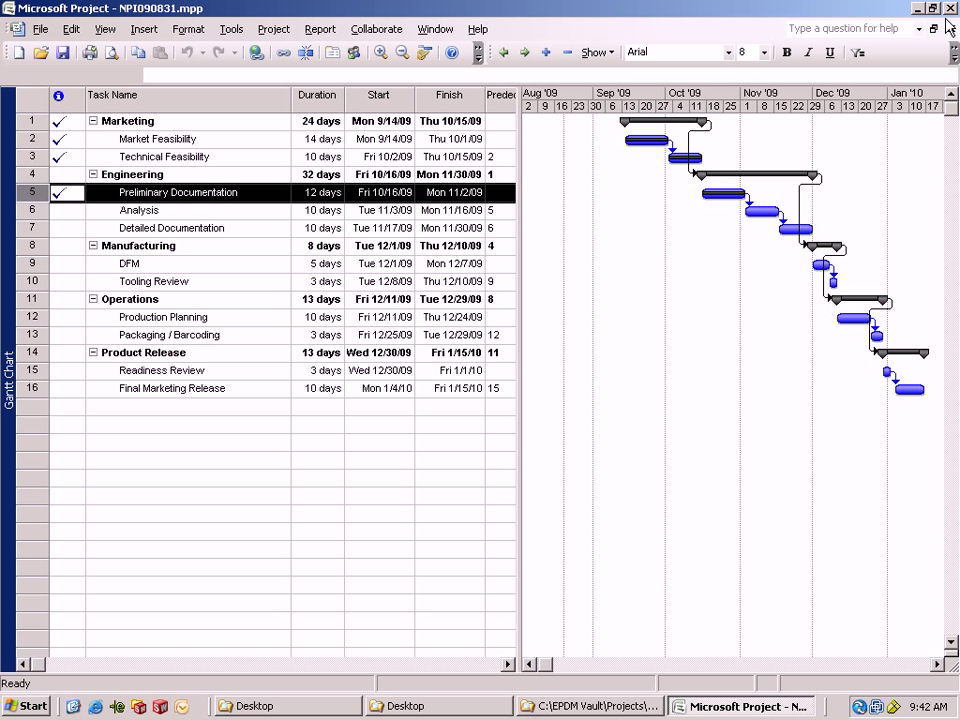
{"action": "left_click", "coordinate": [590, 706]}
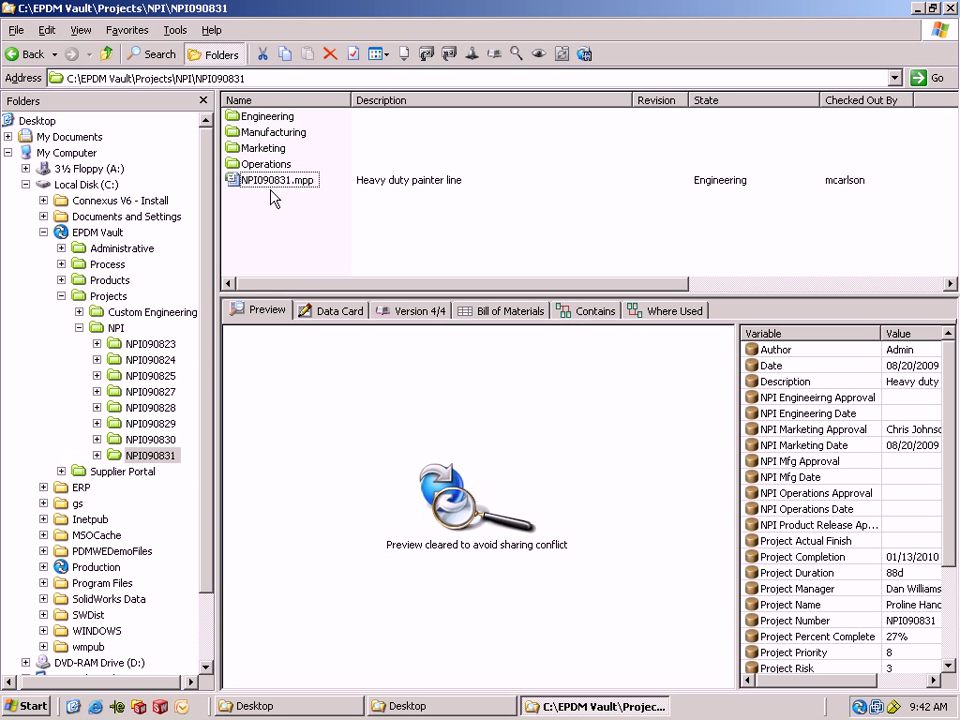
Check NPI090831.mpp back in with comment 'engineering upd' and view its project flowchart
{"action": "left_click", "coordinate": [340, 310]}
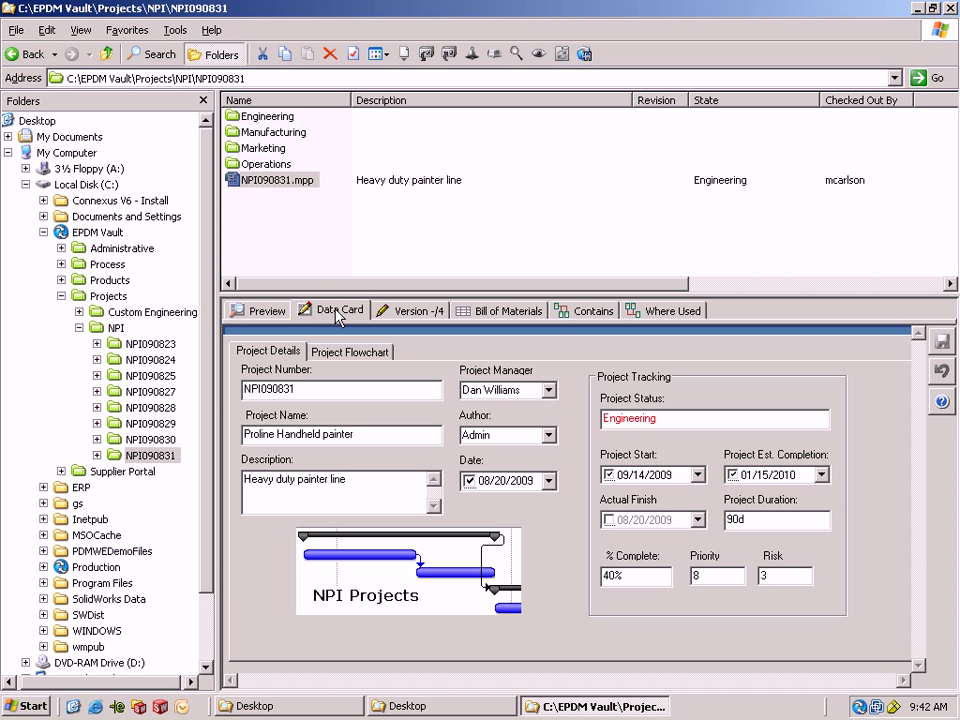
{"action": "triple_click", "coordinate": [636, 576]}
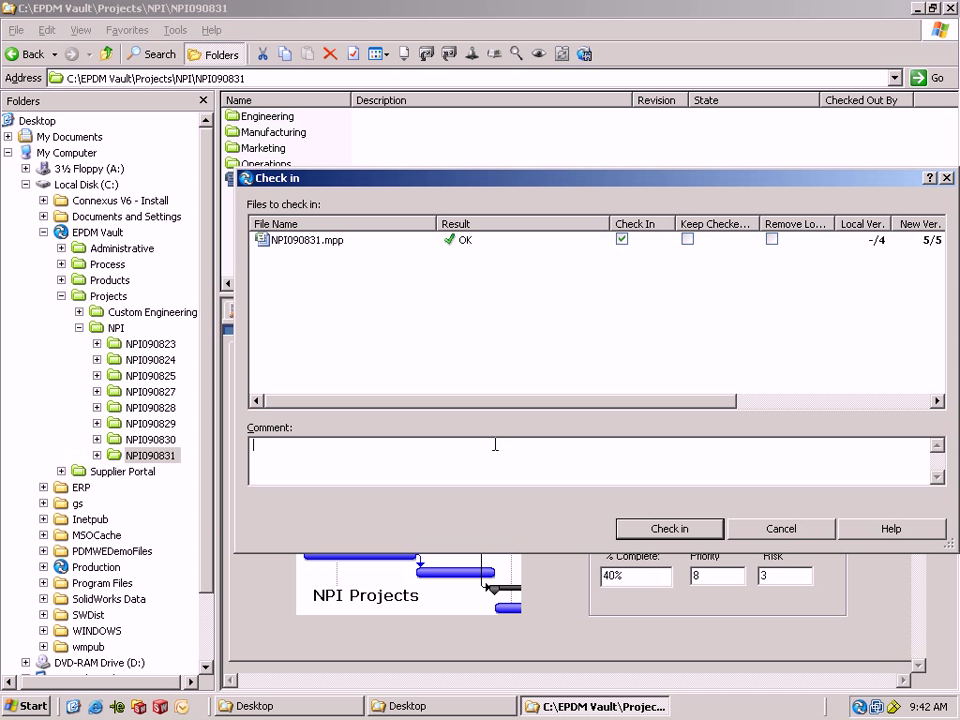
{"action": "type", "text": "engineering upd"}
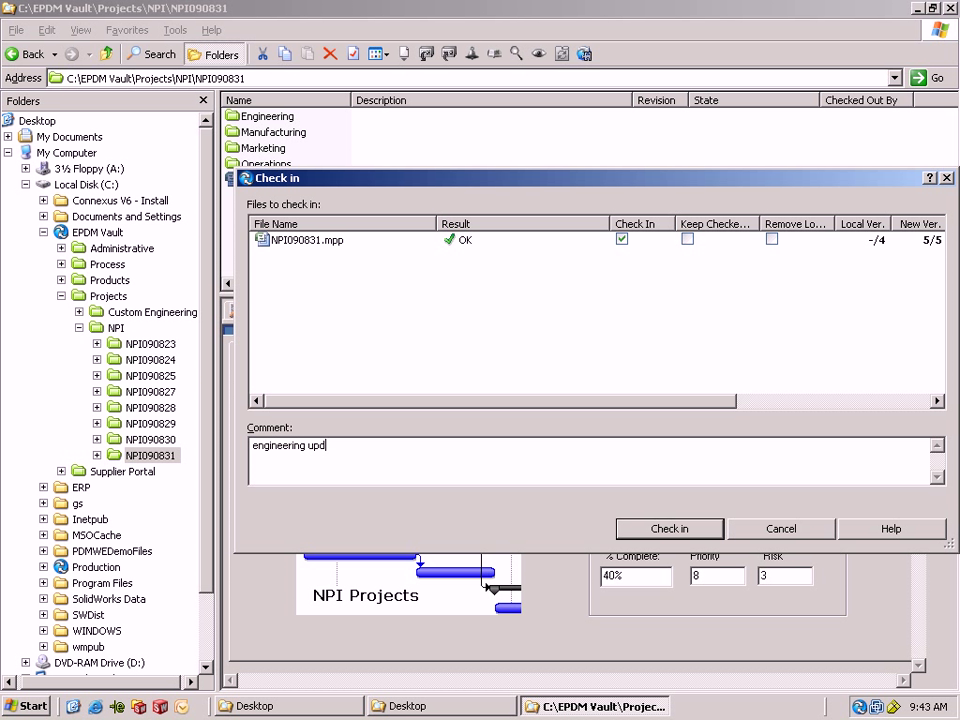
{"action": "left_click", "coordinate": [668, 528]}
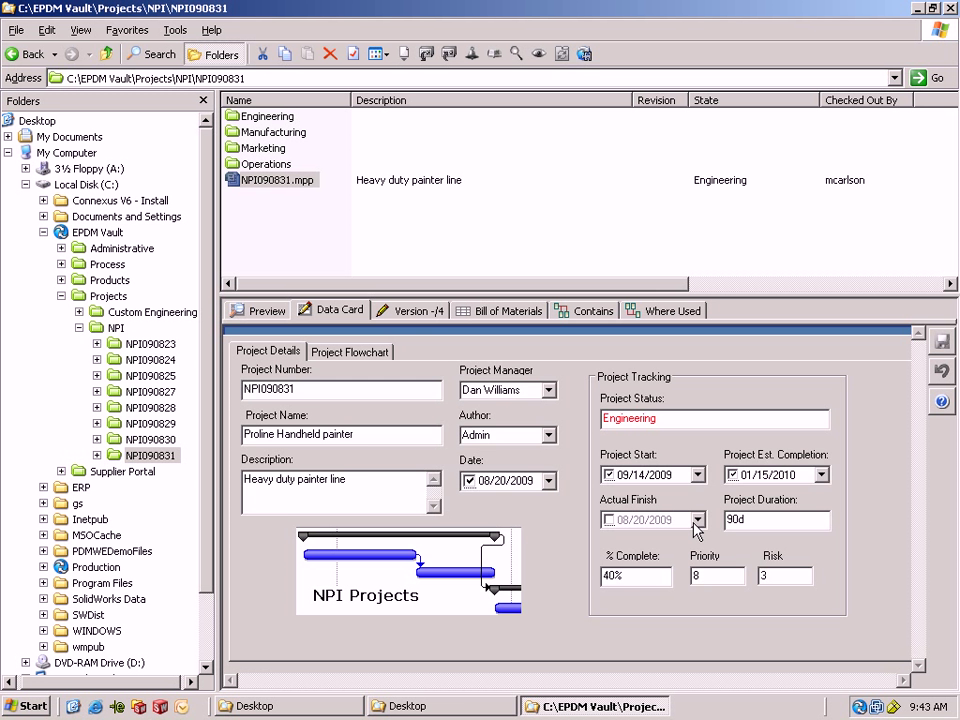
{"action": "left_click", "coordinate": [348, 352]}
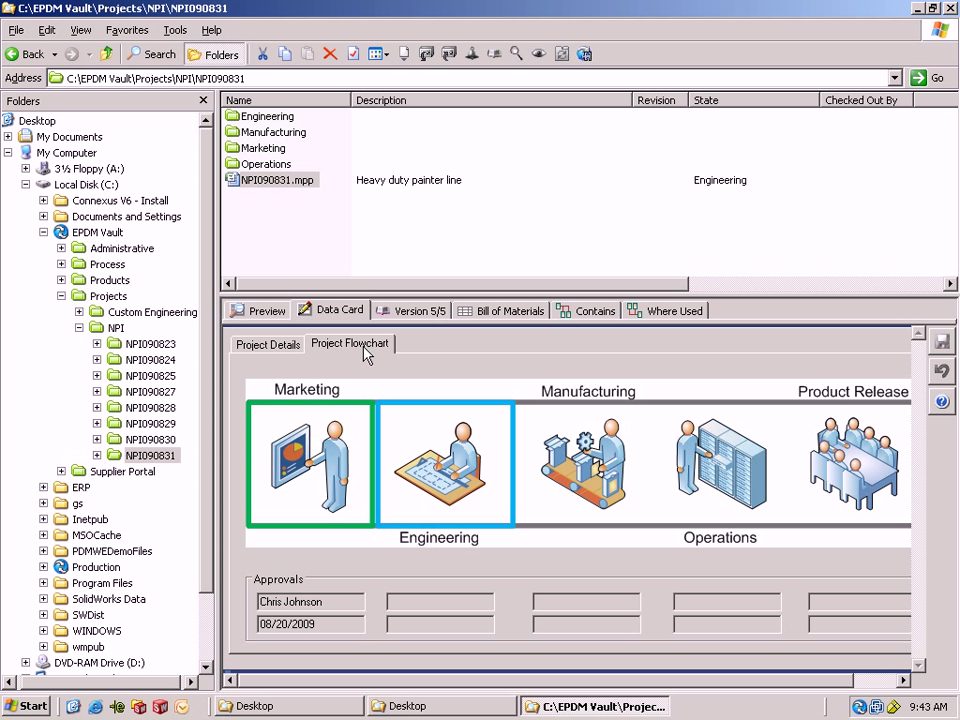
{"action": "mouse_move", "coordinate": [416, 476]}
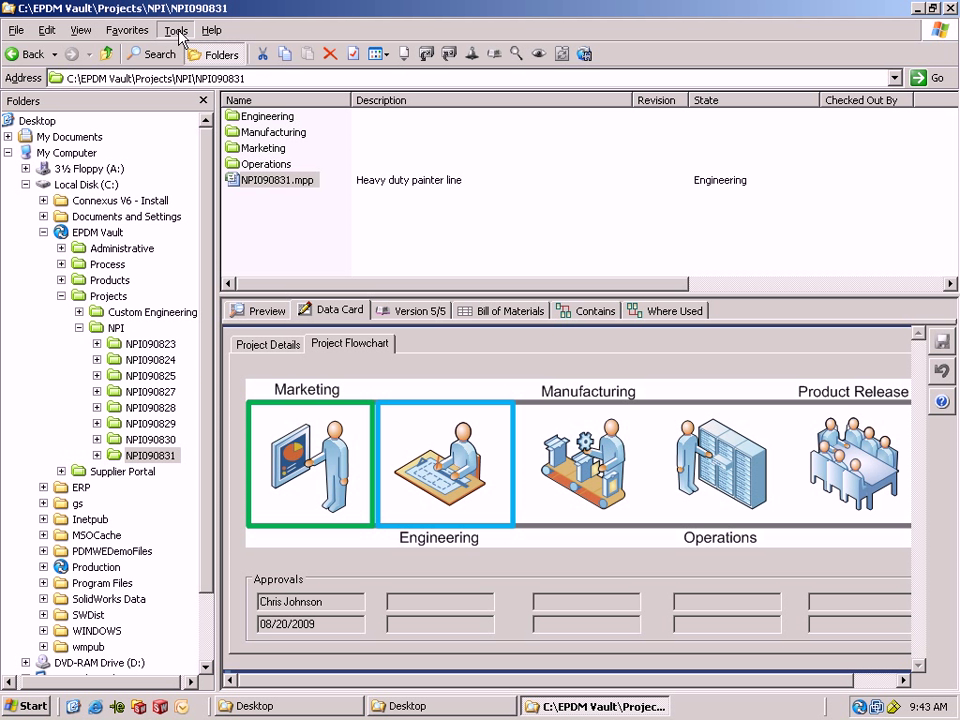
{"action": "left_click", "coordinate": [176, 30]}
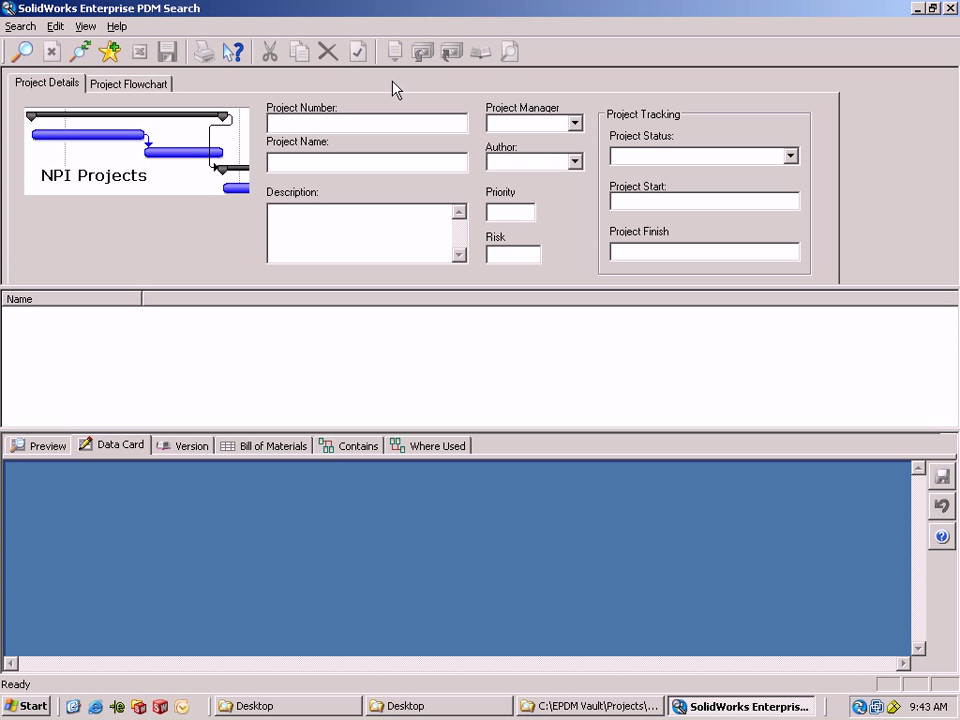
{"action": "left_click", "coordinate": [22, 52]}
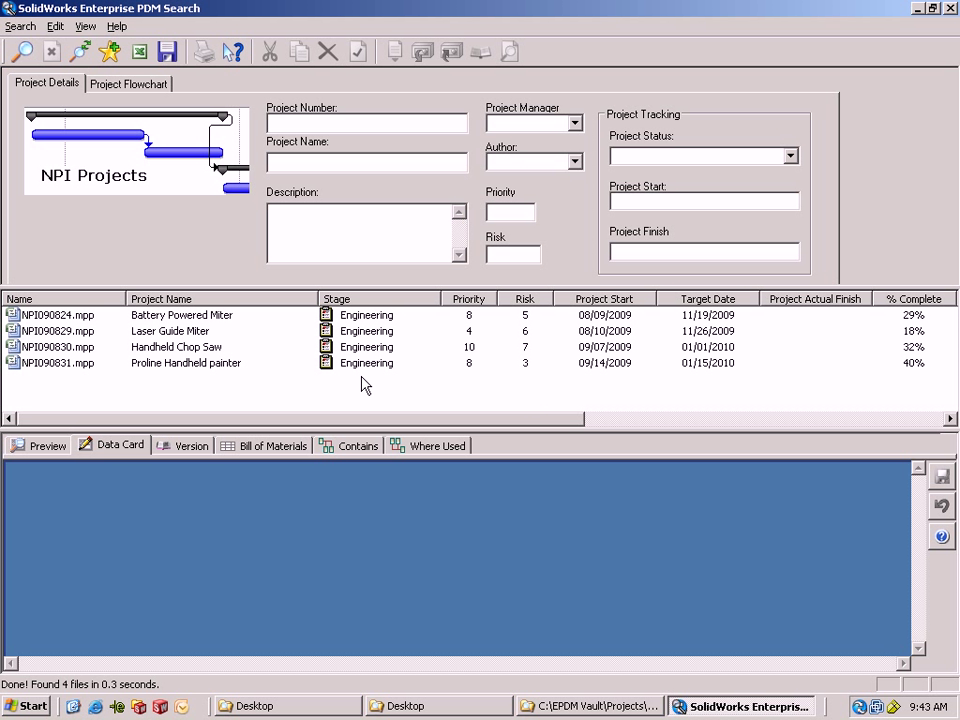
{"action": "mouse_move", "coordinate": [948, 28]}
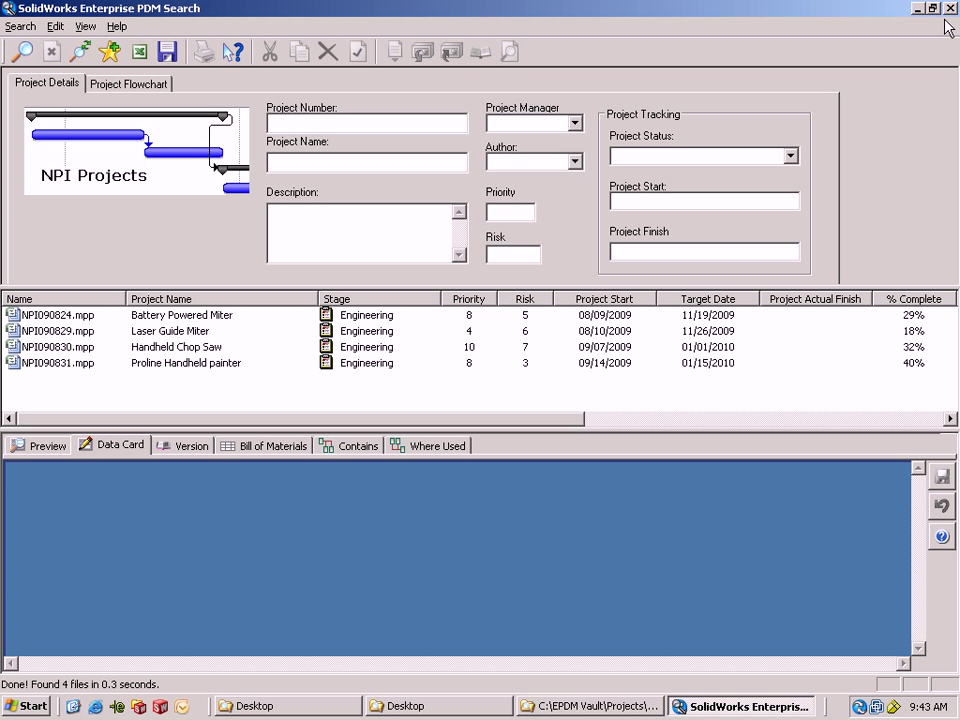
{"action": "left_click", "coordinate": [576, 122]}
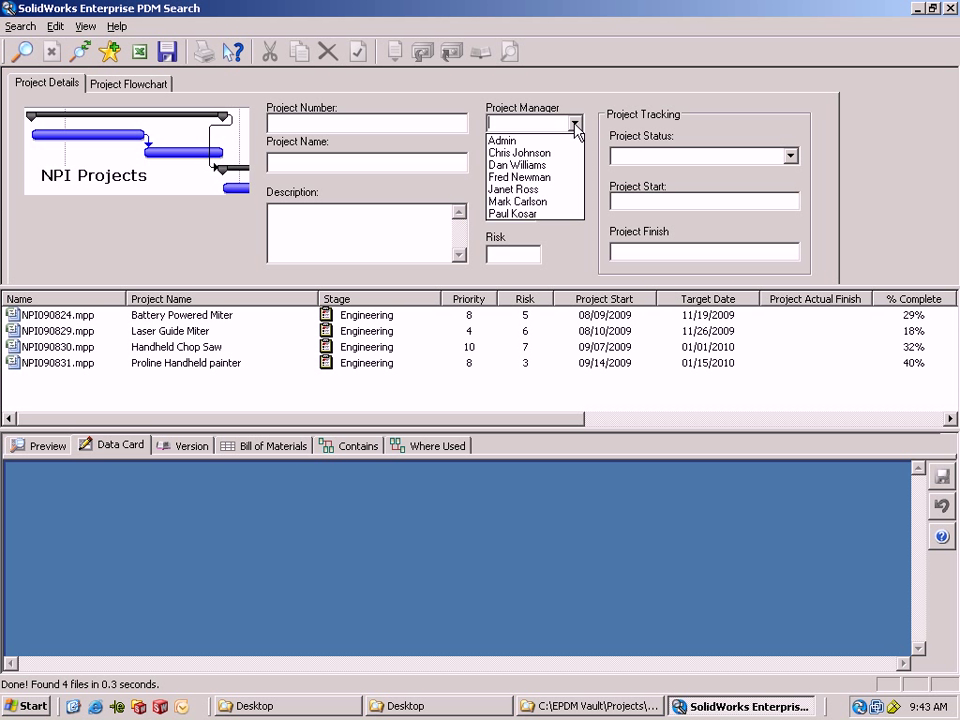
{"action": "left_click", "coordinate": [518, 164]}
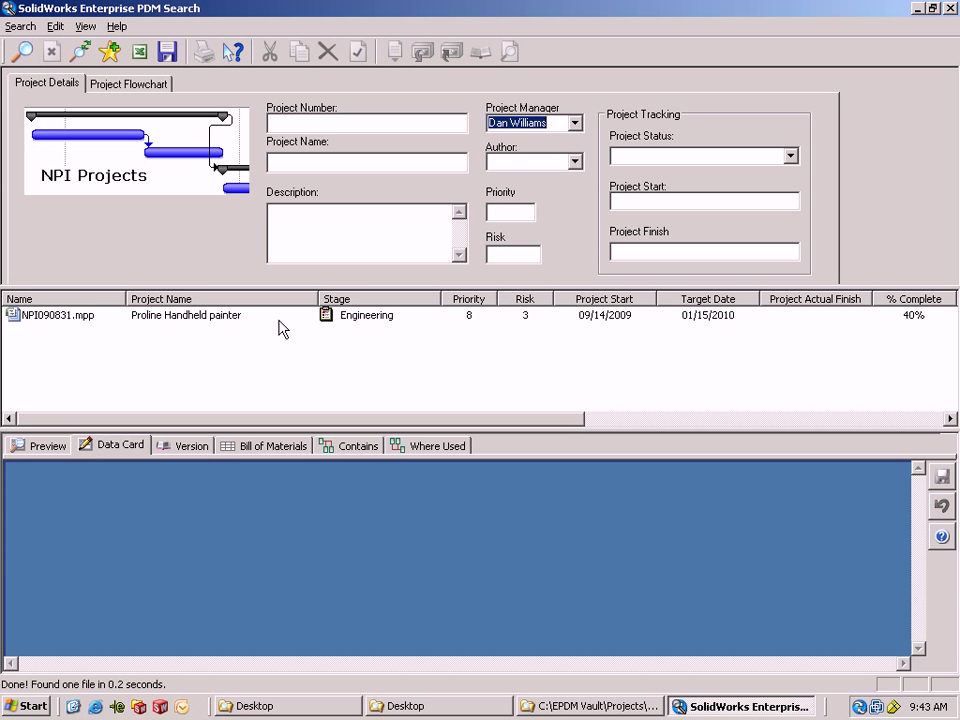
{"action": "mouse_move", "coordinate": [922, 32]}
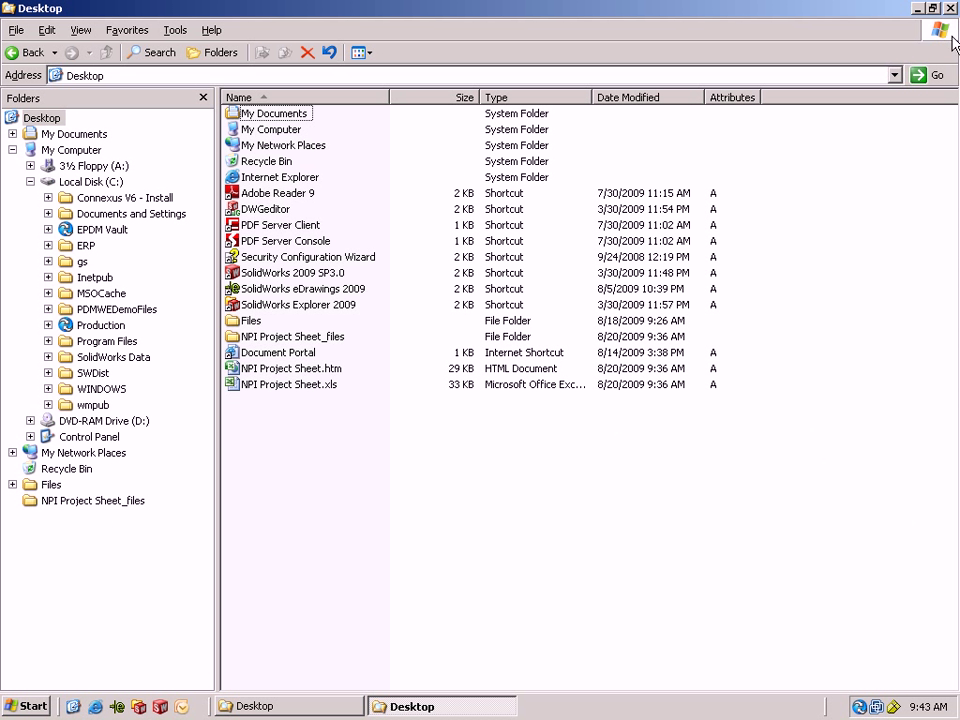
Log in to EPDM Vault, browse to its root under C:\, and bring up the NPI project search form
{"action": "left_click", "coordinate": [938, 30]}
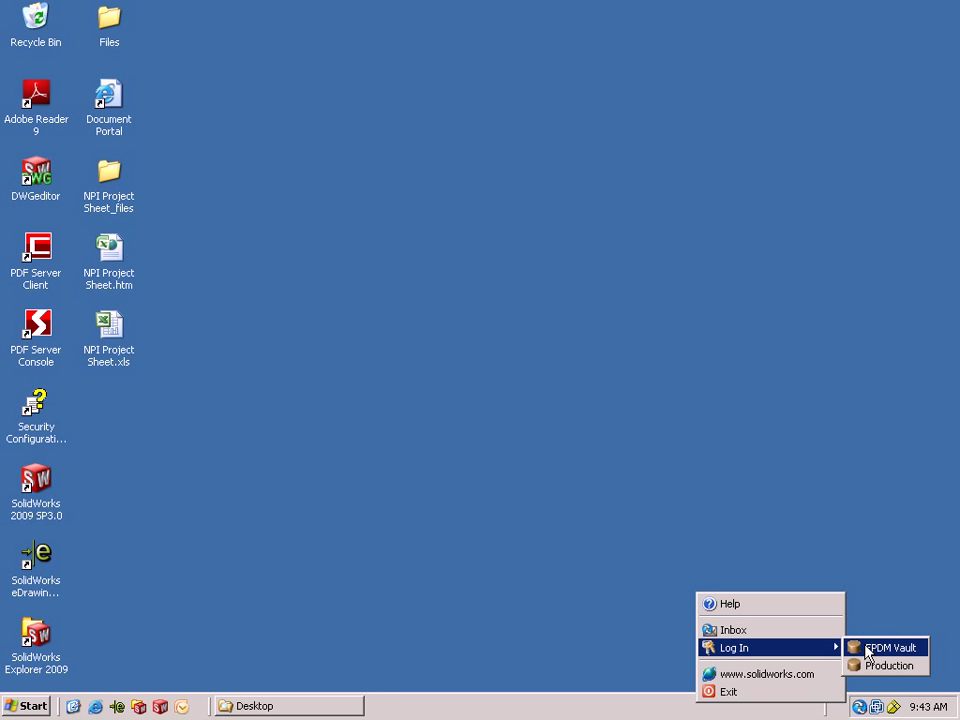
{"action": "left_click", "coordinate": [888, 648]}
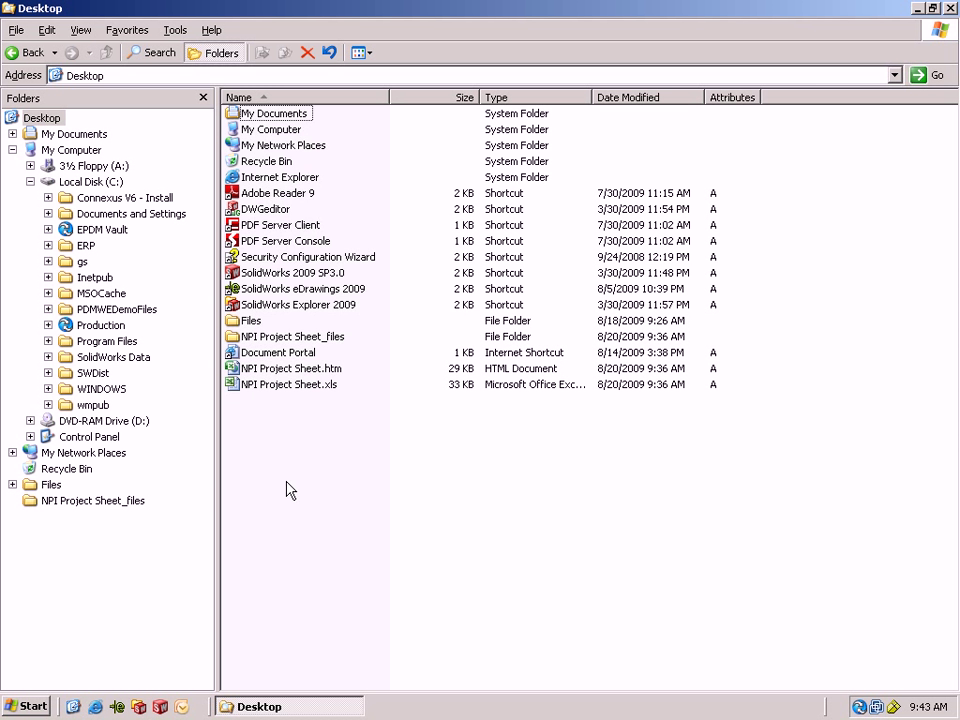
{"action": "left_click", "coordinate": [92, 180]}
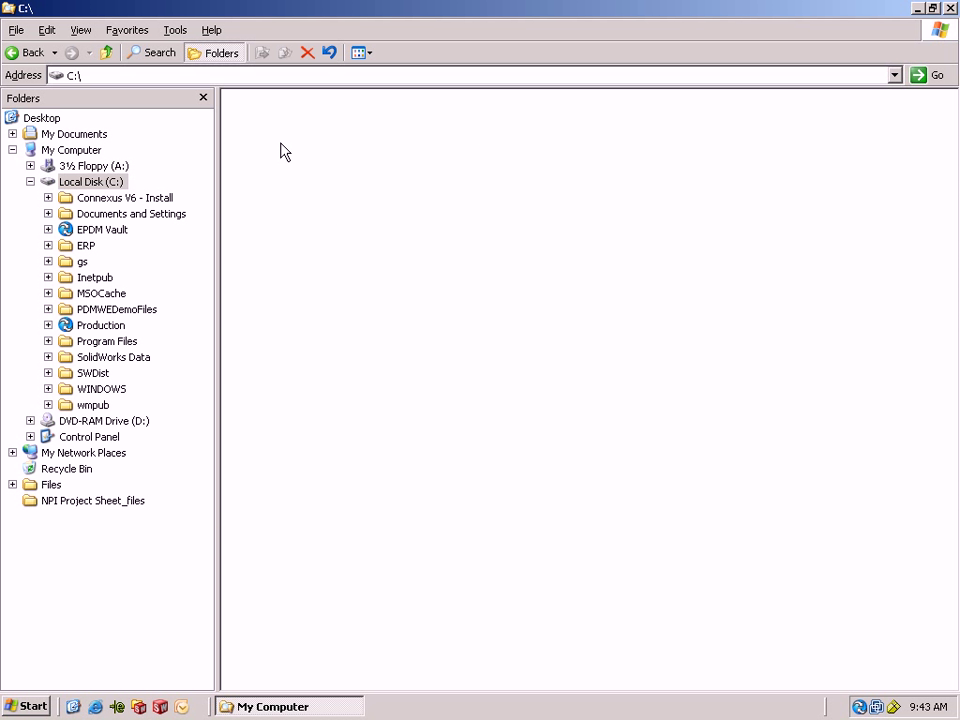
{"action": "left_click", "coordinate": [92, 180]}
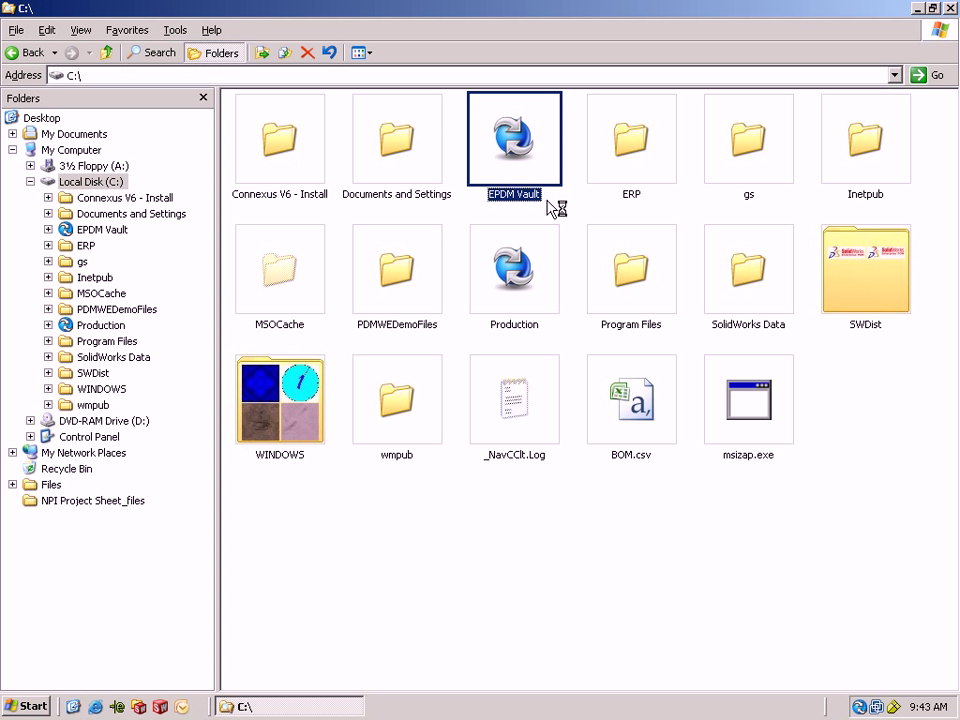
{"action": "double_click", "coordinate": [514, 136]}
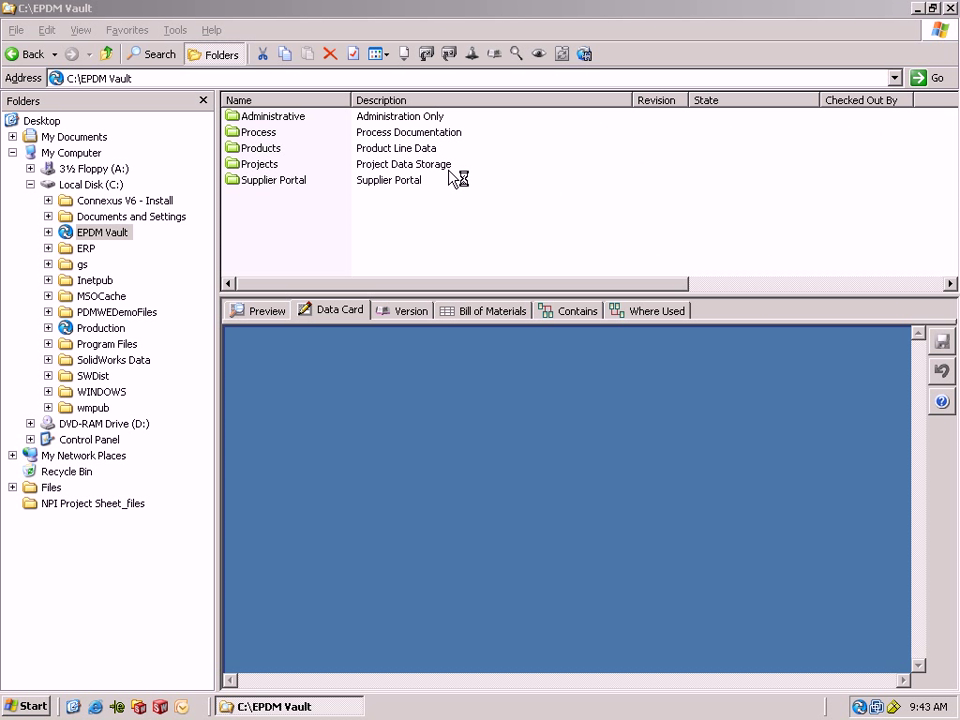
{"action": "left_click", "coordinate": [150, 54]}
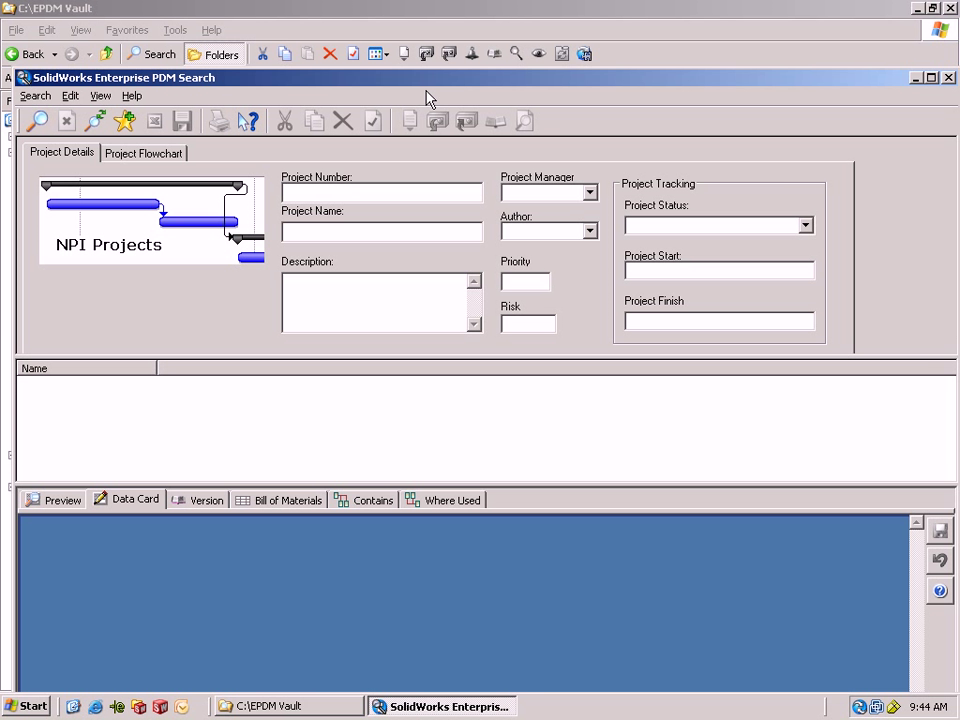
Maximize the search window and list all NPI projects, reviewing the approval date columns
{"action": "left_click", "coordinate": [930, 78]}
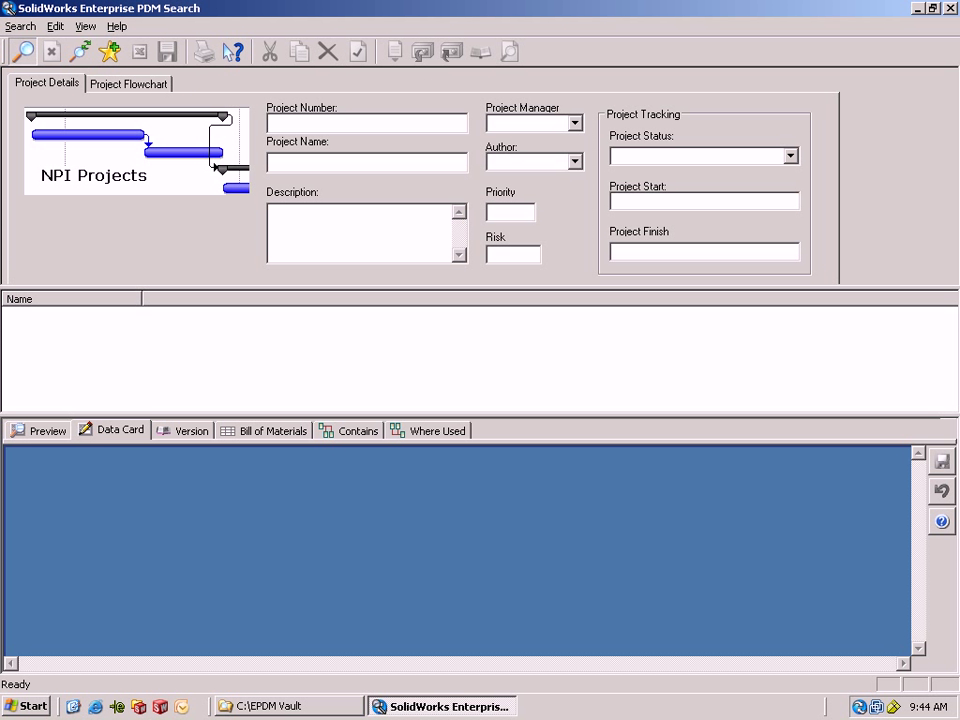
{"action": "left_click", "coordinate": [22, 52]}
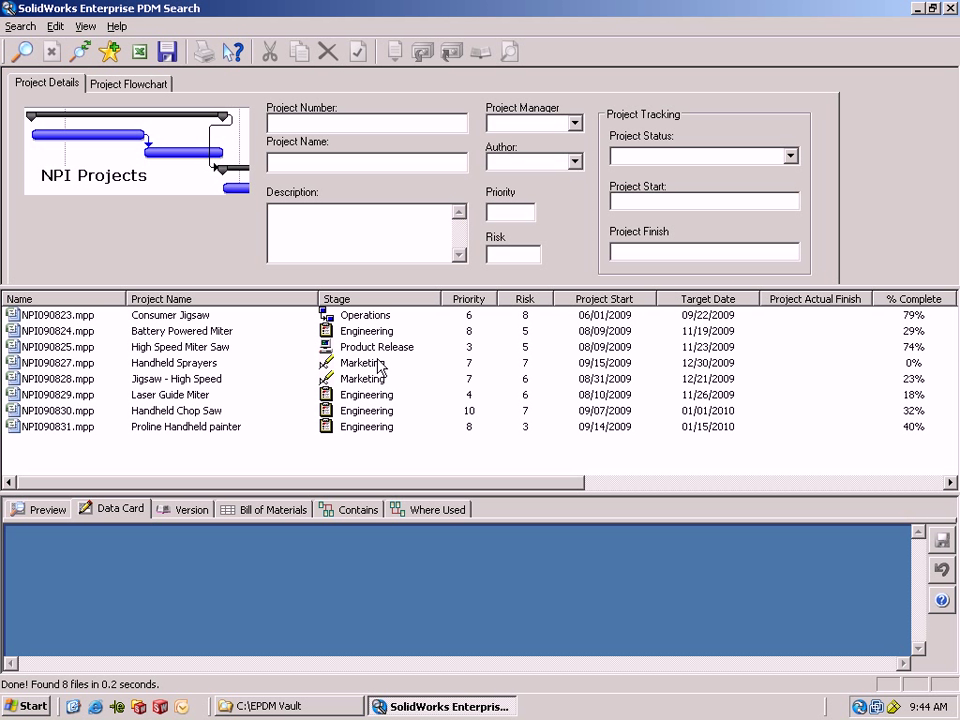
{"action": "left_click", "coordinate": [336, 298]}
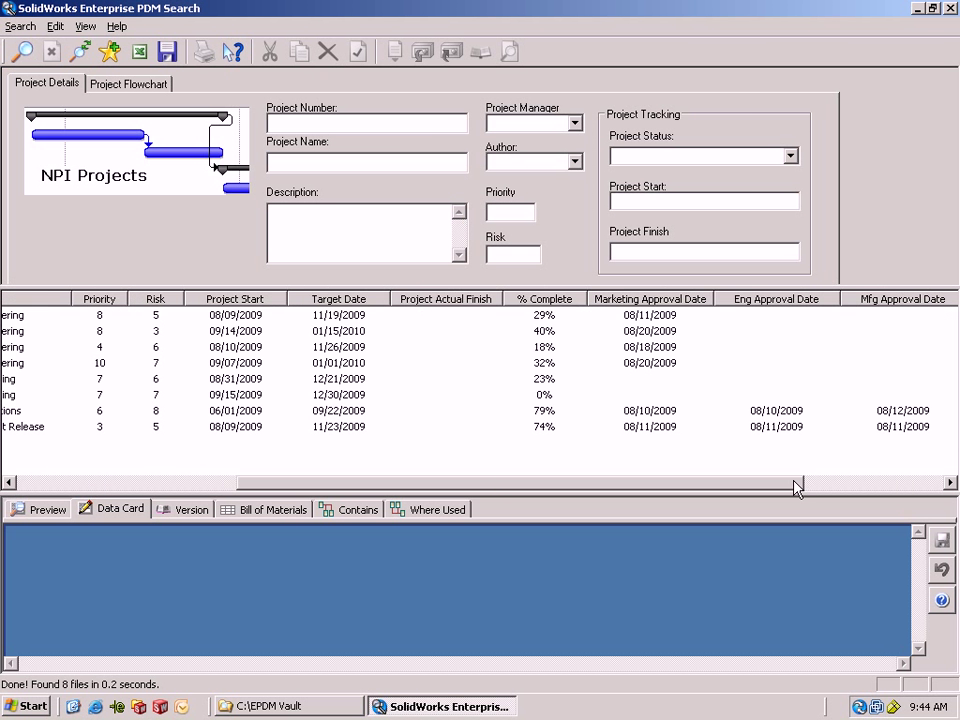
{"action": "scroll", "scroll_direction": "left", "scroll_amount": 3}
{"action": "type", "text": ">5"}
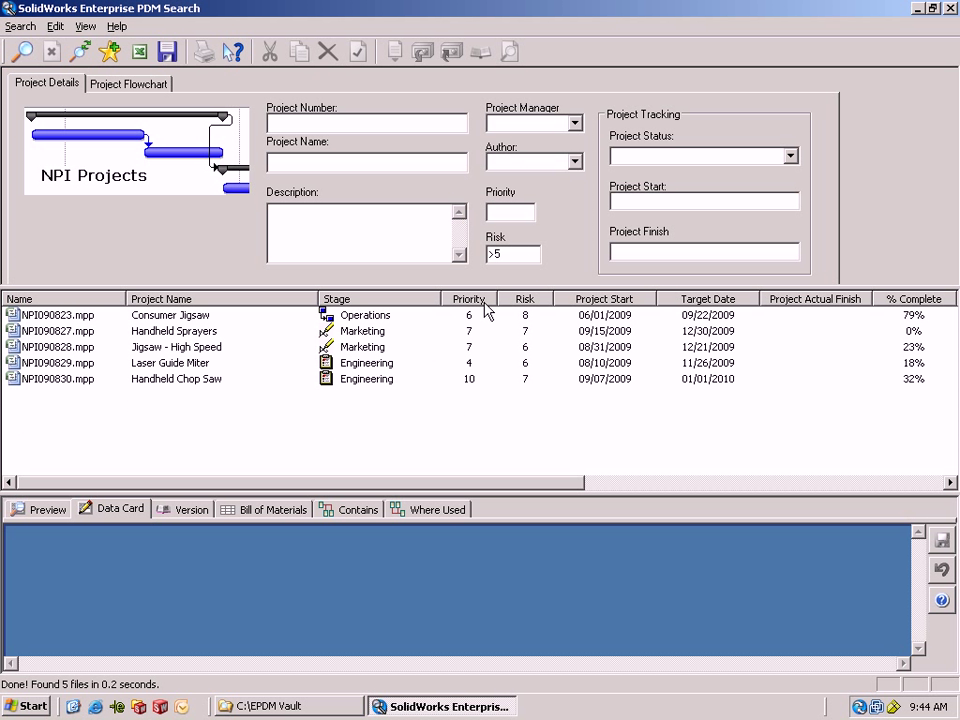
{"action": "mouse_move", "coordinate": [416, 414]}
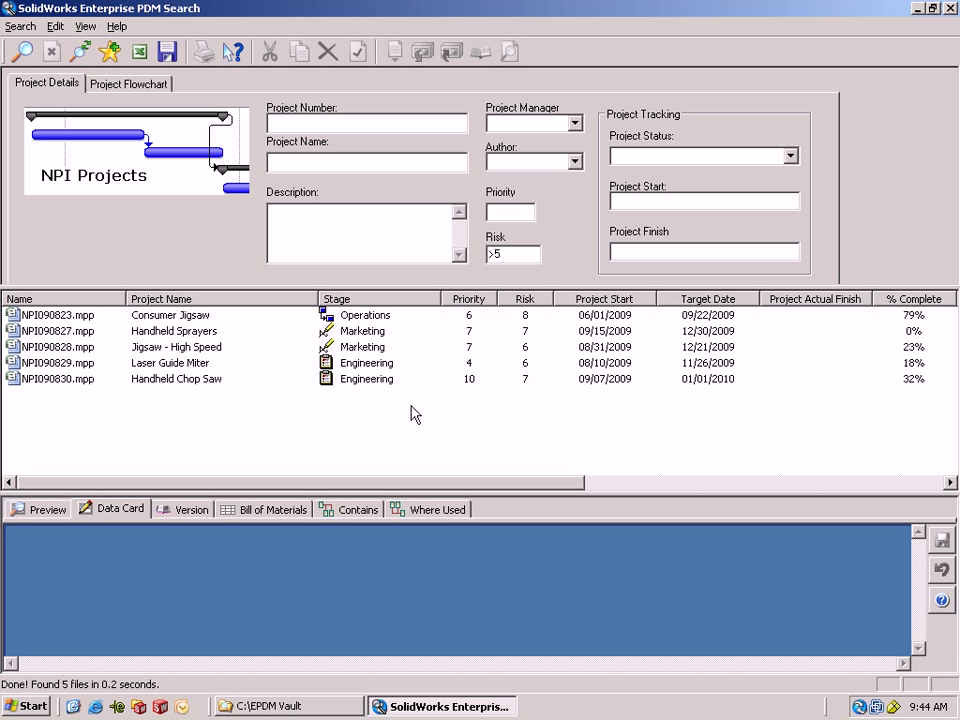
Filter projects to Risk >5 and Priority >5, returning three, and close the search
{"action": "left_click", "coordinate": [512, 212]}
{"action": "type", "text": ">5"}
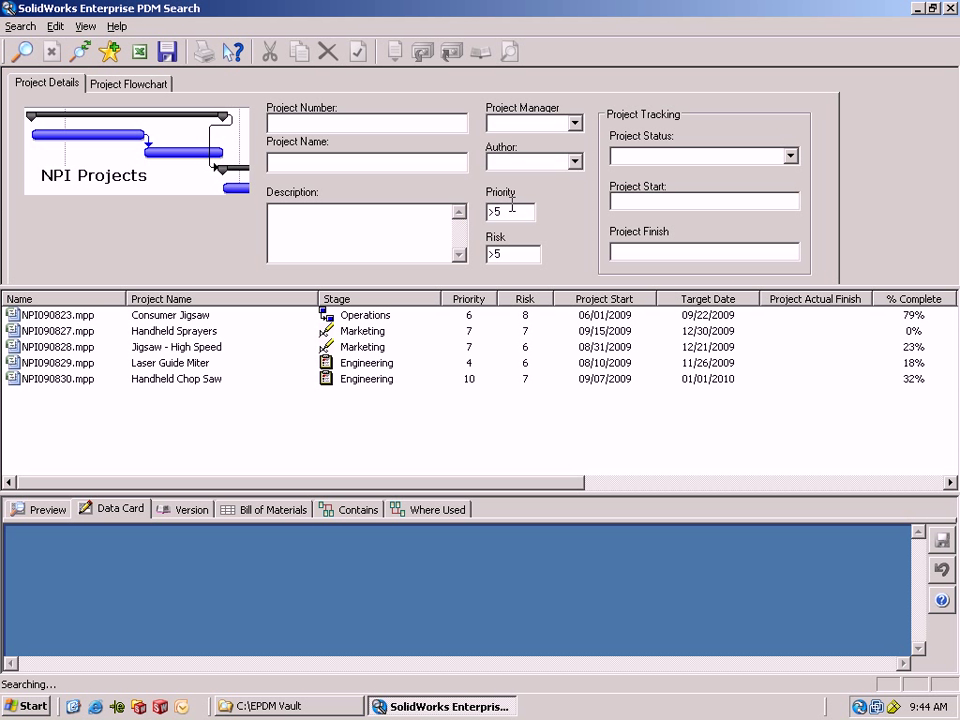
{"action": "left_click", "coordinate": [22, 52]}
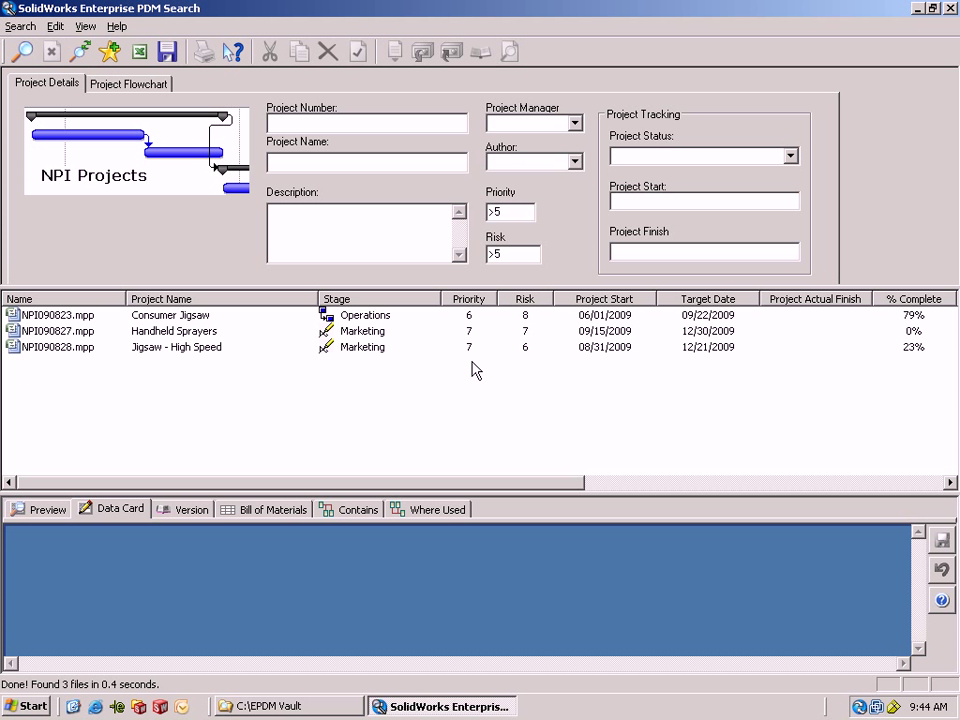
{"action": "mouse_move", "coordinate": [952, 16]}
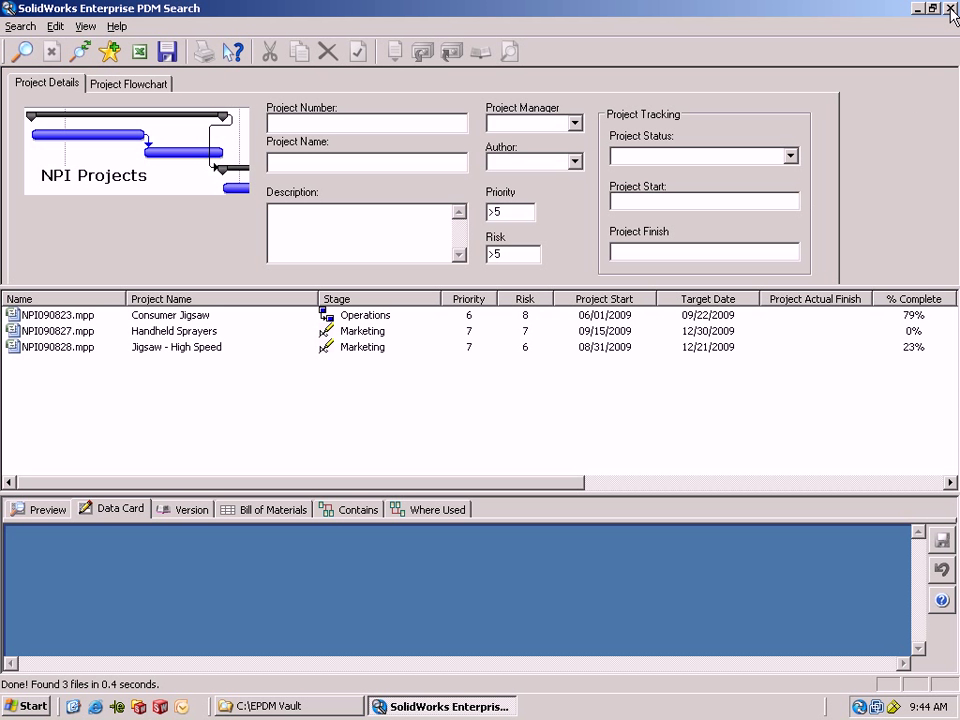
{"action": "left_click", "coordinate": [952, 8]}
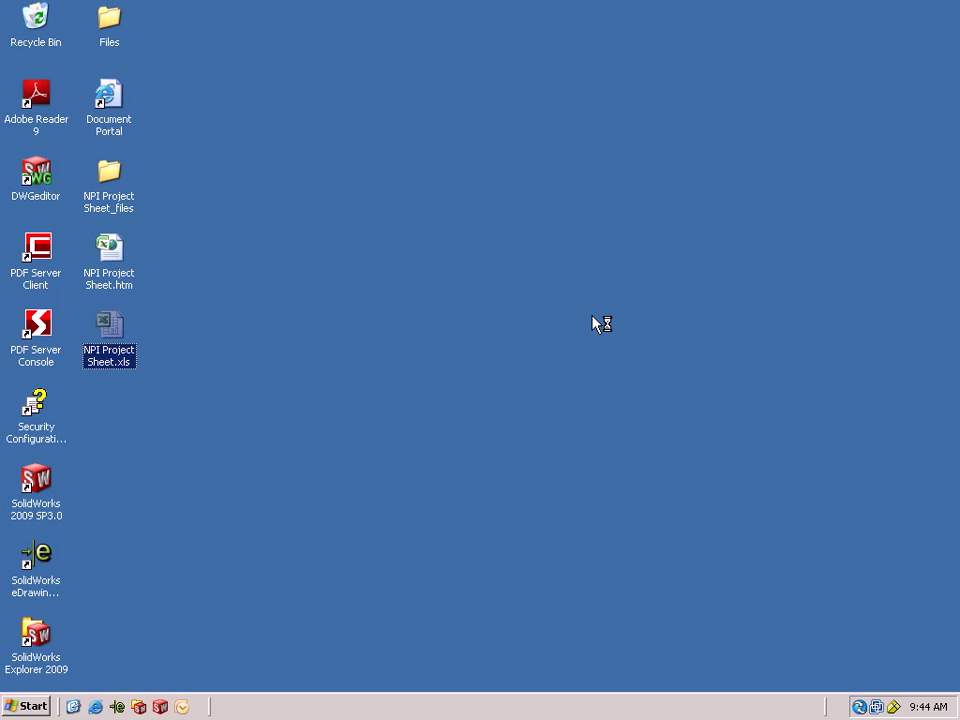
Refresh NPI Project Sheet.xls so NPI090831 appears rated 2.67, then save and close it
{"action": "double_click", "coordinate": [108, 332]}
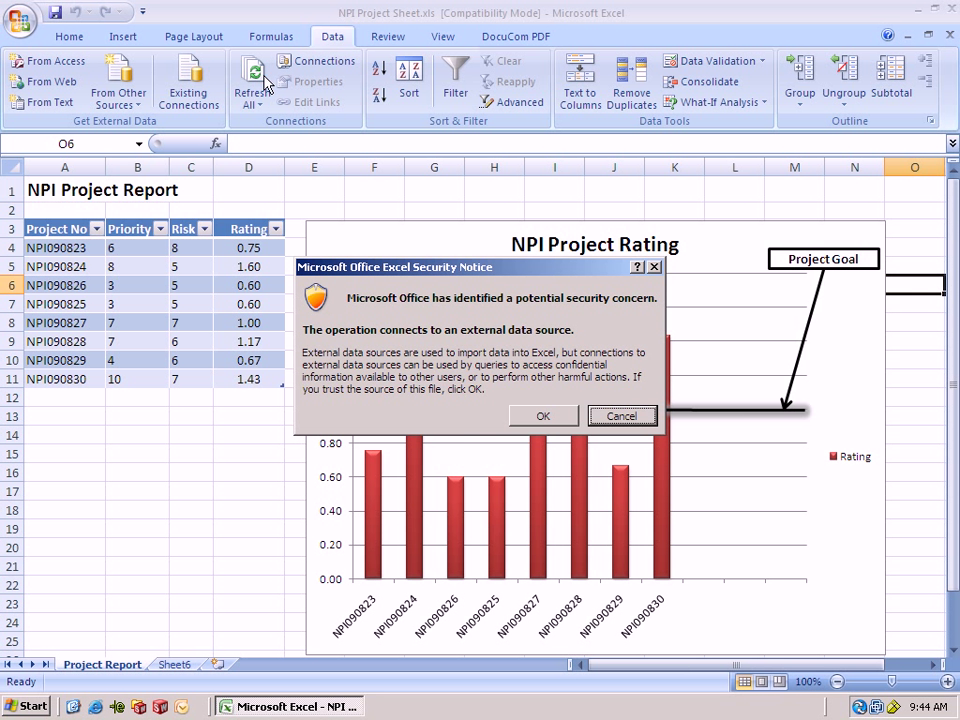
{"action": "left_click", "coordinate": [544, 416]}
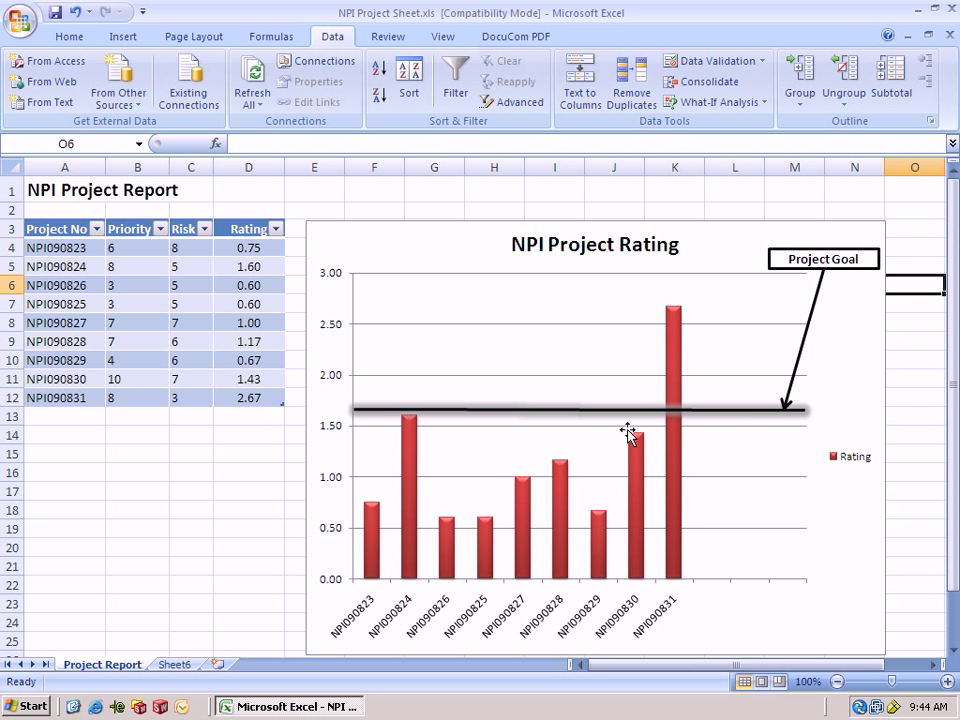
{"action": "mouse_move", "coordinate": [680, 318]}
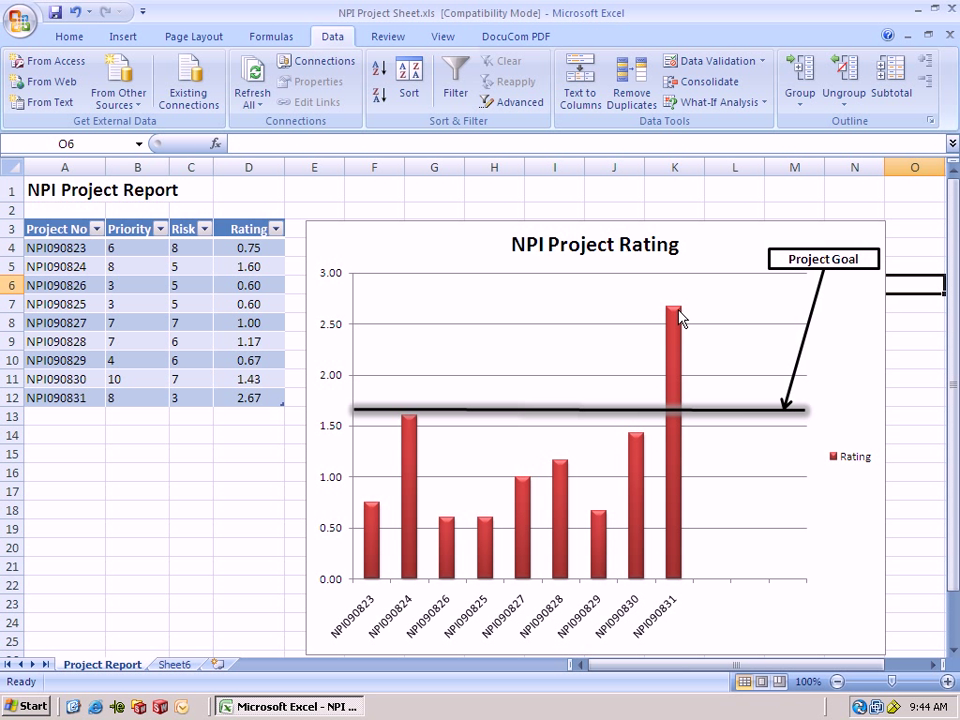
{"action": "mouse_move", "coordinate": [670, 322]}
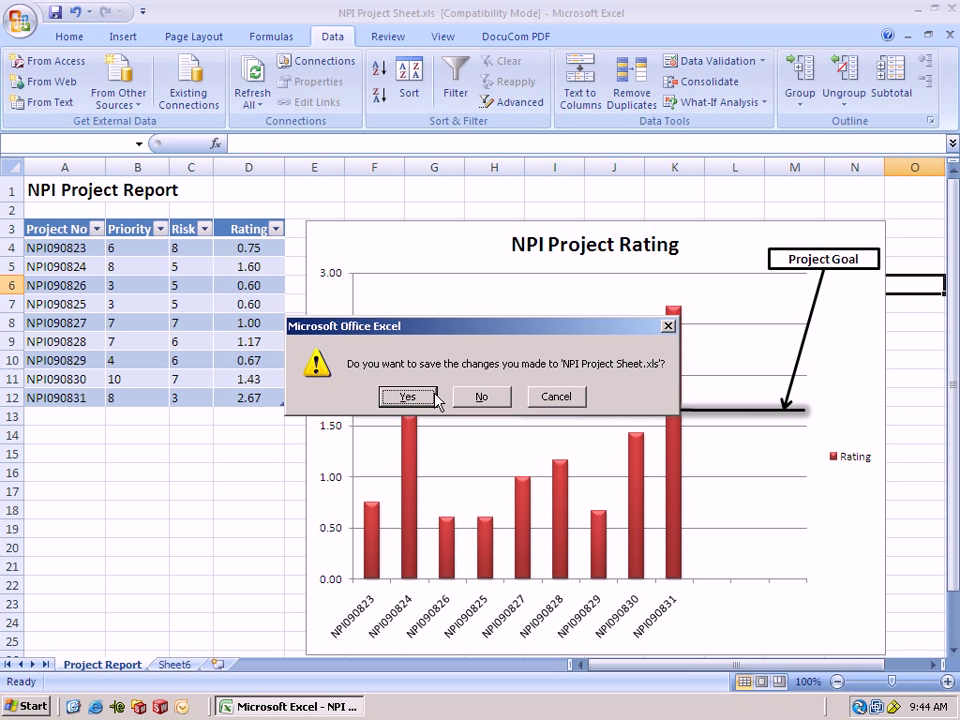
{"action": "left_click", "coordinate": [408, 396]}
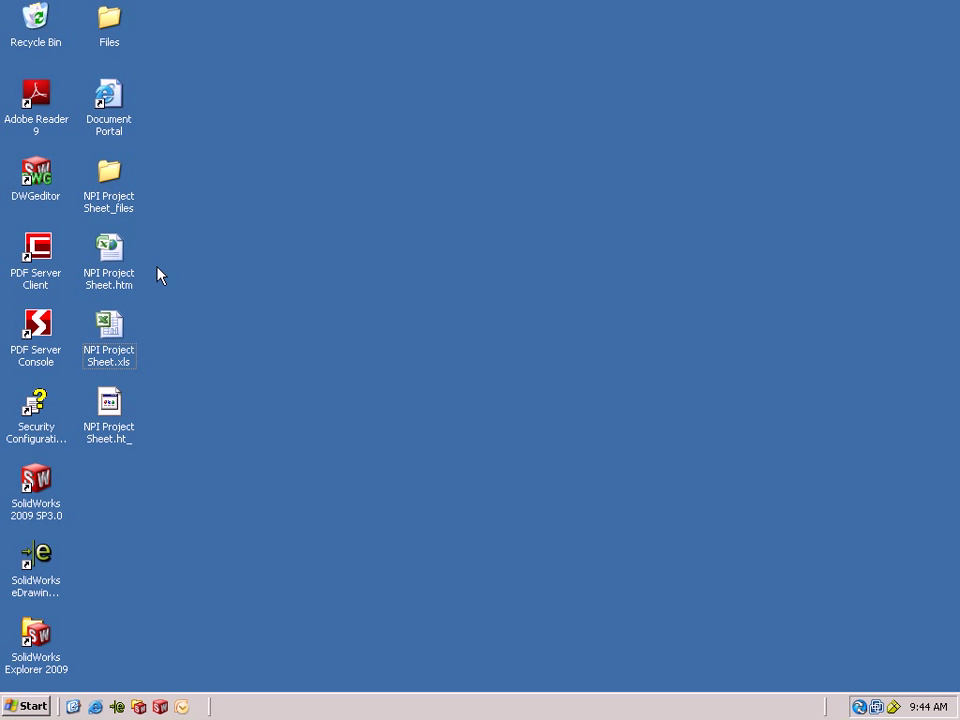
{"action": "double_click", "coordinate": [108, 248]}
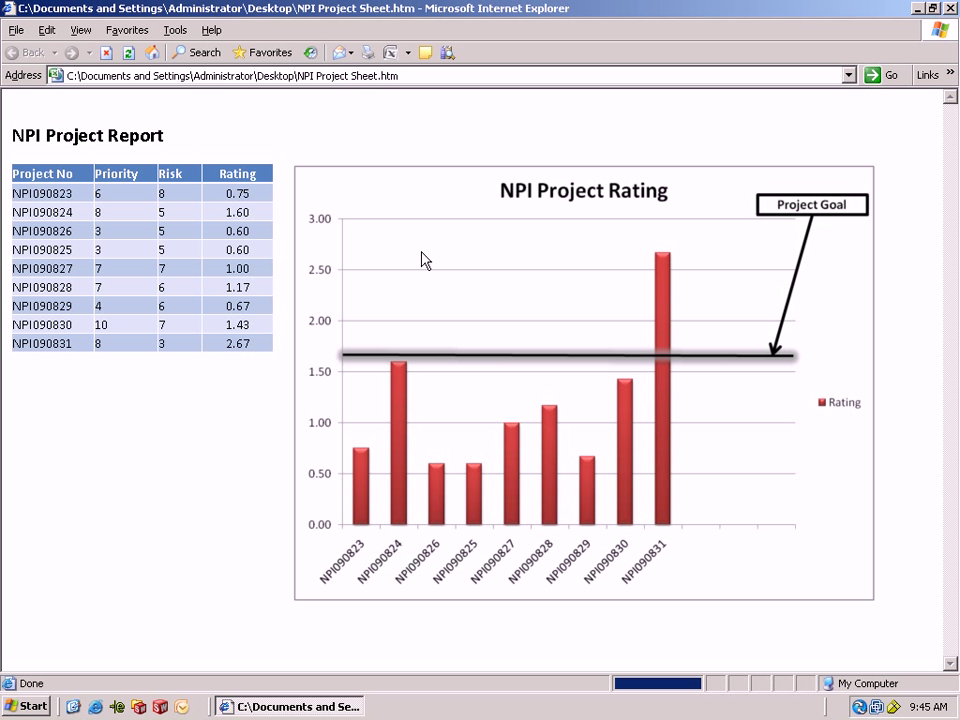
{"action": "mouse_move", "coordinate": [664, 272]}
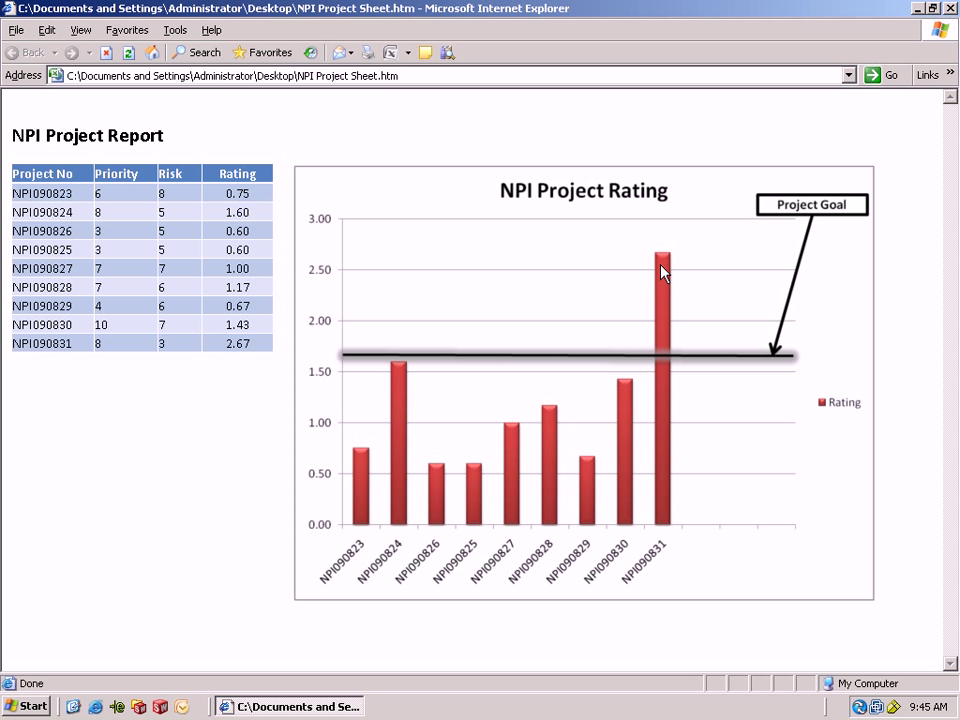
{"action": "mouse_move", "coordinate": [794, 218]}
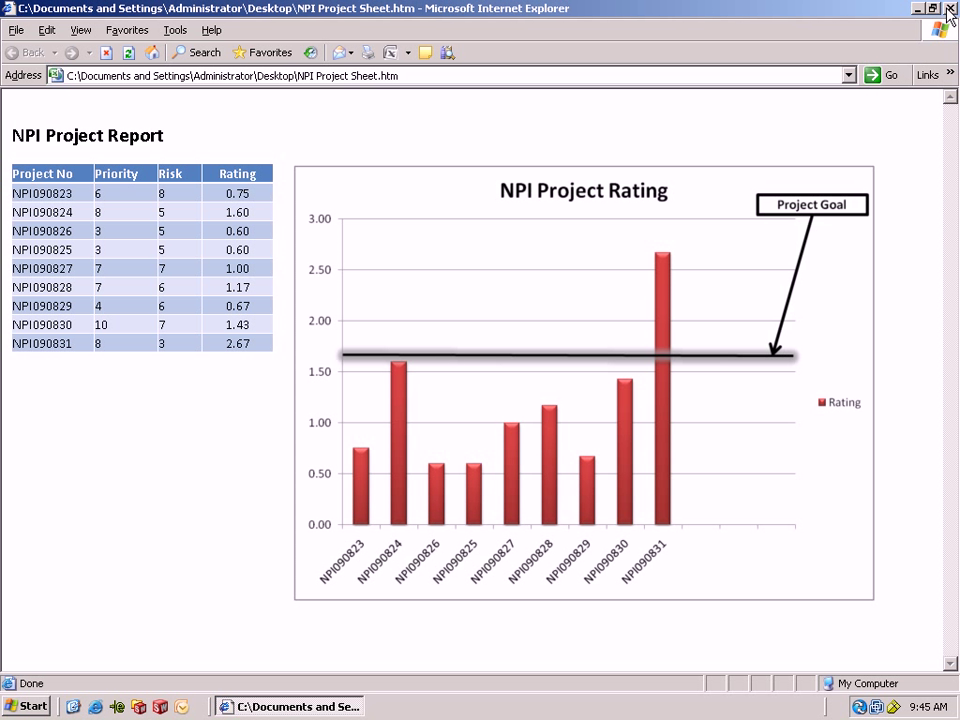
{"action": "left_click", "coordinate": [950, 8]}
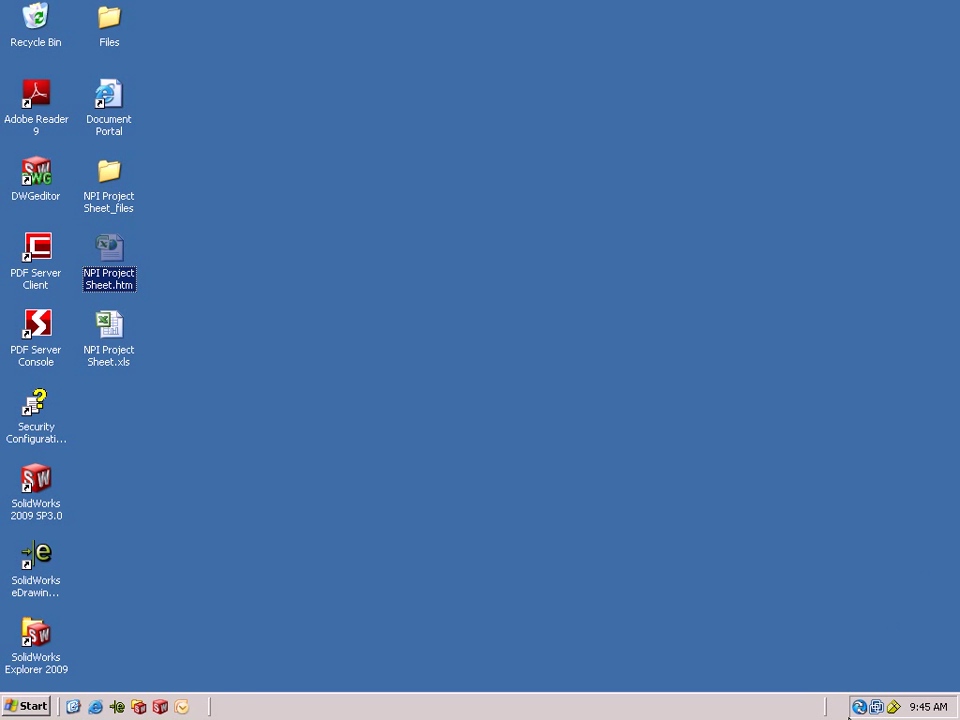